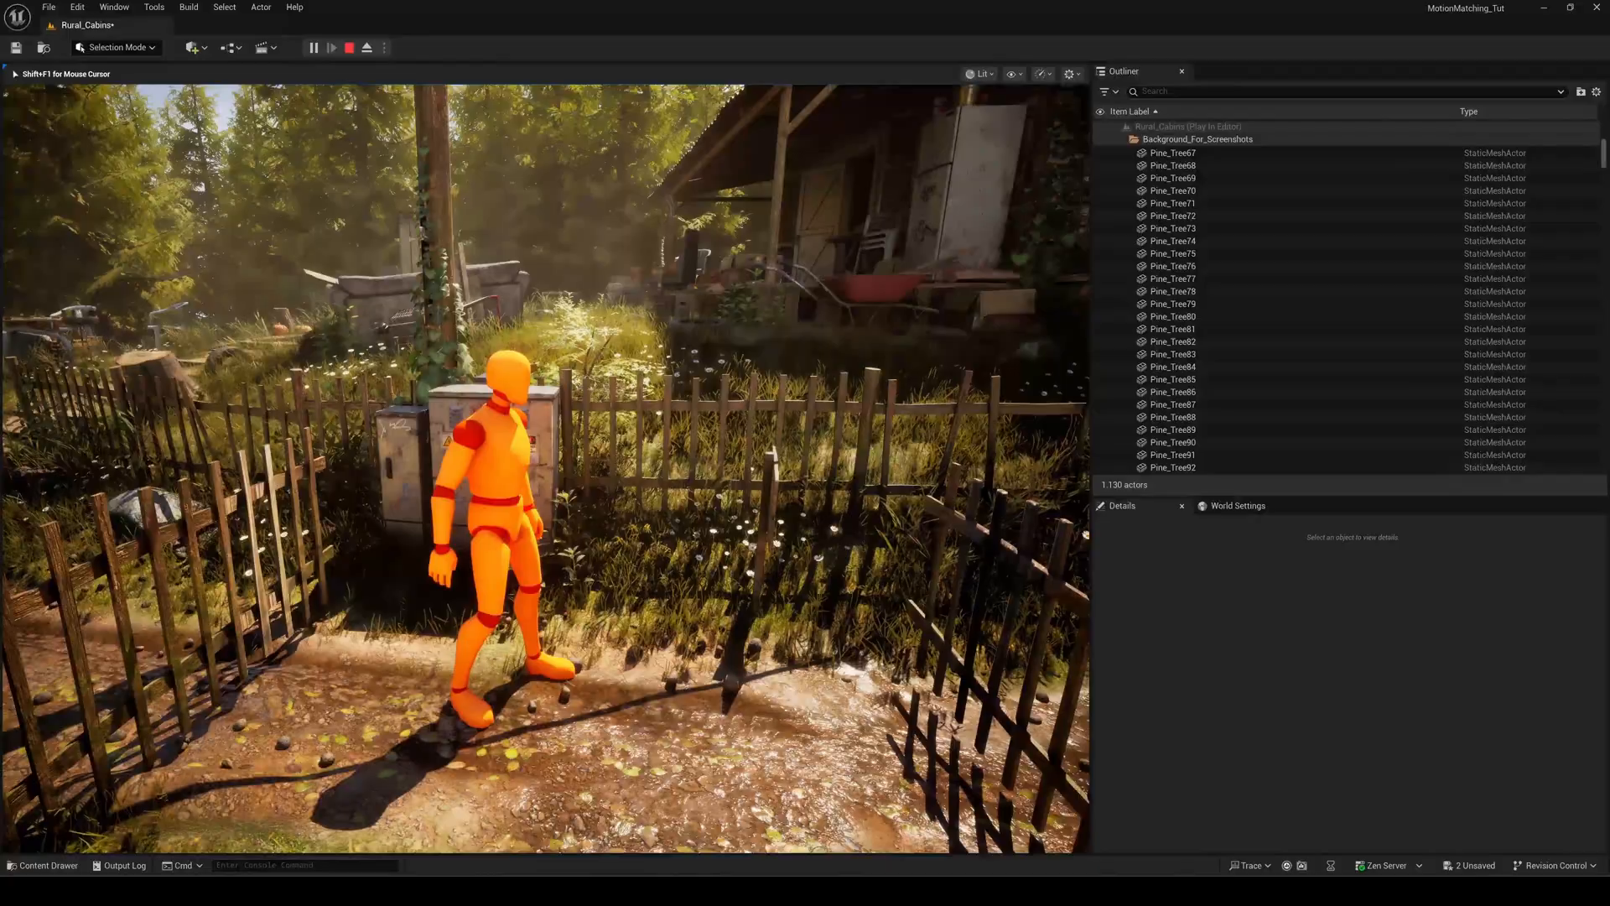
Step: Stop the play session and create an AnimMontage from the flashlight Hide animation sequence
{"action": "left_click", "coordinate": [349, 47]}
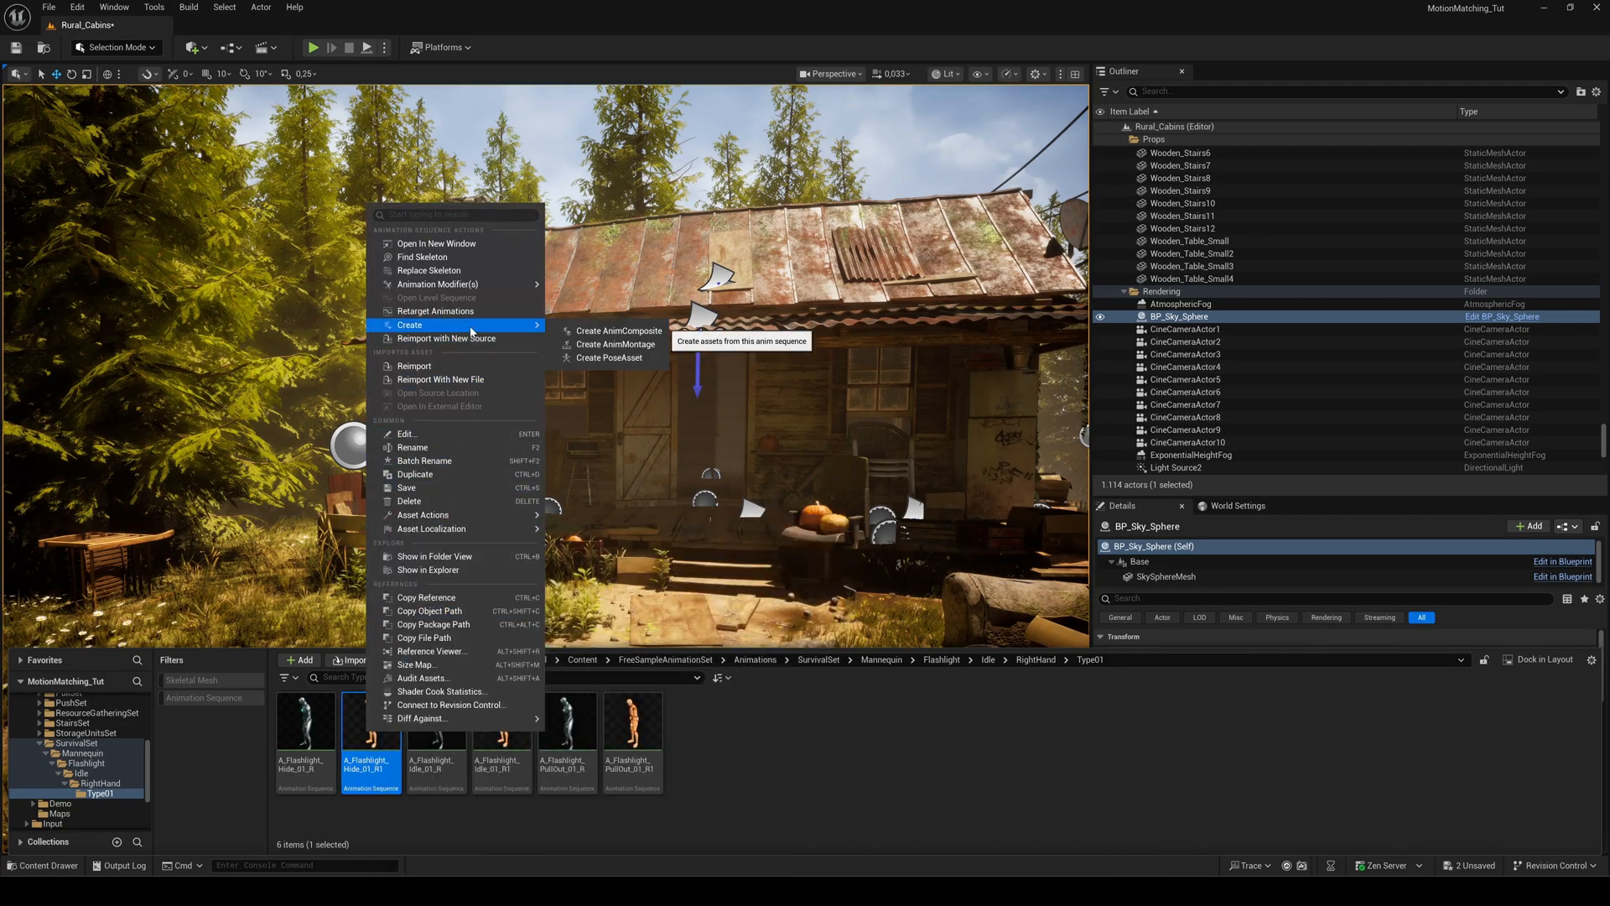
{"action": "mouse_move", "coordinate": [615, 344]}
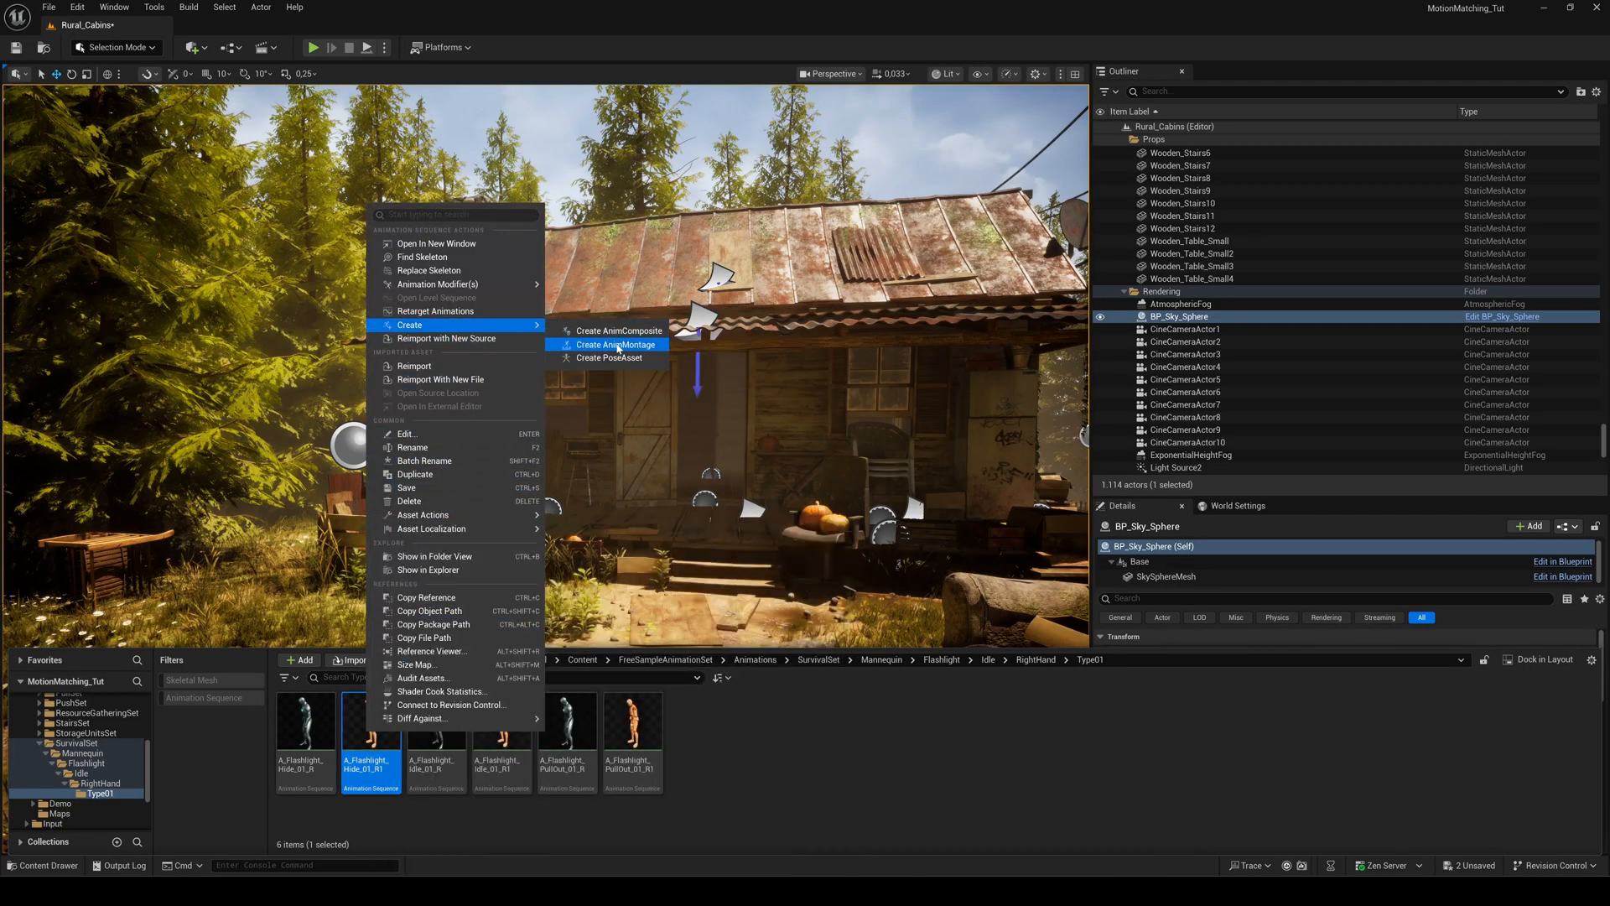
{"action": "left_click", "coordinate": [614, 344]}
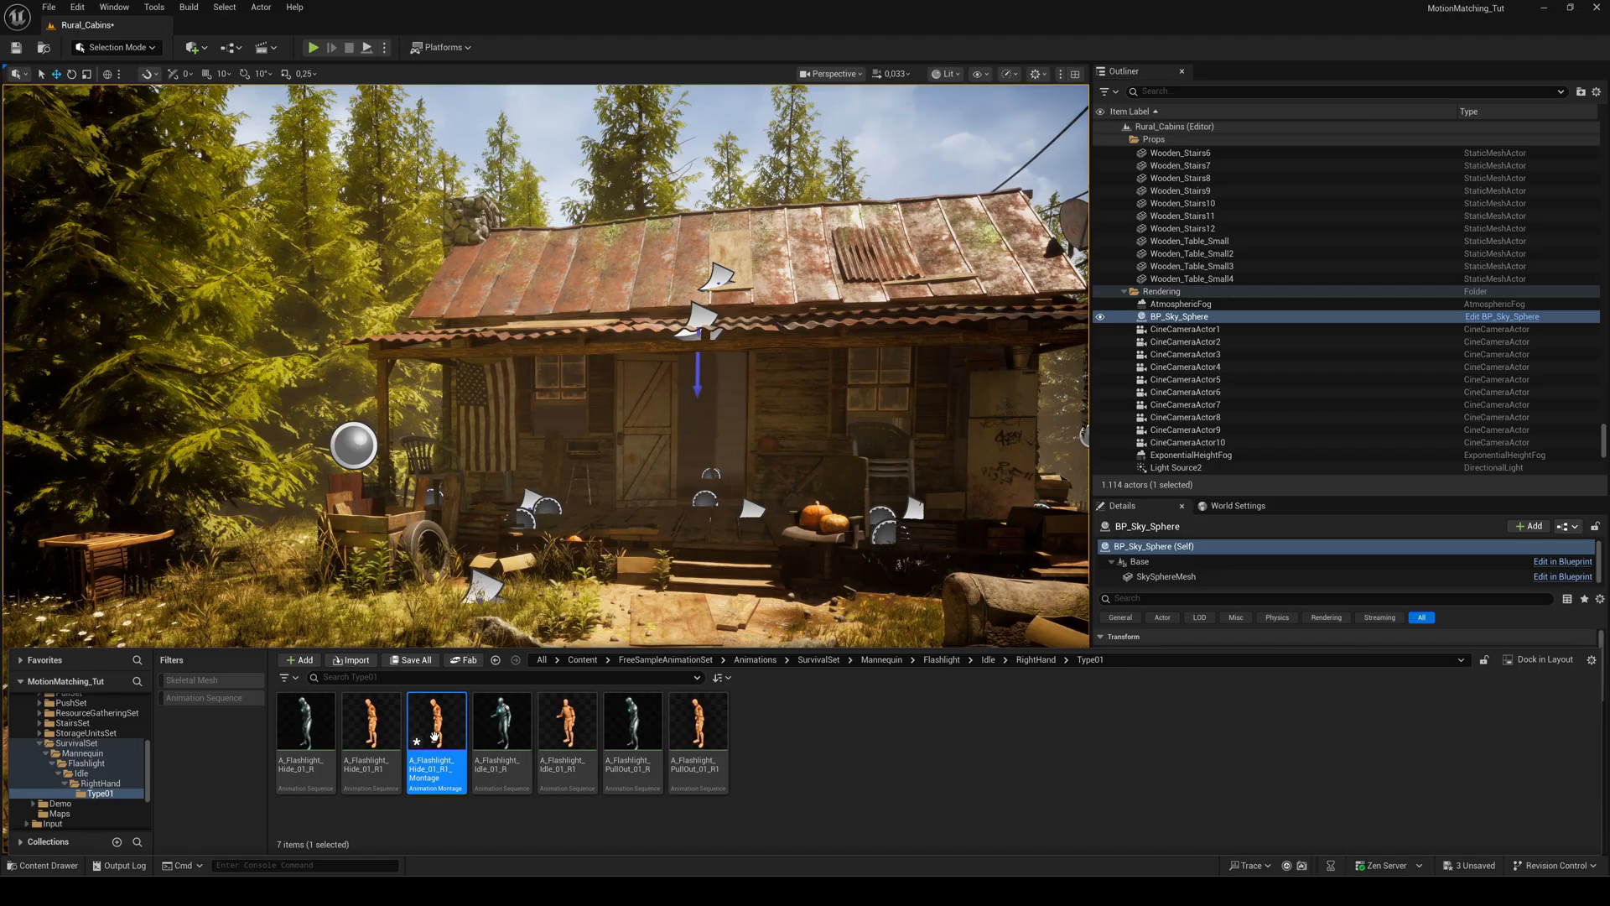
Step: In the hide montage, add an OverlayAnim slot through the Anim Slot Manager
{"action": "double_click", "coordinate": [437, 742]}
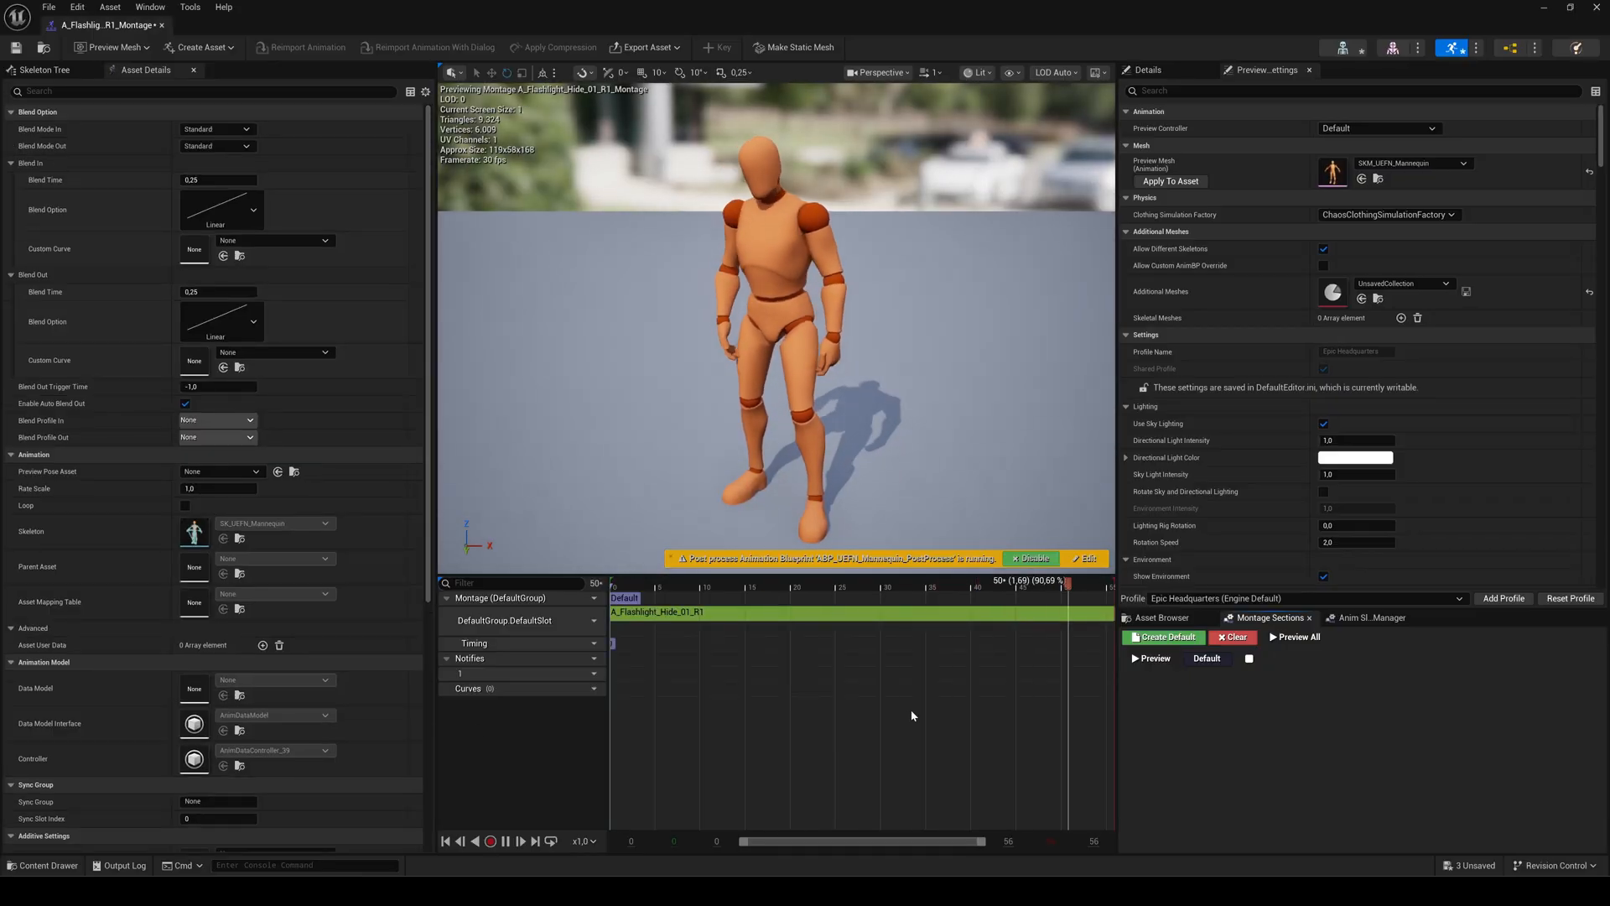
{"action": "left_click", "coordinate": [1369, 617]}
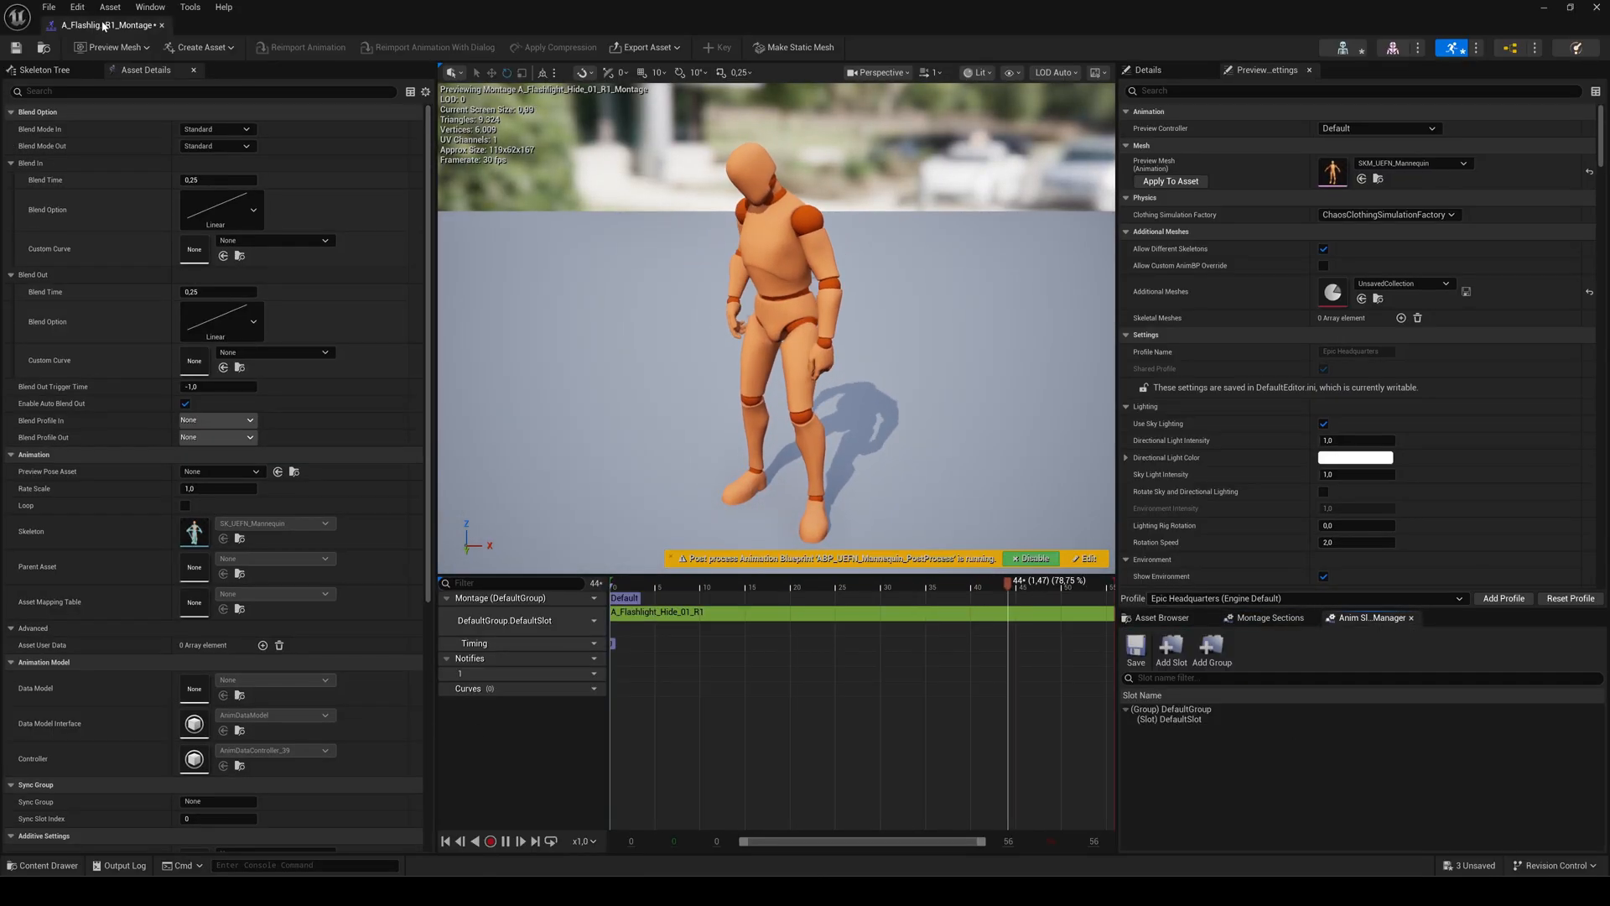
{"action": "left_click", "coordinate": [132, 7]}
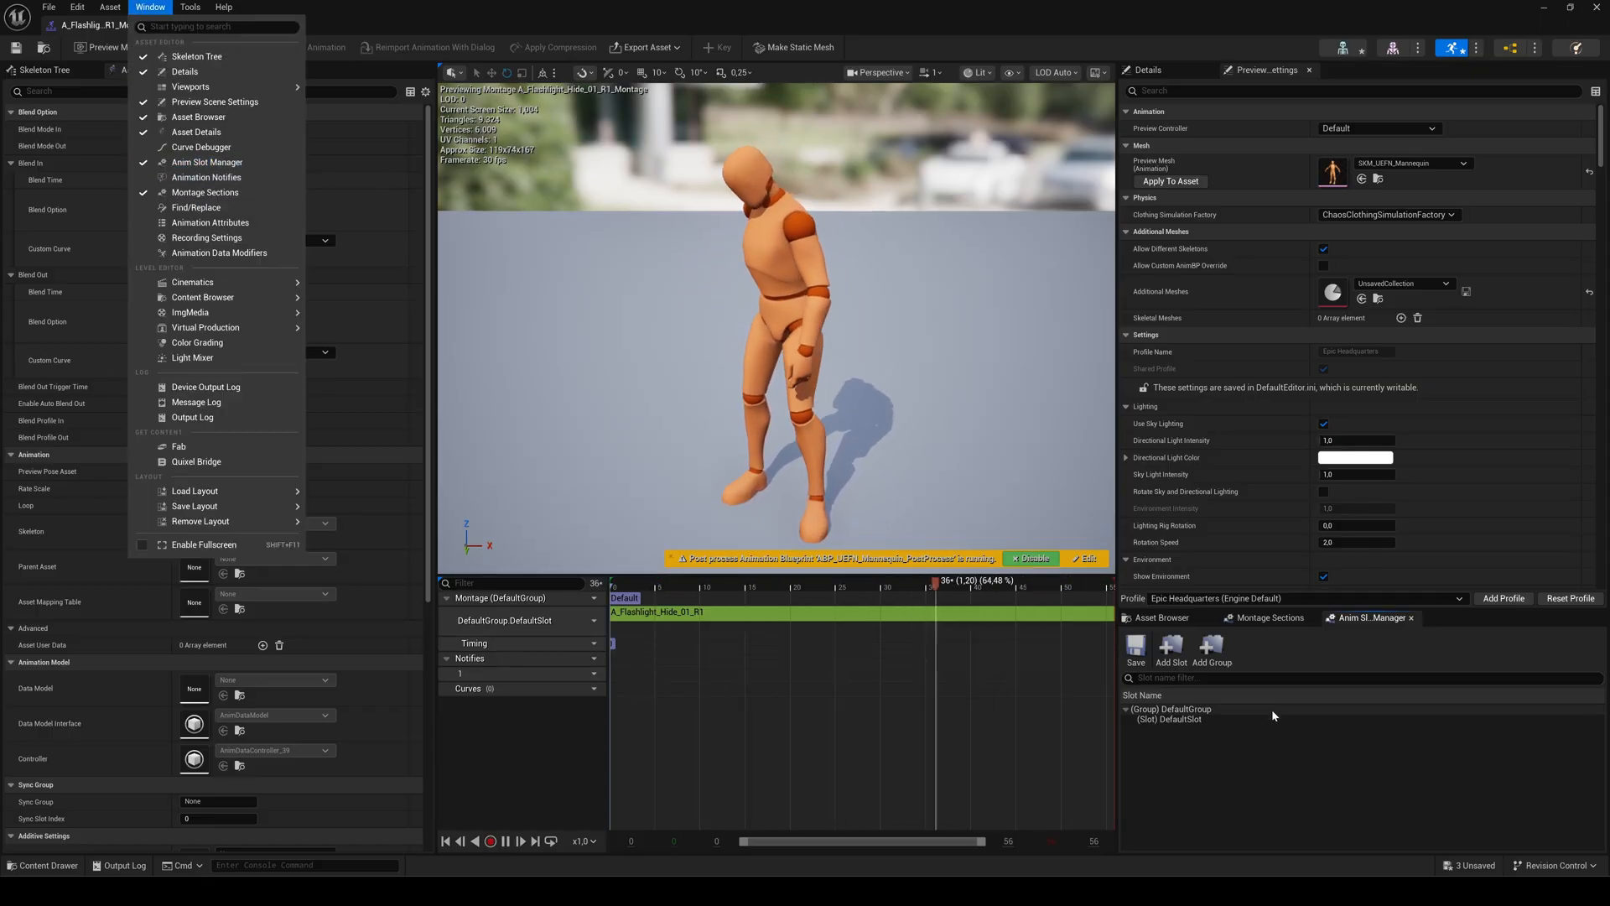
{"action": "left_click", "coordinate": [1171, 645]}
{"action": "type", "text": "OverlayAnim"}
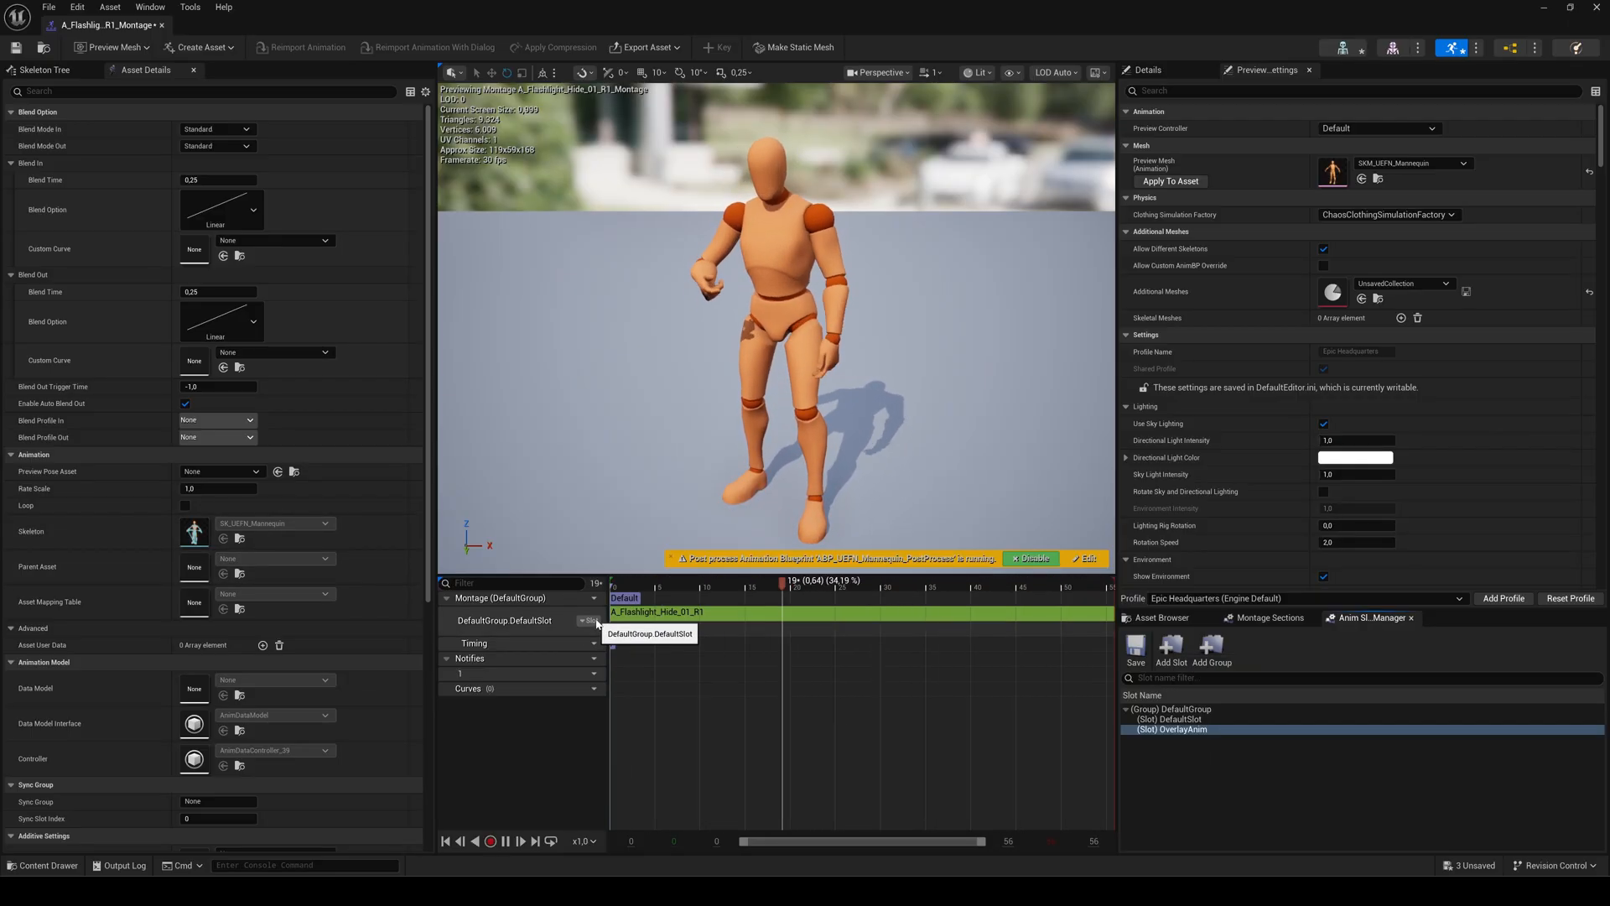
Step: Assign the montage track to DefaultGroup.OverlayAnim and close the montage editor
{"action": "left_click", "coordinate": [589, 620]}
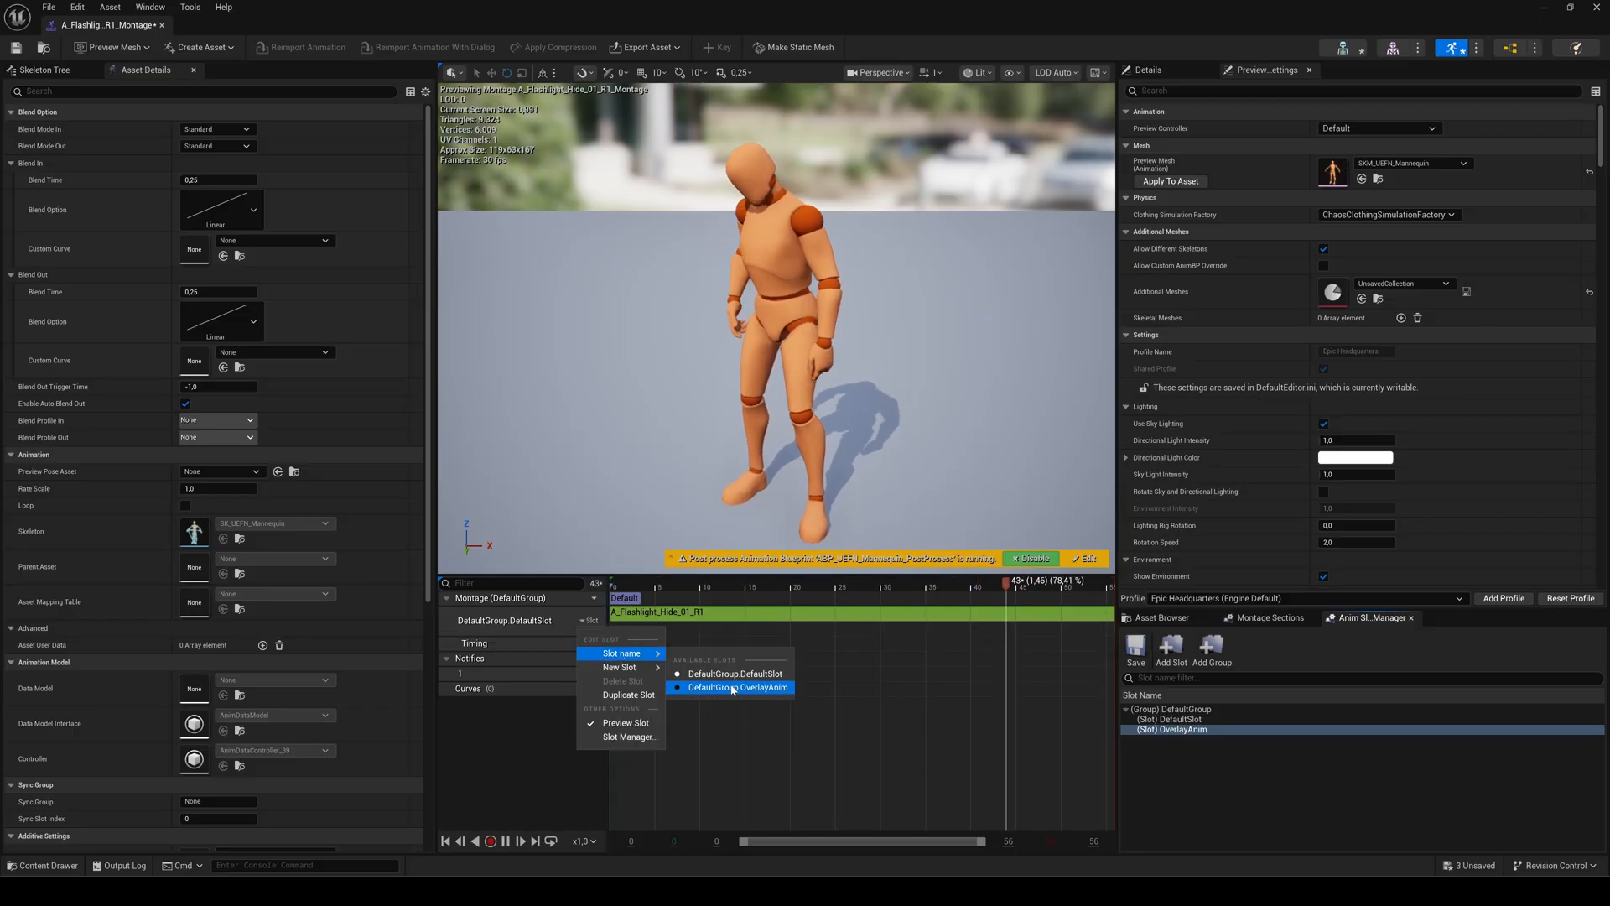
{"action": "left_click", "coordinate": [732, 688]}
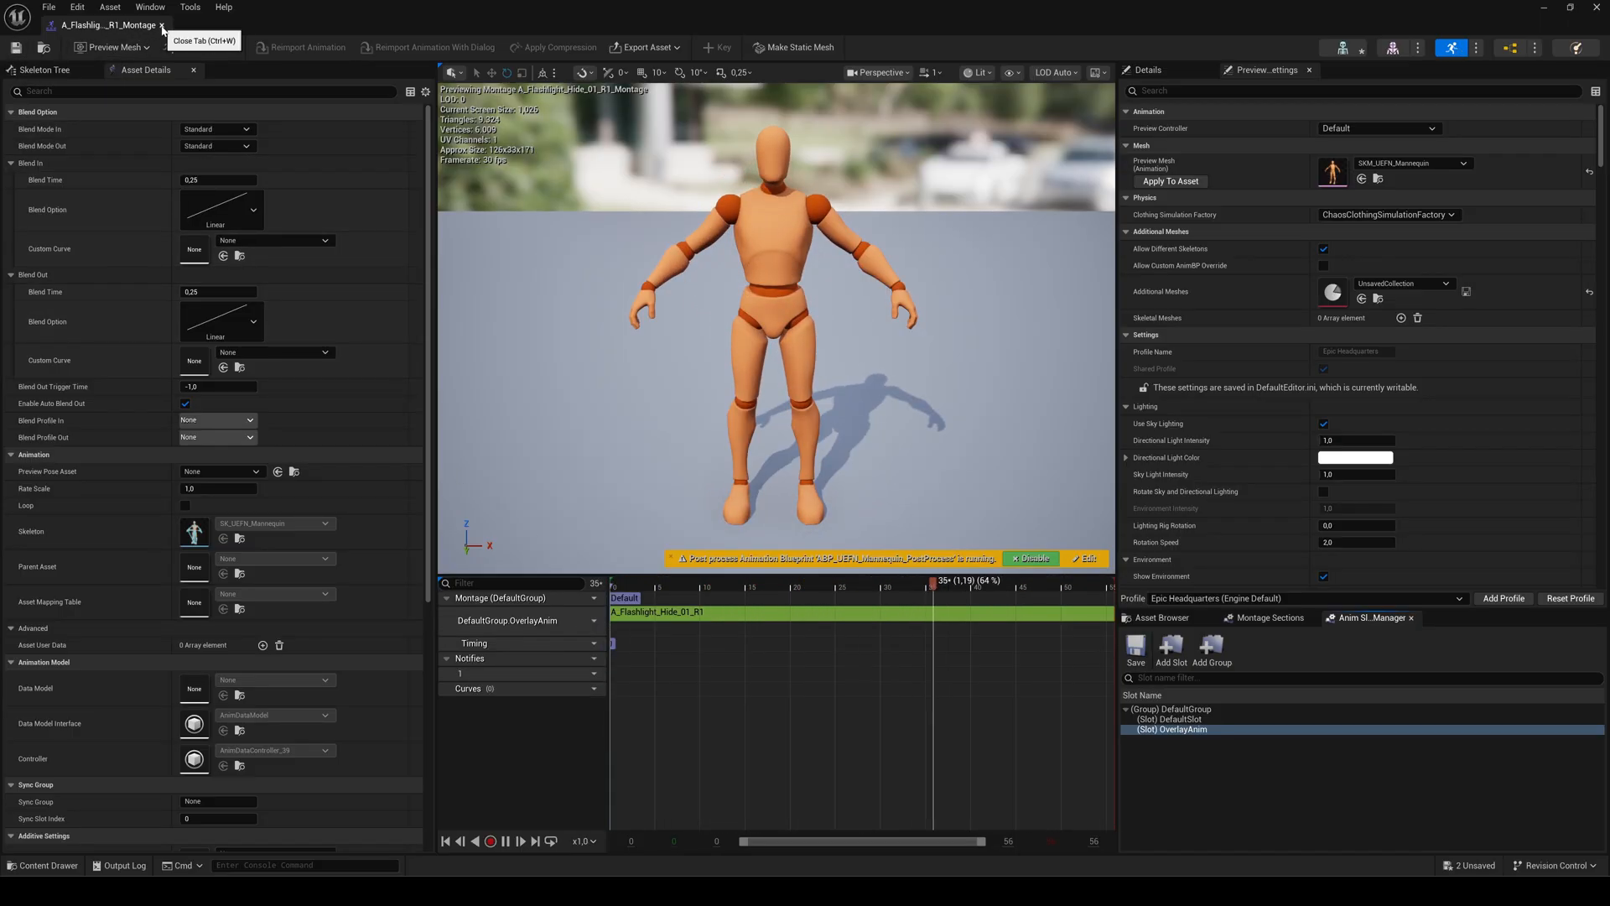
{"action": "left_click", "coordinate": [166, 24]}
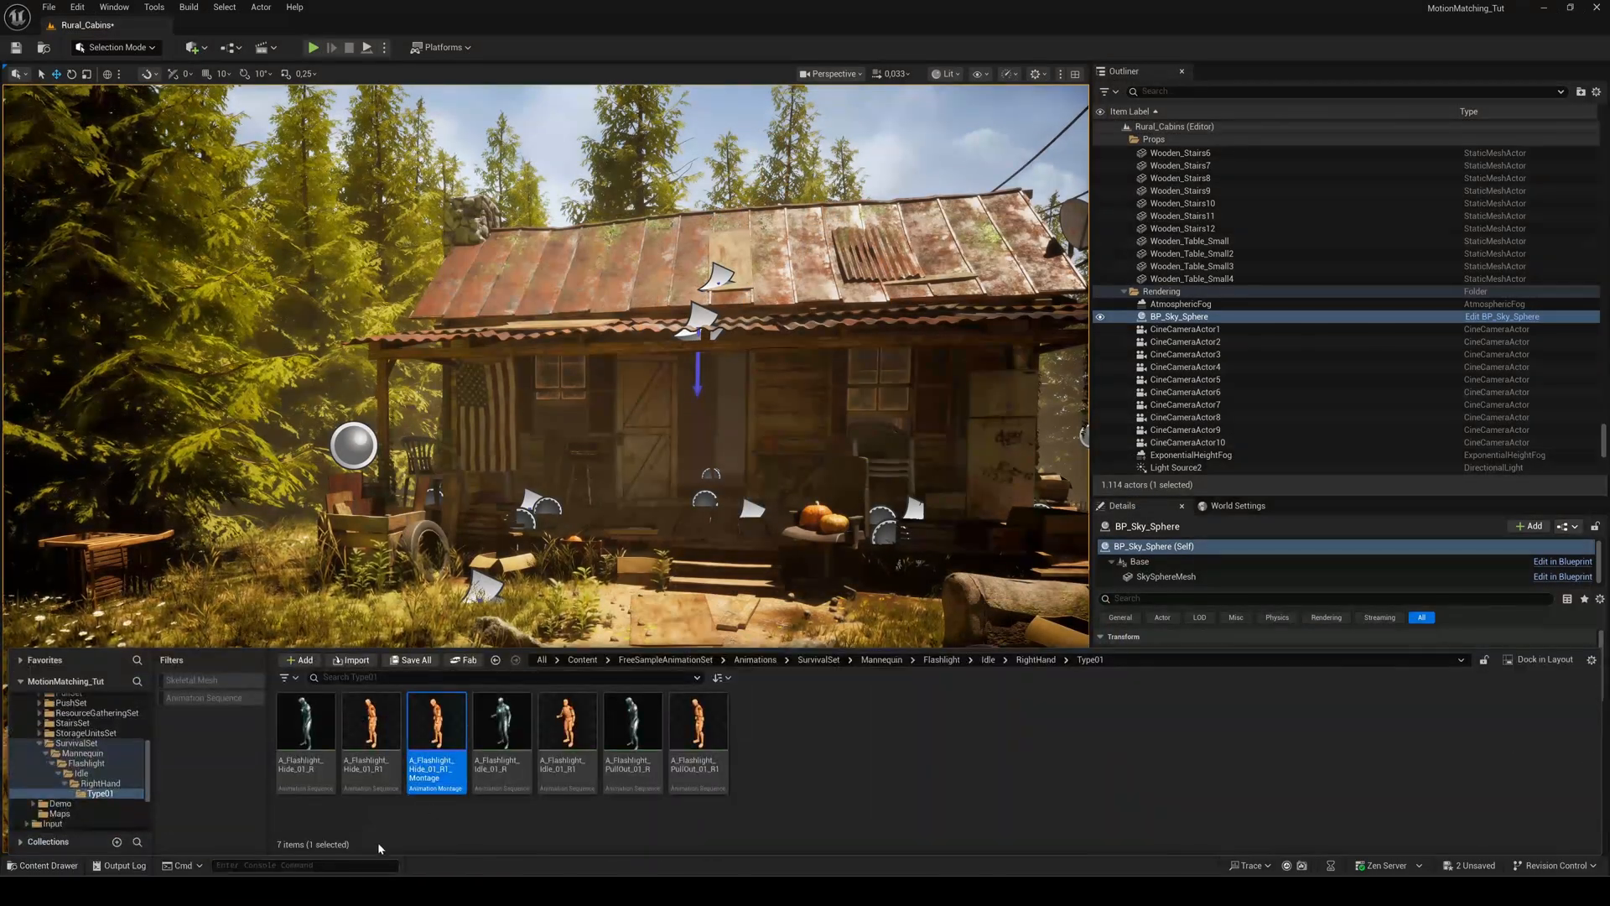
Step: Create an AnimMontage from the flashlight PullOut animation sequence
{"action": "double_click", "coordinate": [434, 745]}
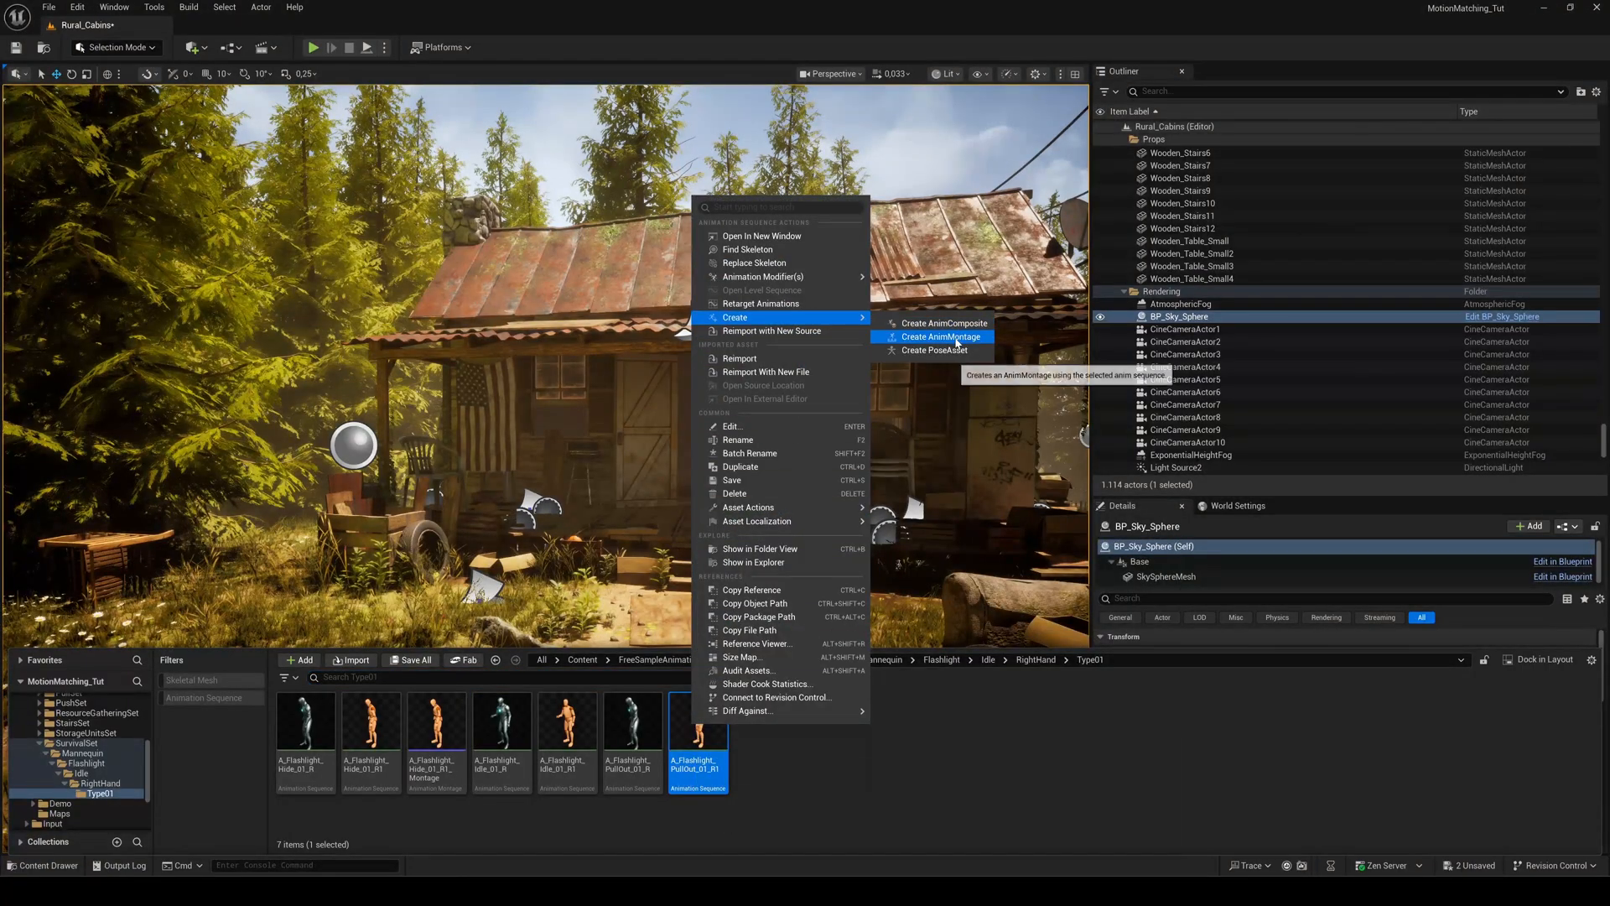
{"action": "left_click", "coordinate": [943, 336]}
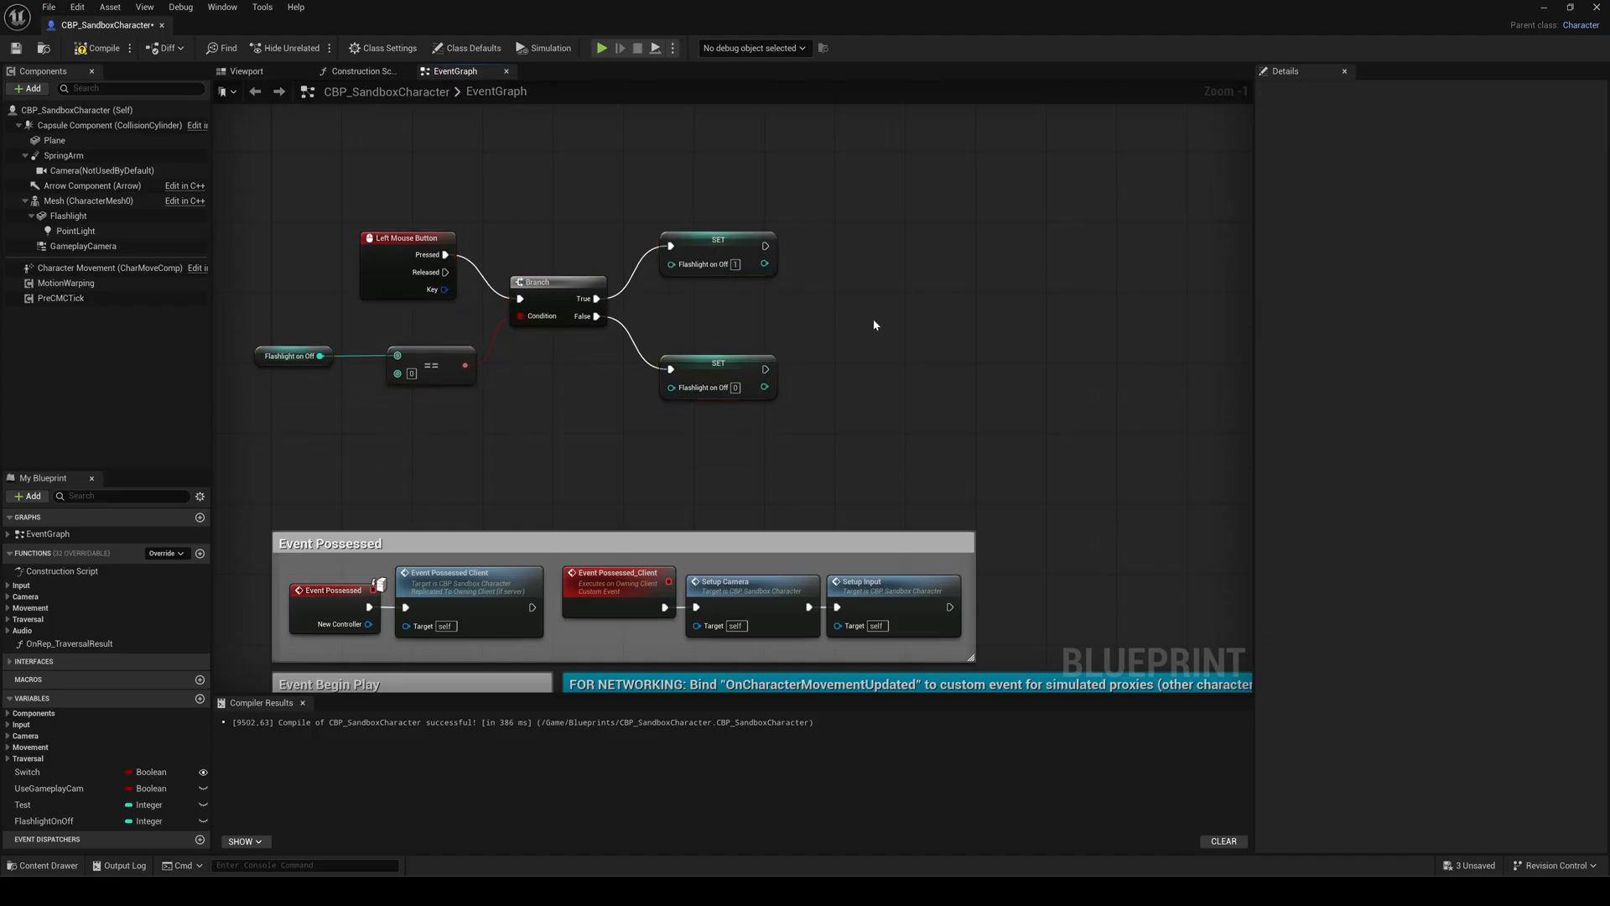
{"action": "mouse_move", "coordinate": [962, 335]}
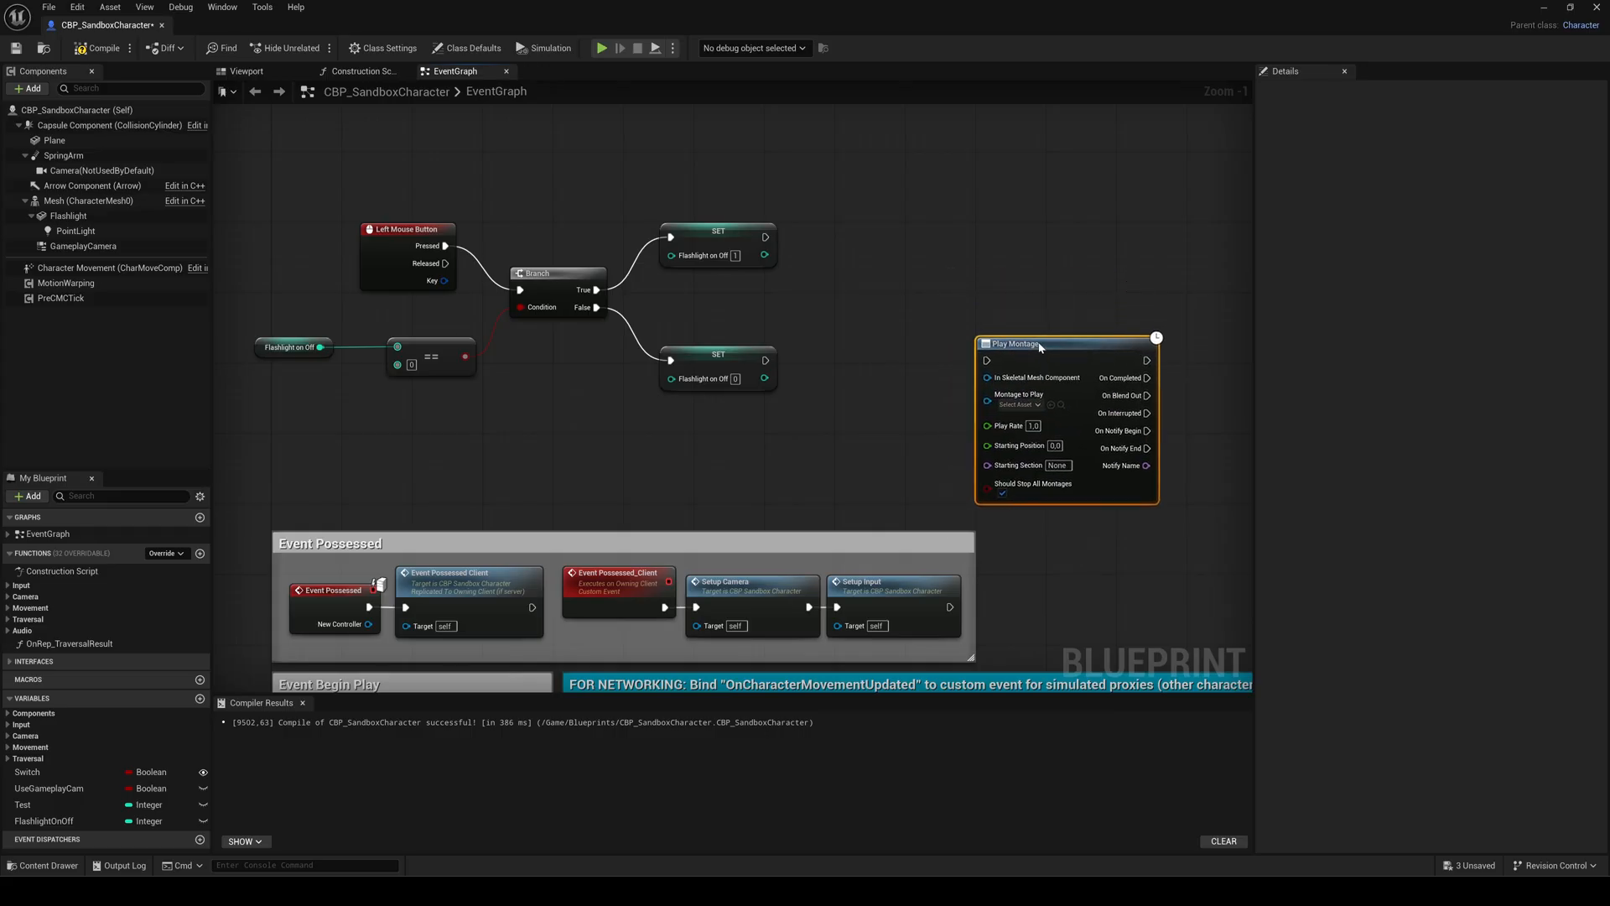
Step: Add a Play Montage node on the Mesh playing the hide montage, wired from the False SET node
{"action": "left_click", "coordinate": [81, 202]}
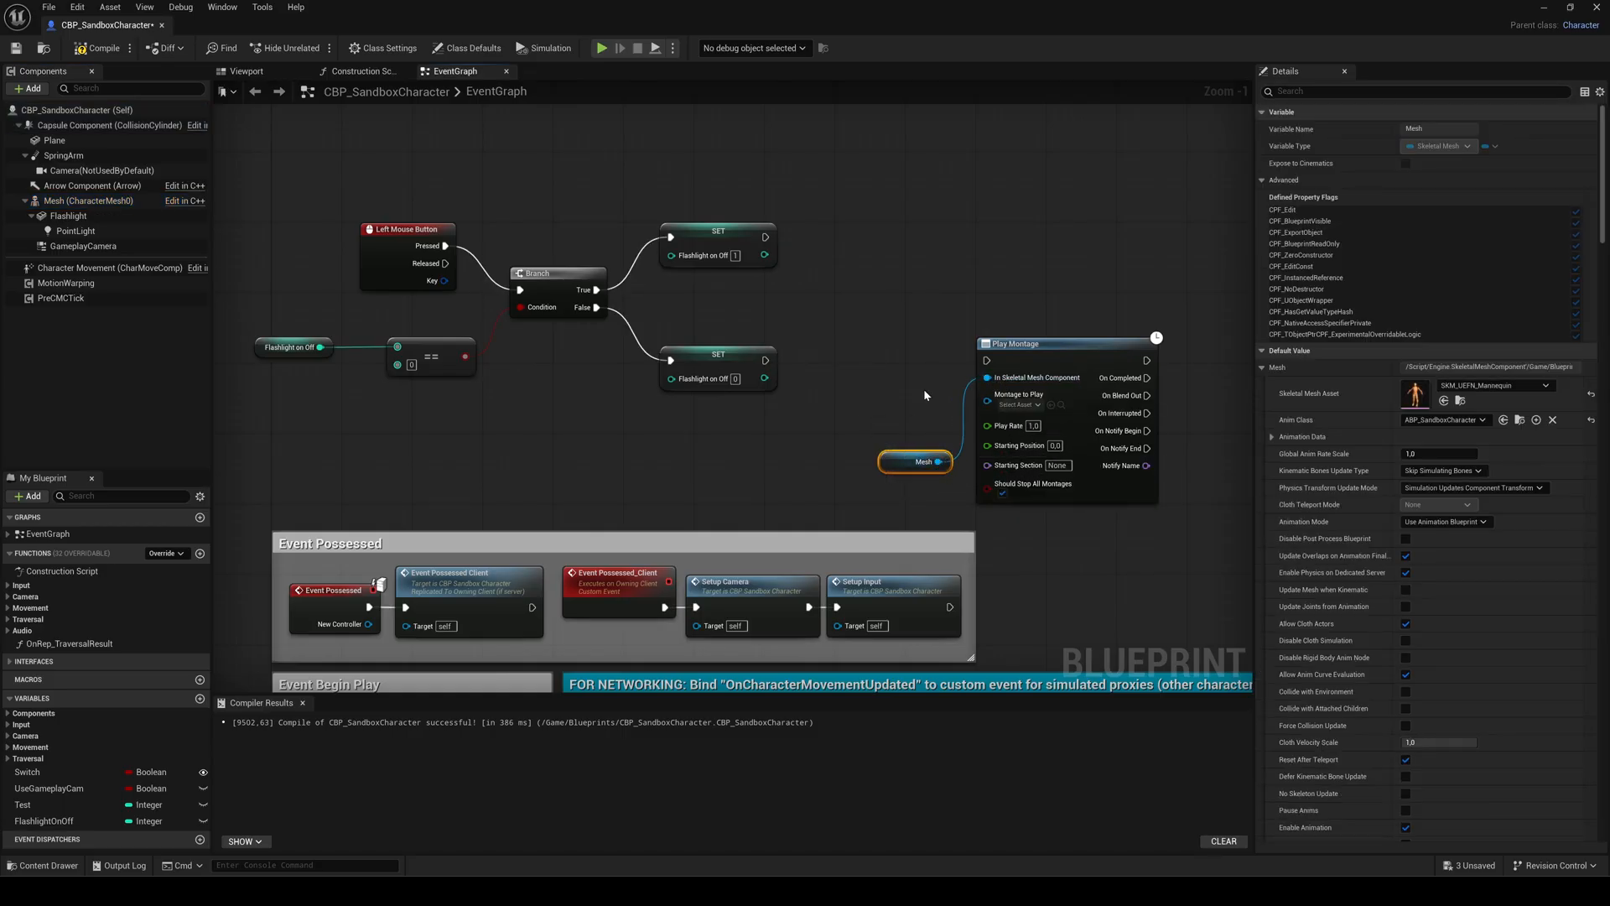
{"action": "left_click", "coordinate": [40, 865]}
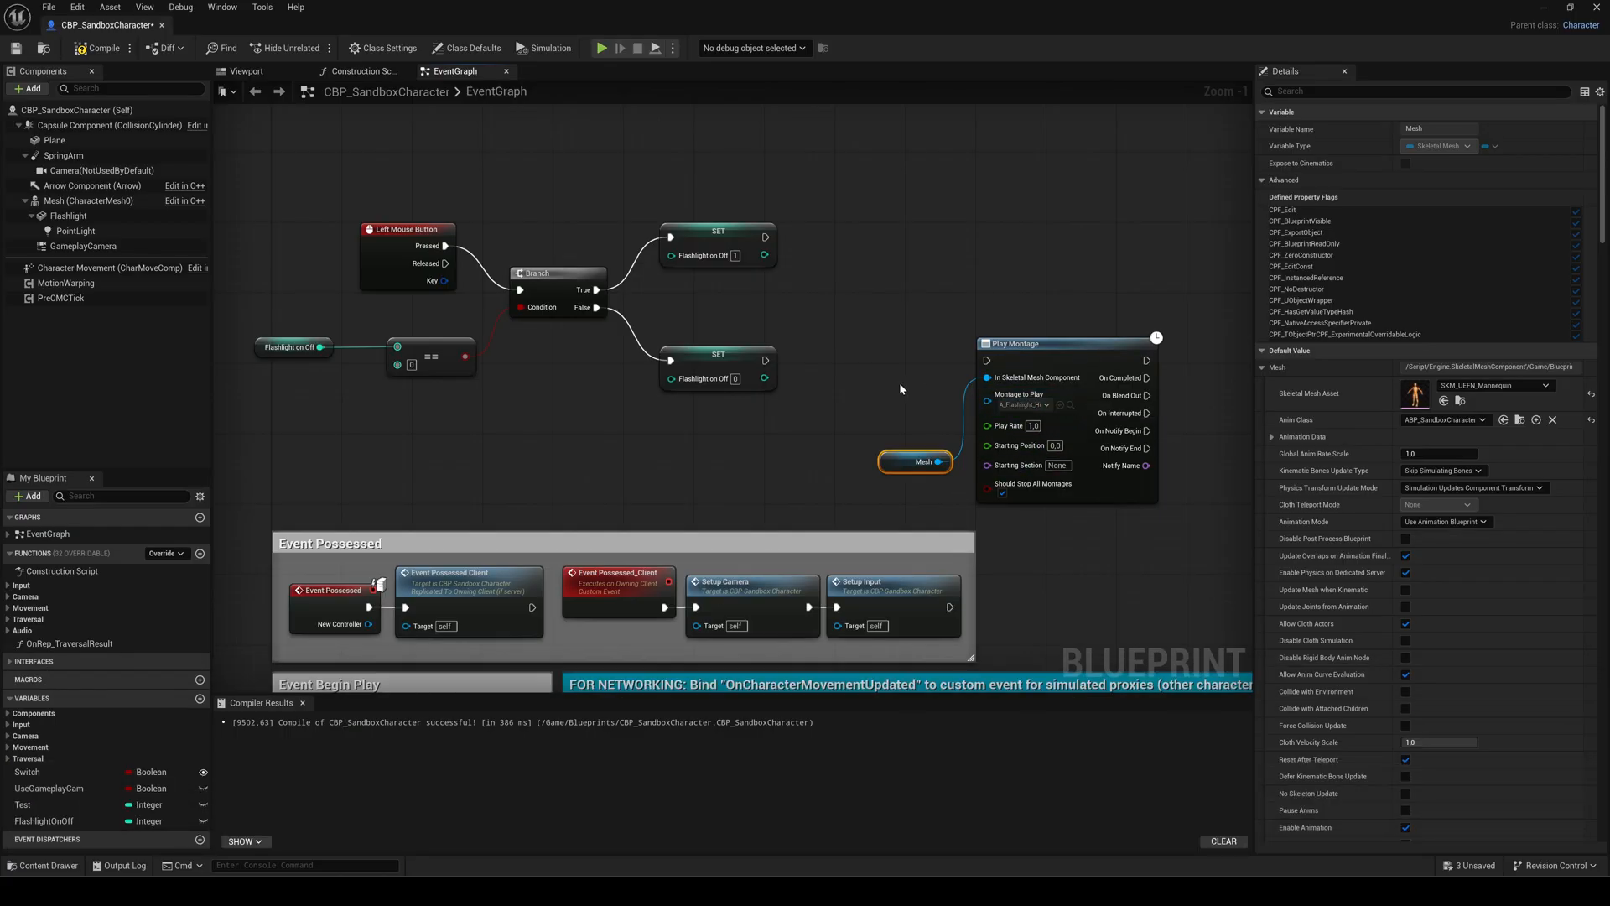
{"action": "mouse_move", "coordinate": [262, 386]}
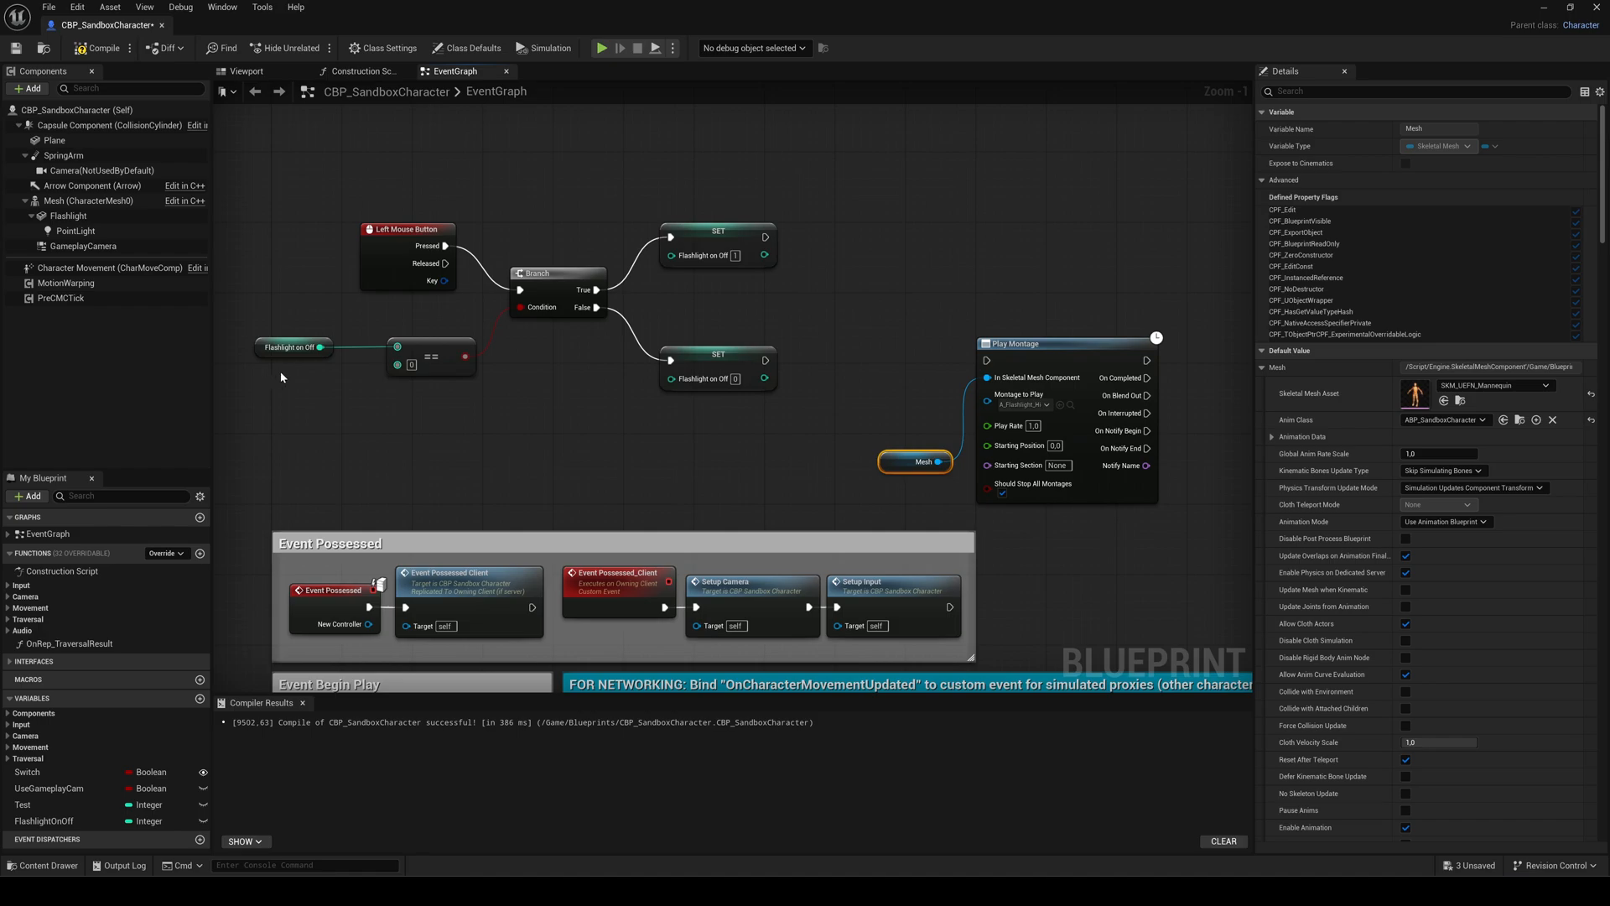
{"action": "mouse_move", "coordinate": [645, 362]}
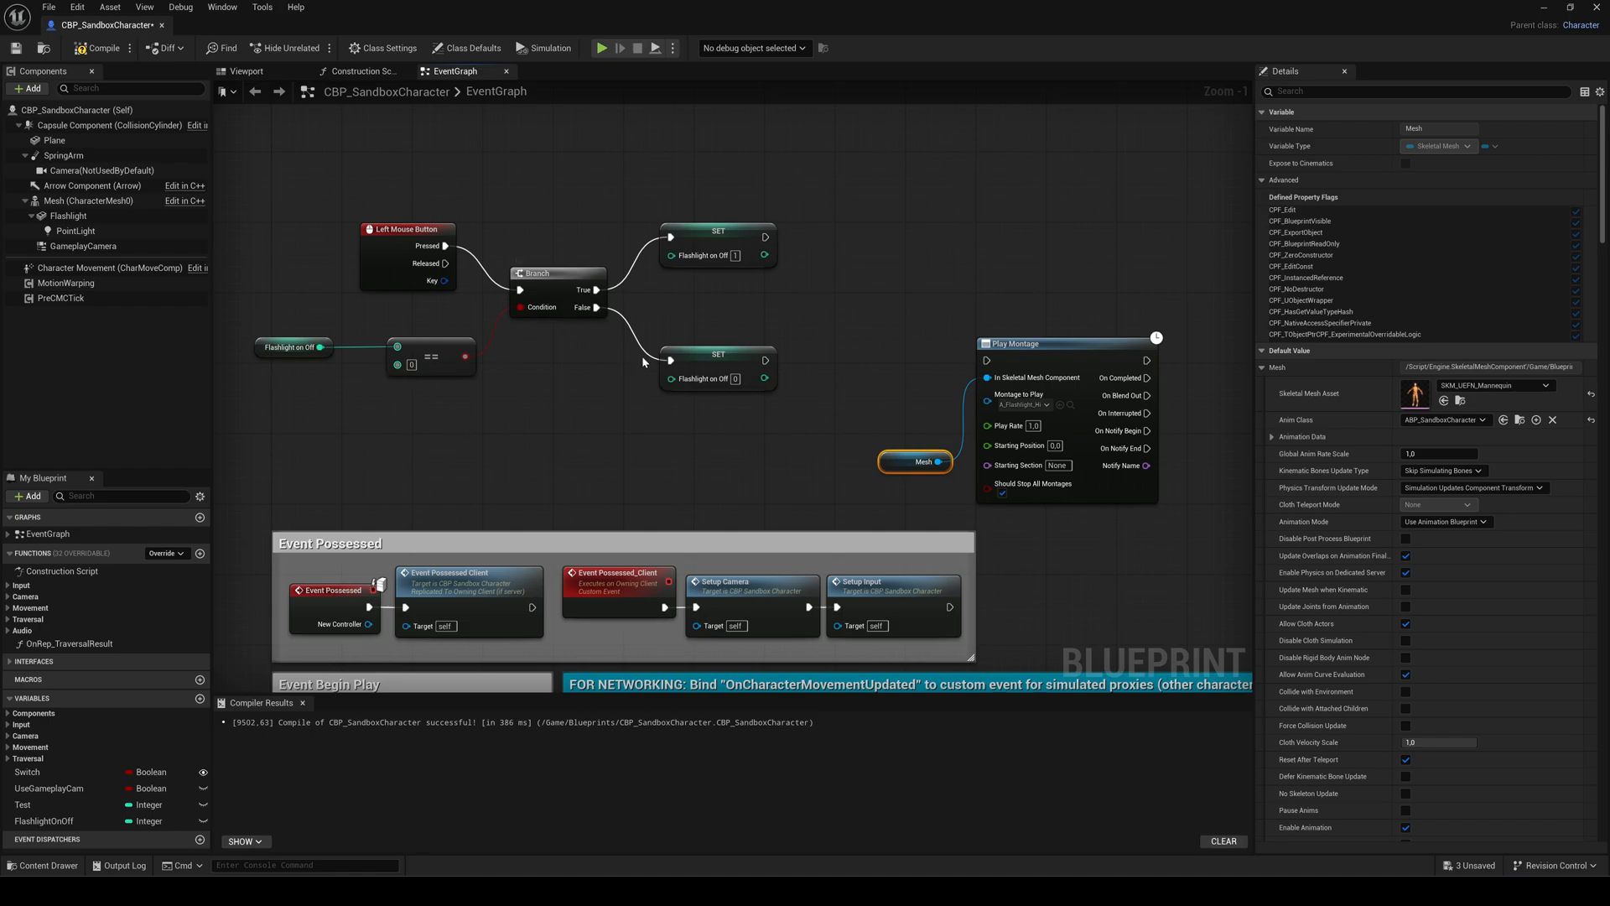
{"action": "mouse_move", "coordinate": [772, 436]}
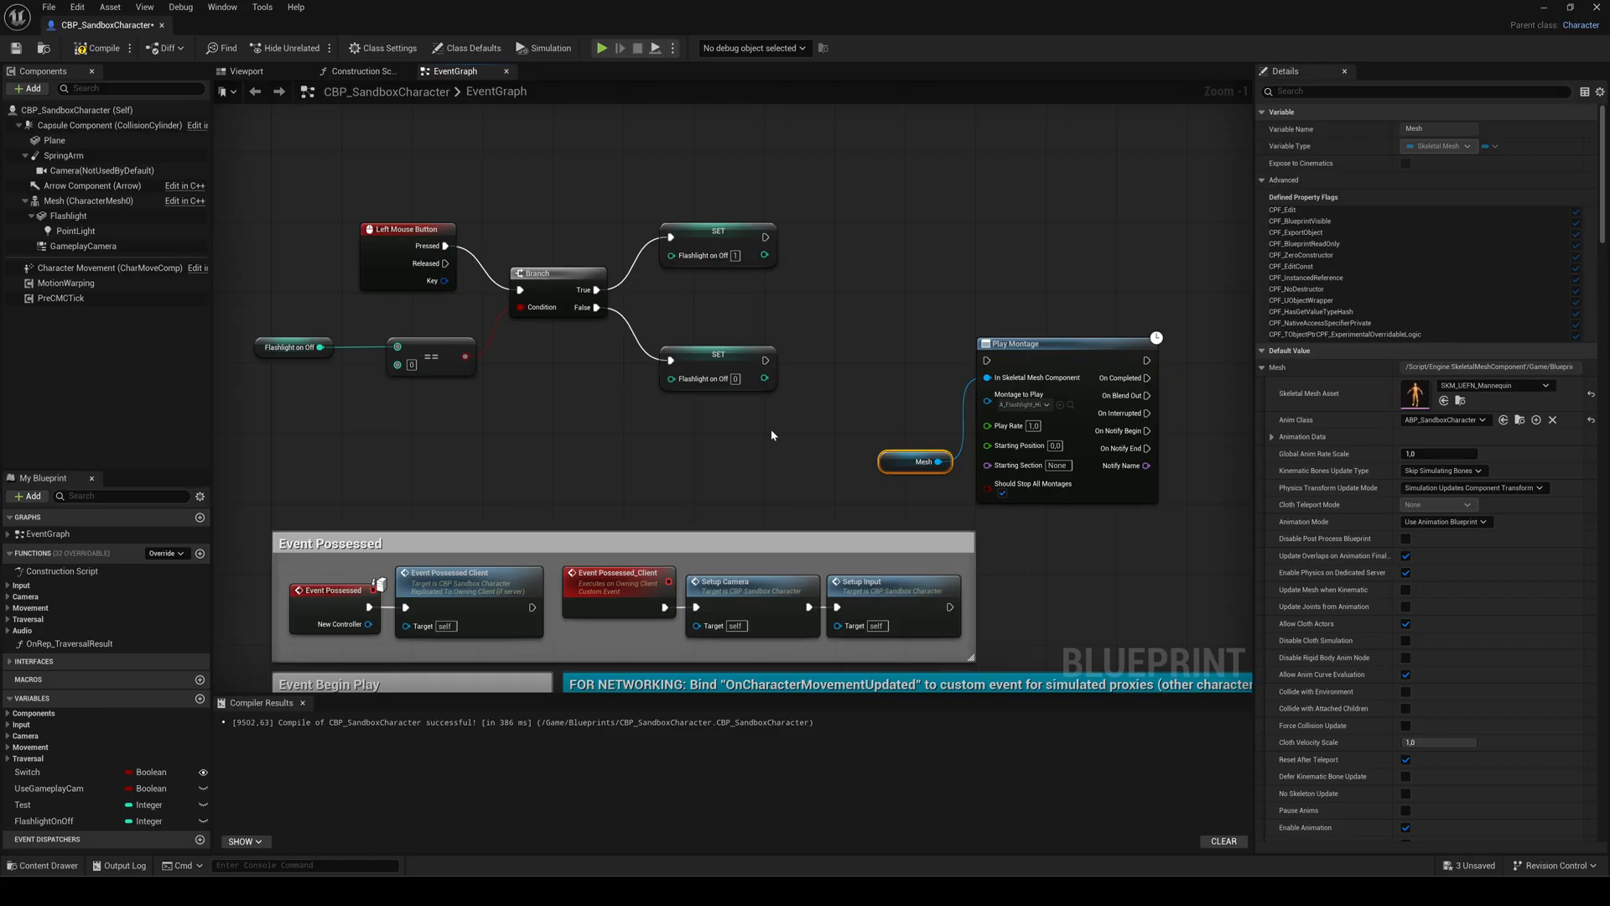
{"action": "mouse_move", "coordinate": [765, 356]}
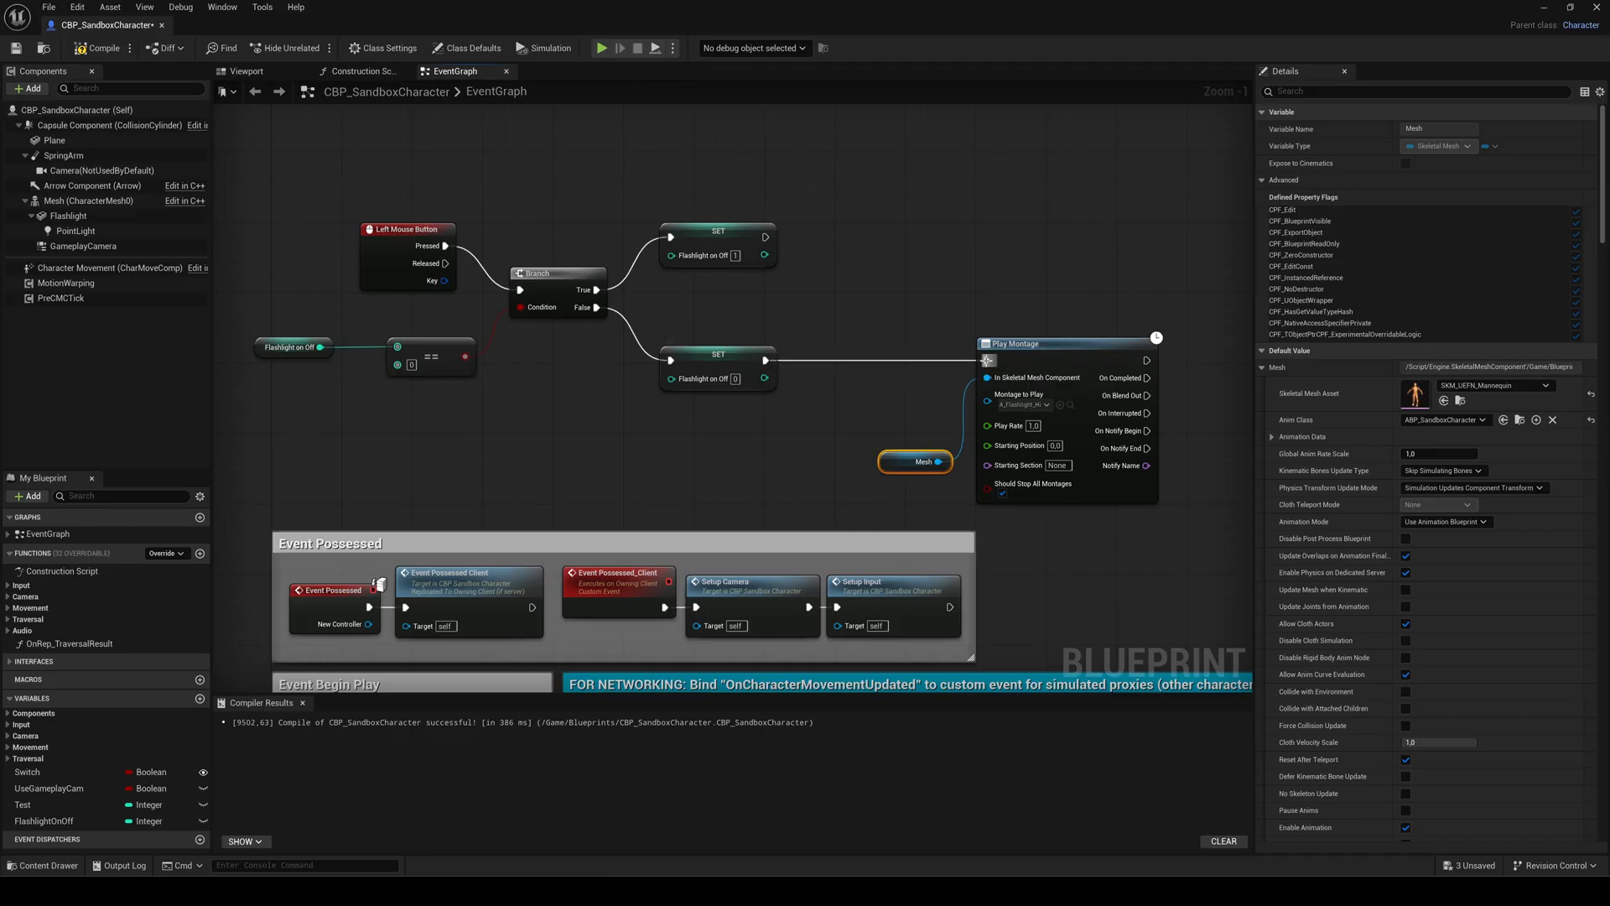
{"action": "left_click", "coordinate": [1026, 344]}
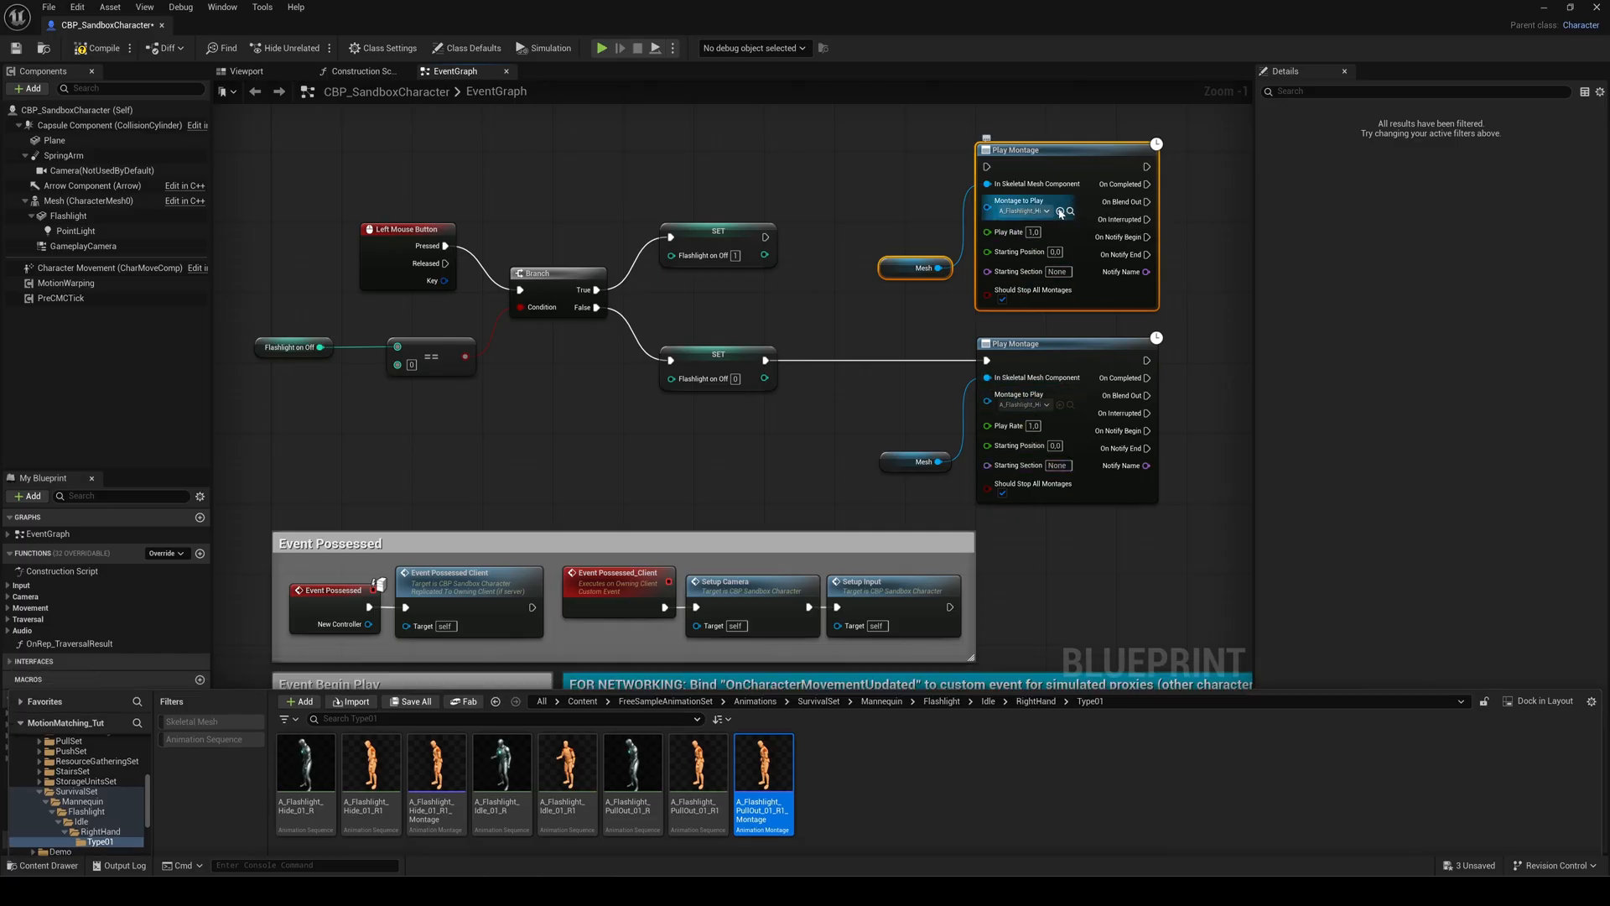
Step: Make the duplicated Play Montage node play the PullOut montage from the True SET node, and compile
{"action": "left_click", "coordinate": [91, 47]}
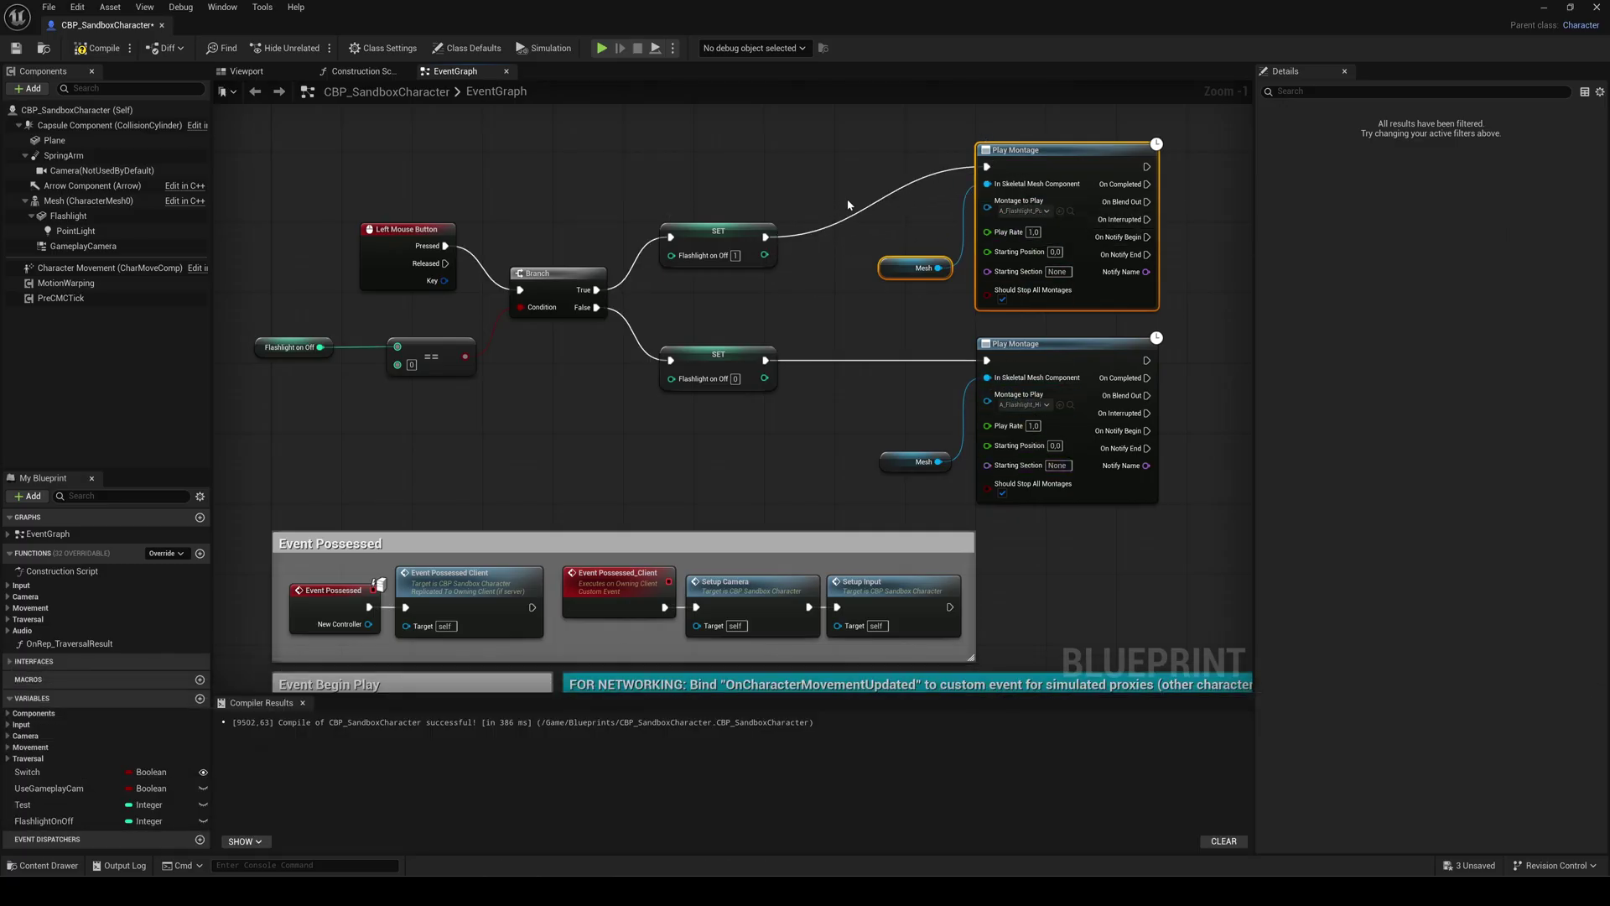
{"action": "left_click", "coordinate": [101, 47]}
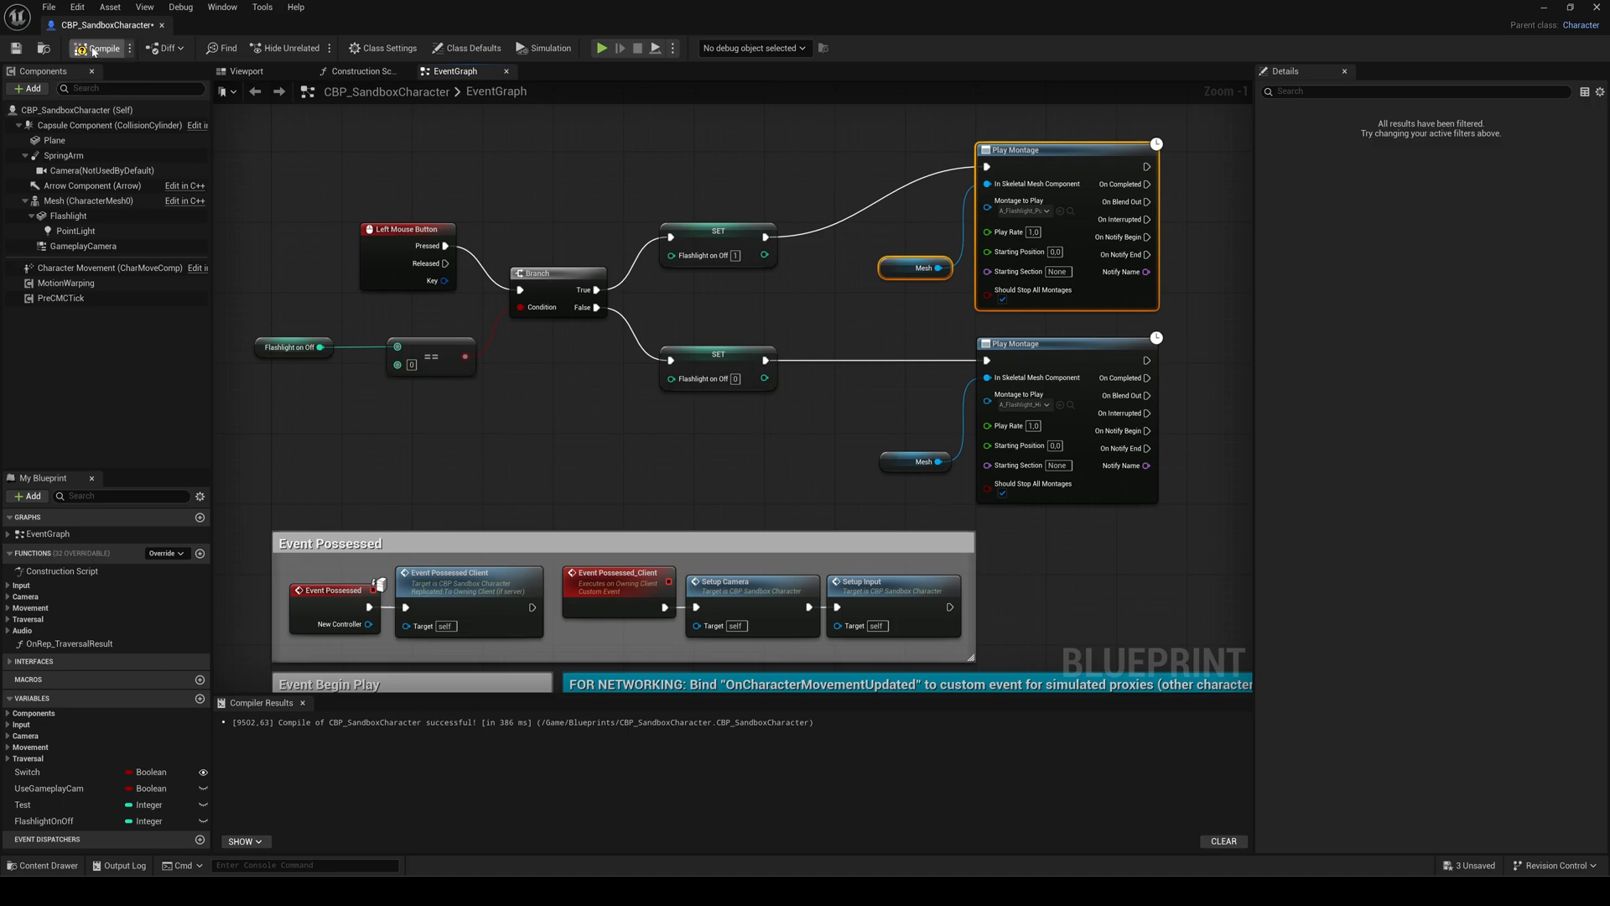
{"action": "left_click", "coordinate": [96, 47]}
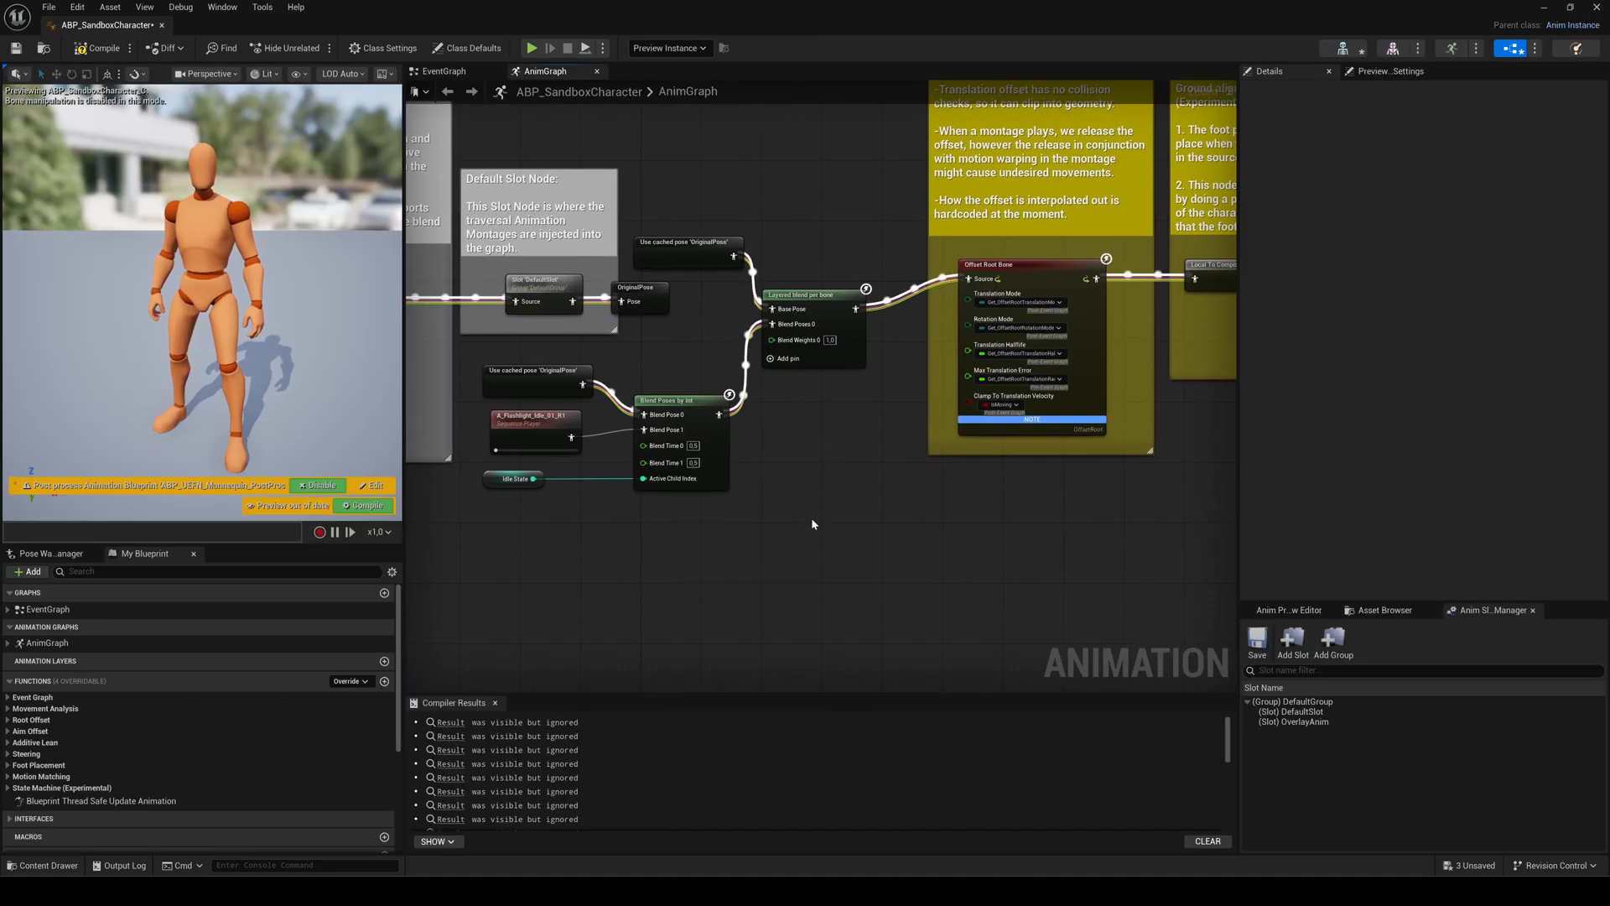
{"action": "mouse_move", "coordinate": [795, 564]}
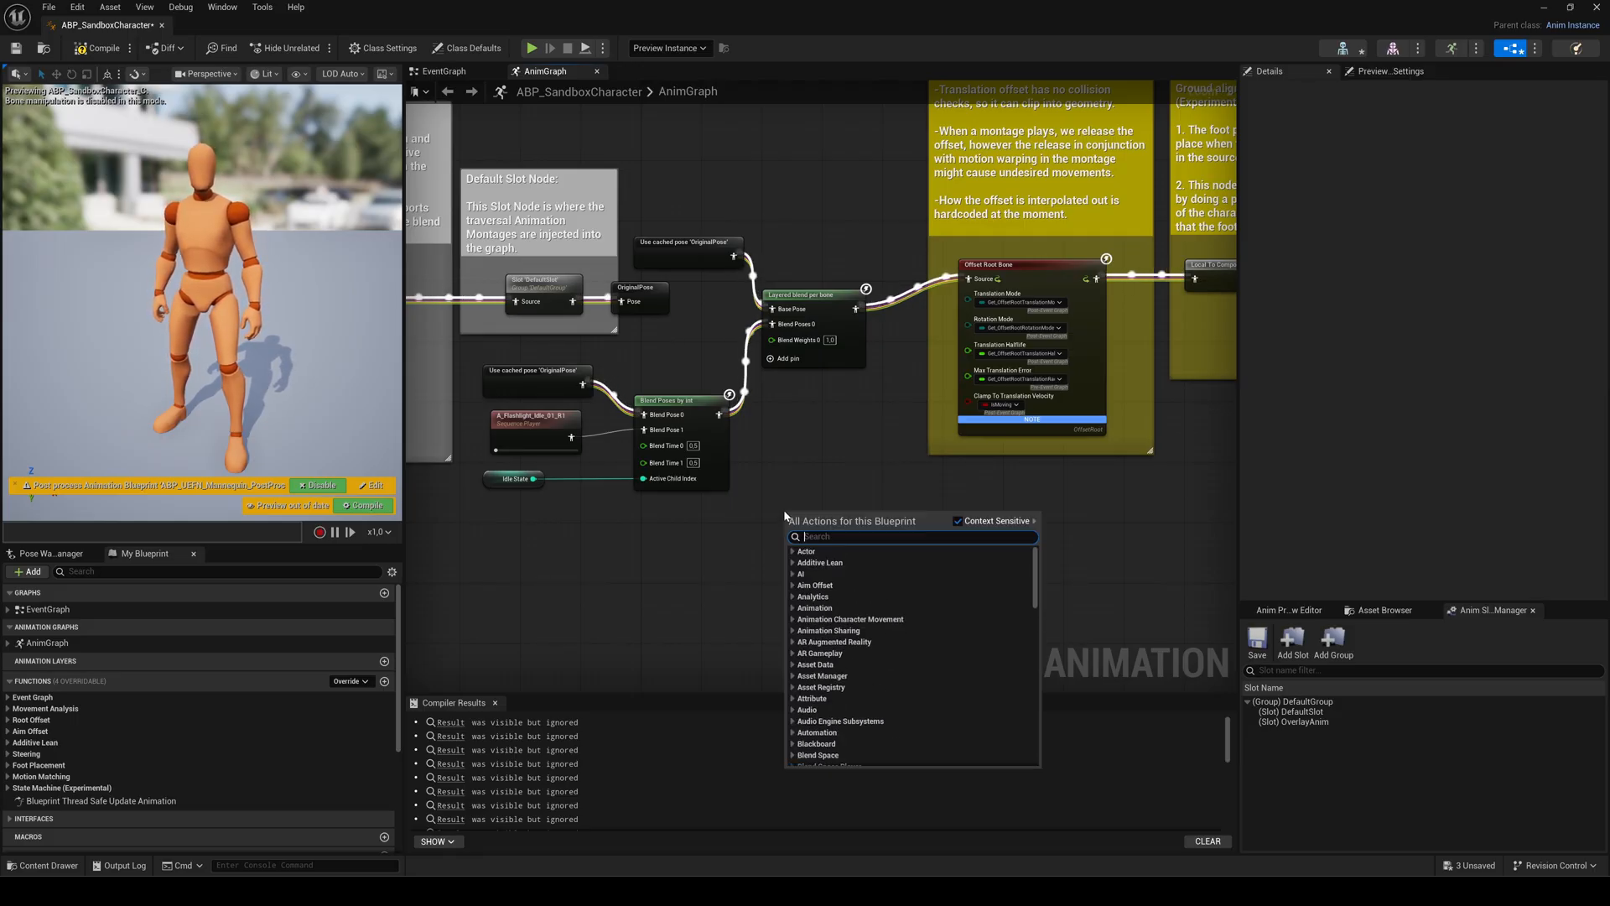
Step: Add a Slot node set to DefaultGroup.OverlayAnim and a Layered blend per bone node in the AnimGraph
{"action": "type", "text": "slot"}
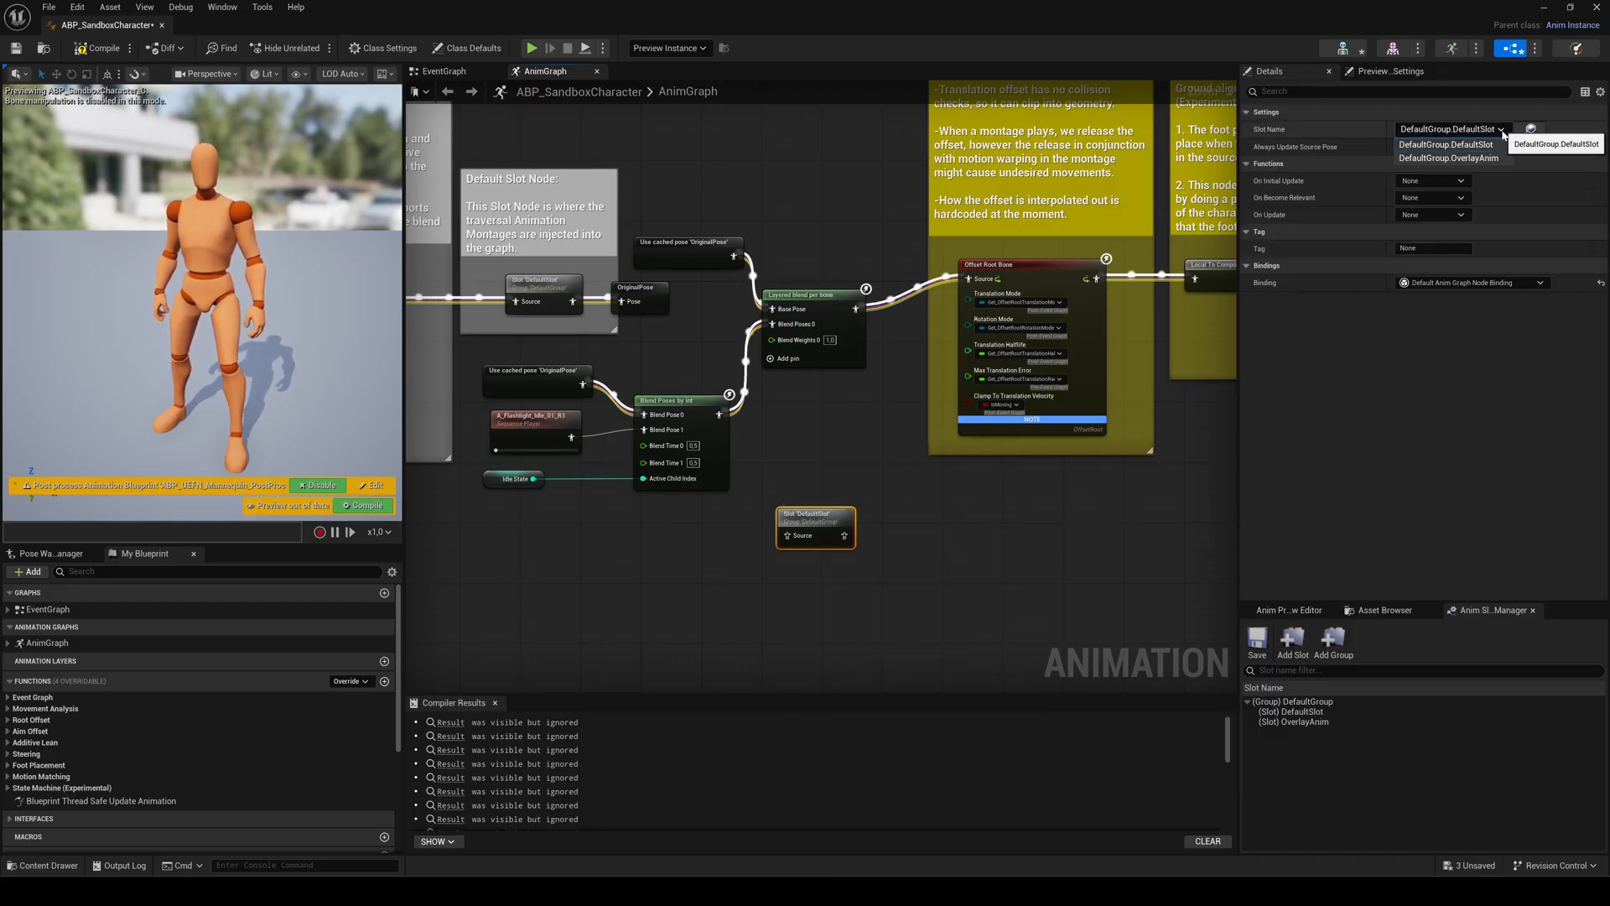
{"action": "left_click", "coordinate": [1448, 144]}
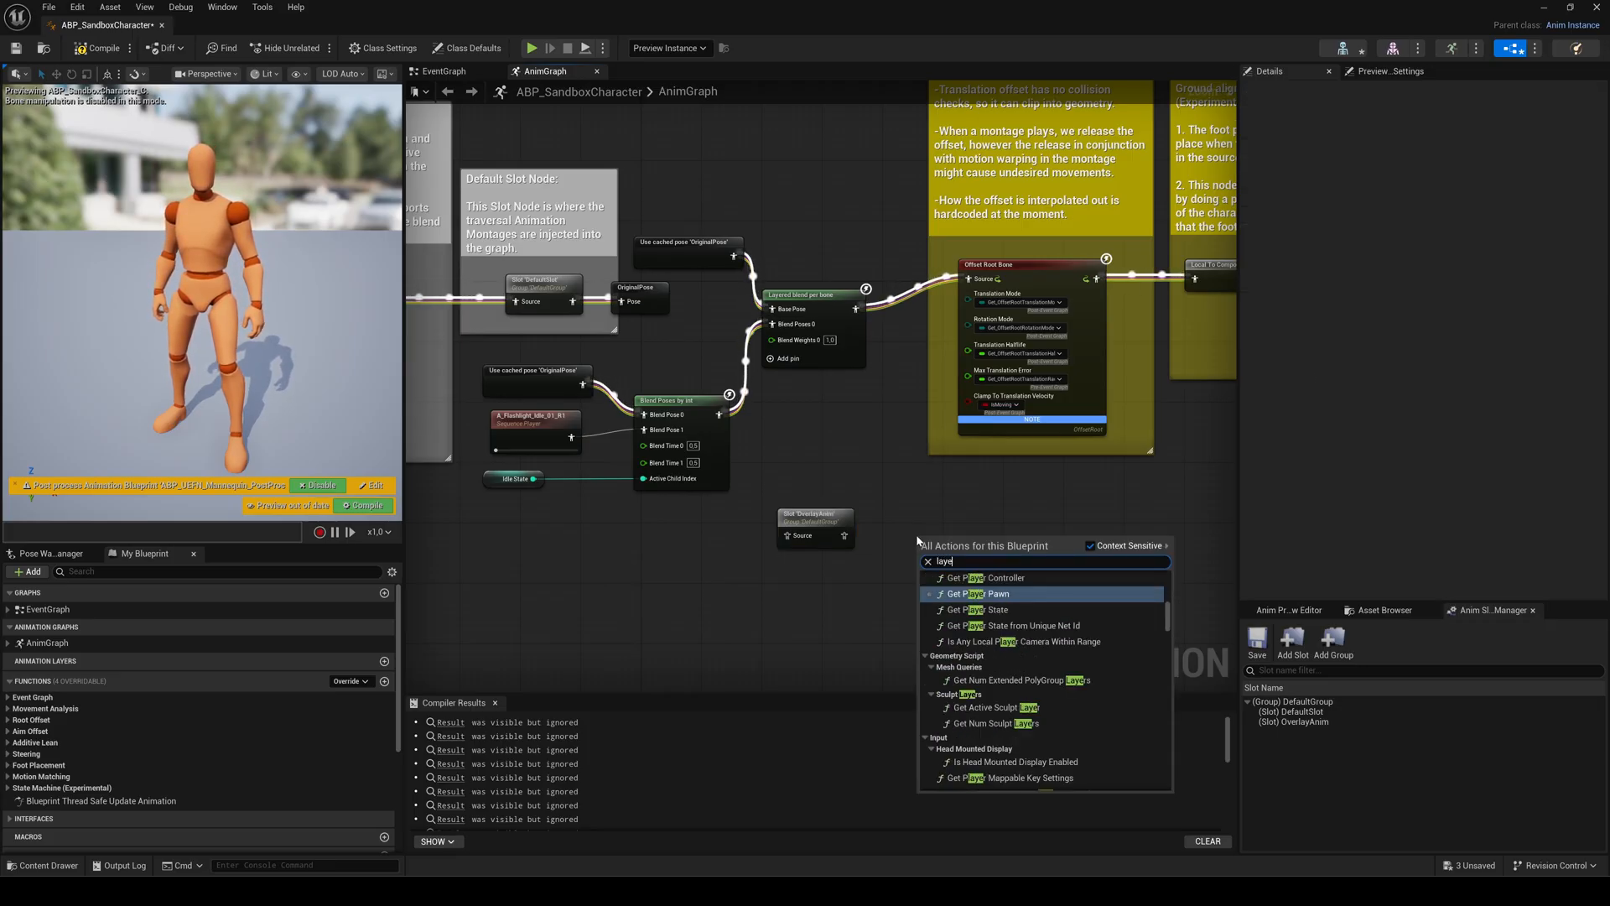
{"action": "type", "text": "layered b"}
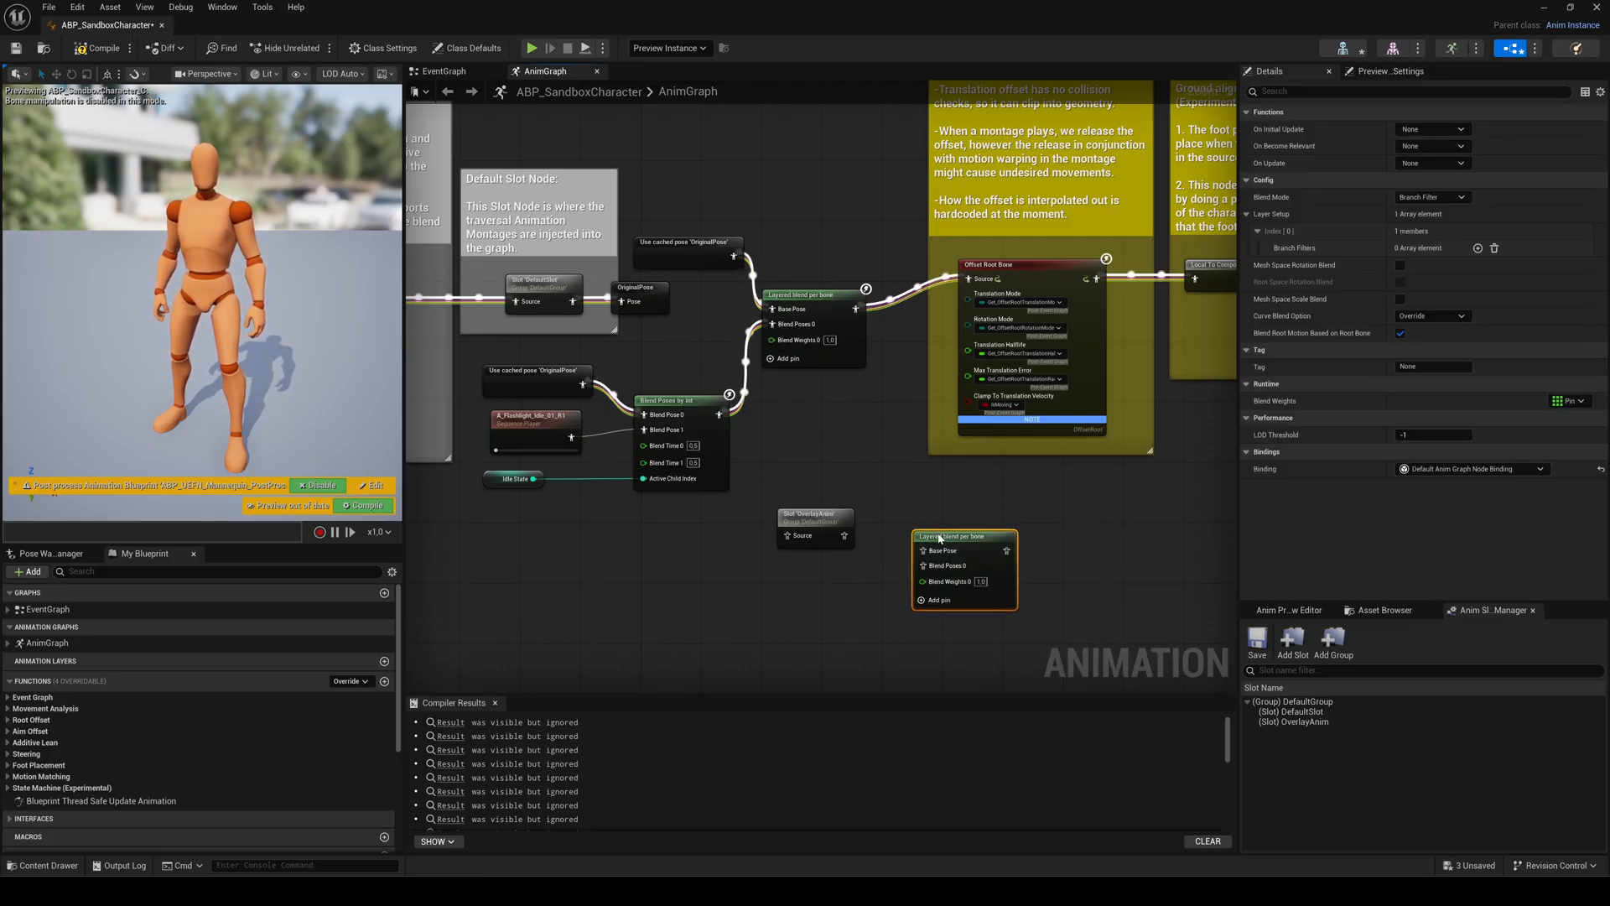
{"action": "left_click", "coordinate": [812, 517]}
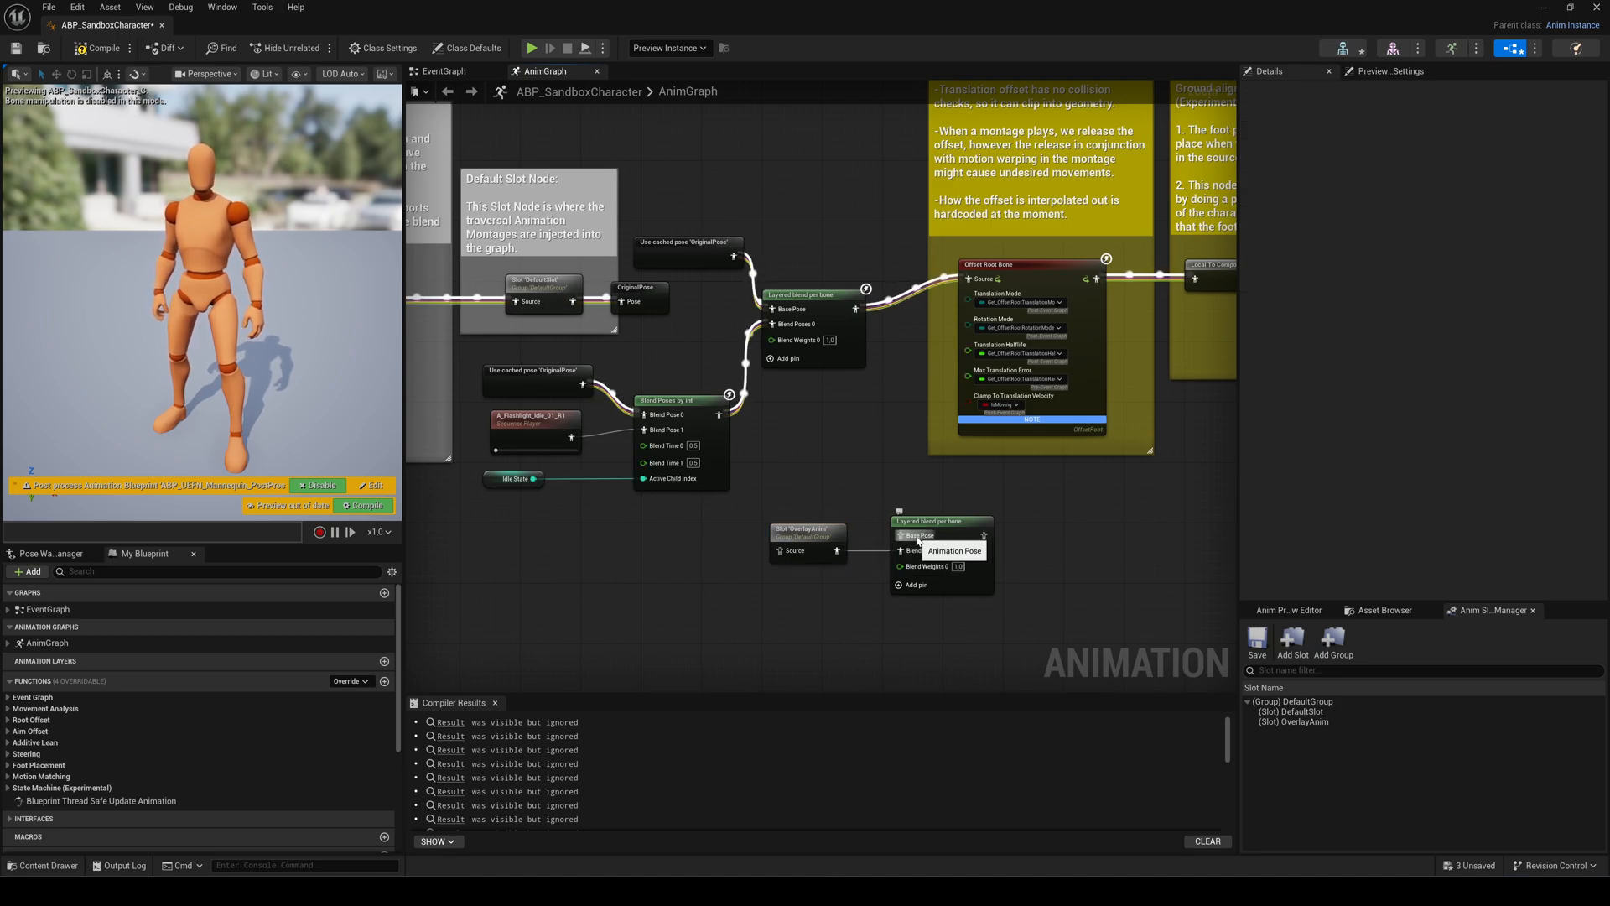
{"action": "mouse_move", "coordinate": [825, 590]}
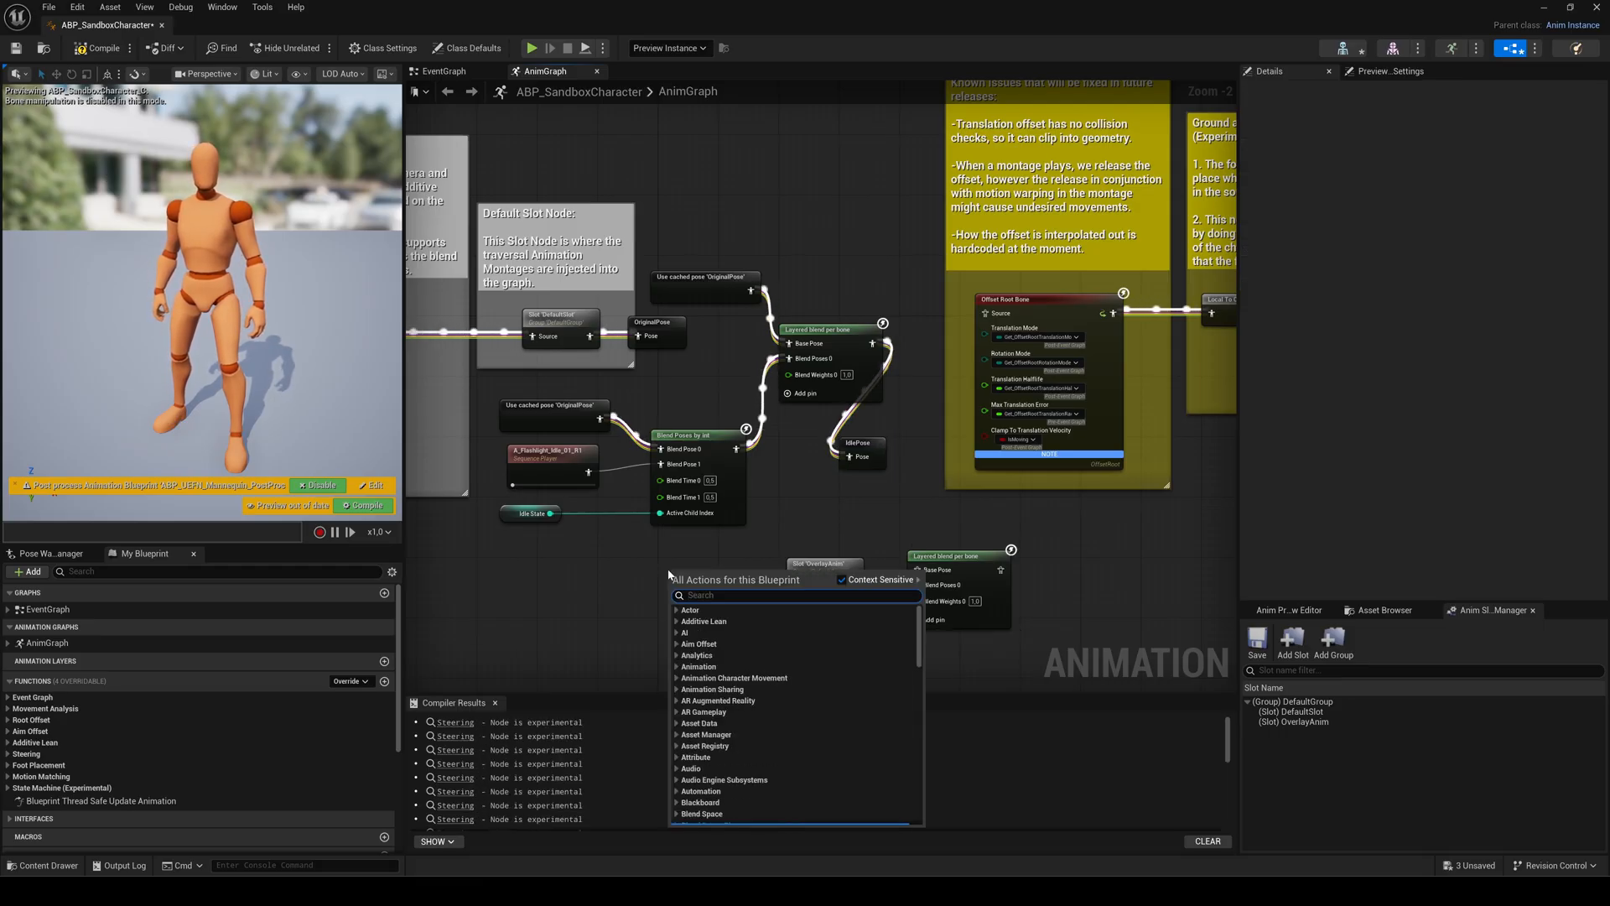
Step: Add Use cached pose OriginalPose and IdlePose nodes and wire them through the slot into the layered blend
{"action": "type", "text": "usecache"}
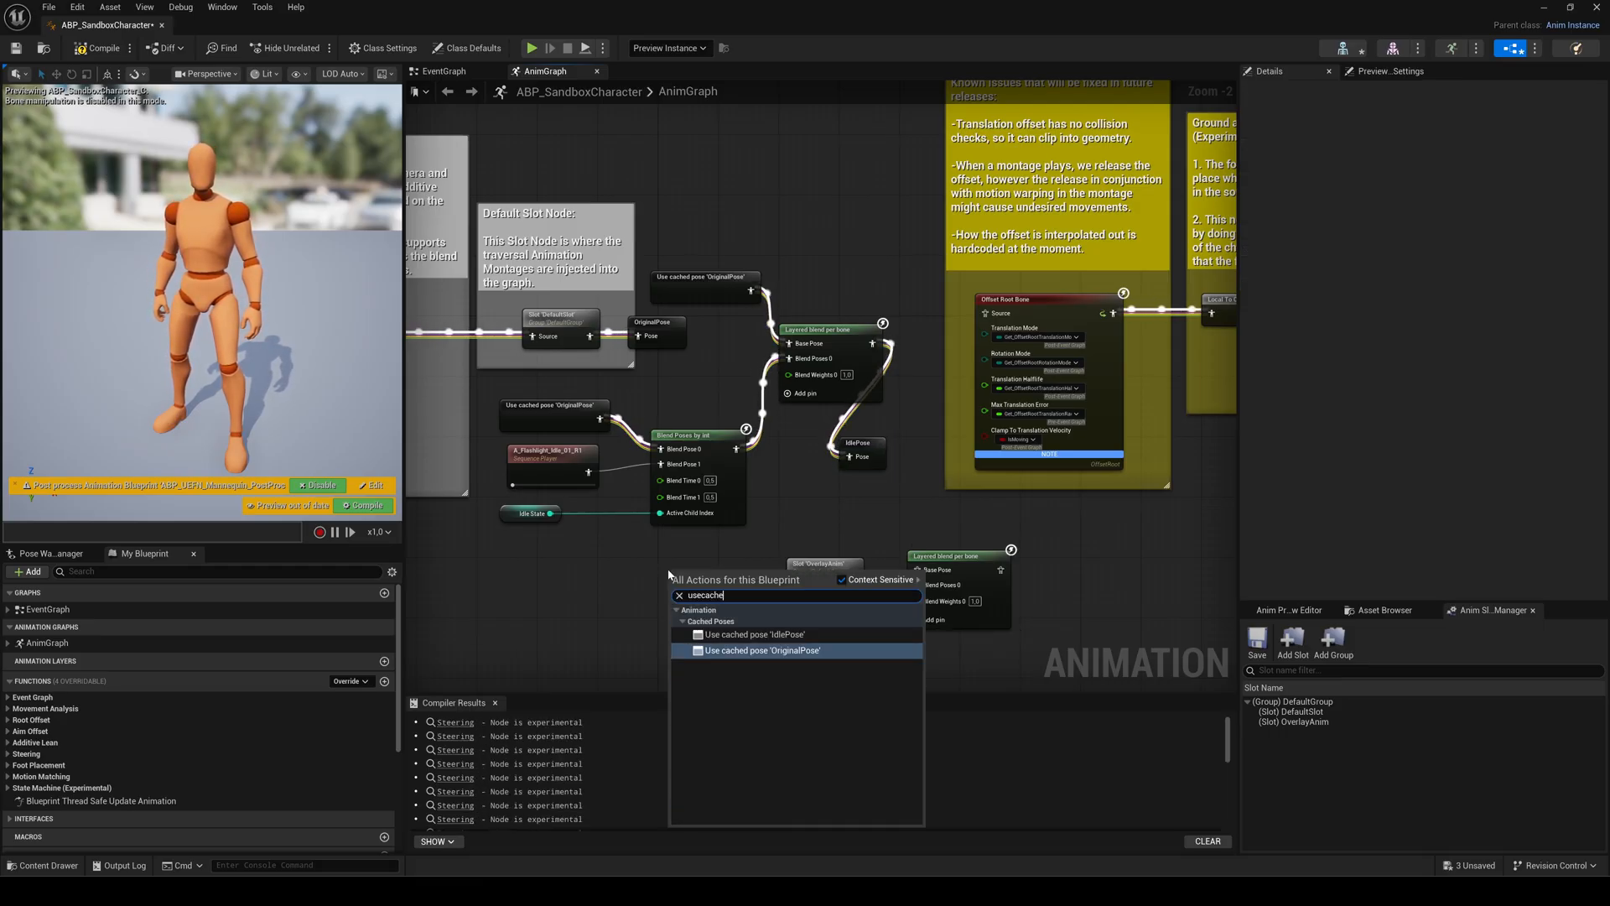
{"action": "left_click", "coordinate": [751, 634]}
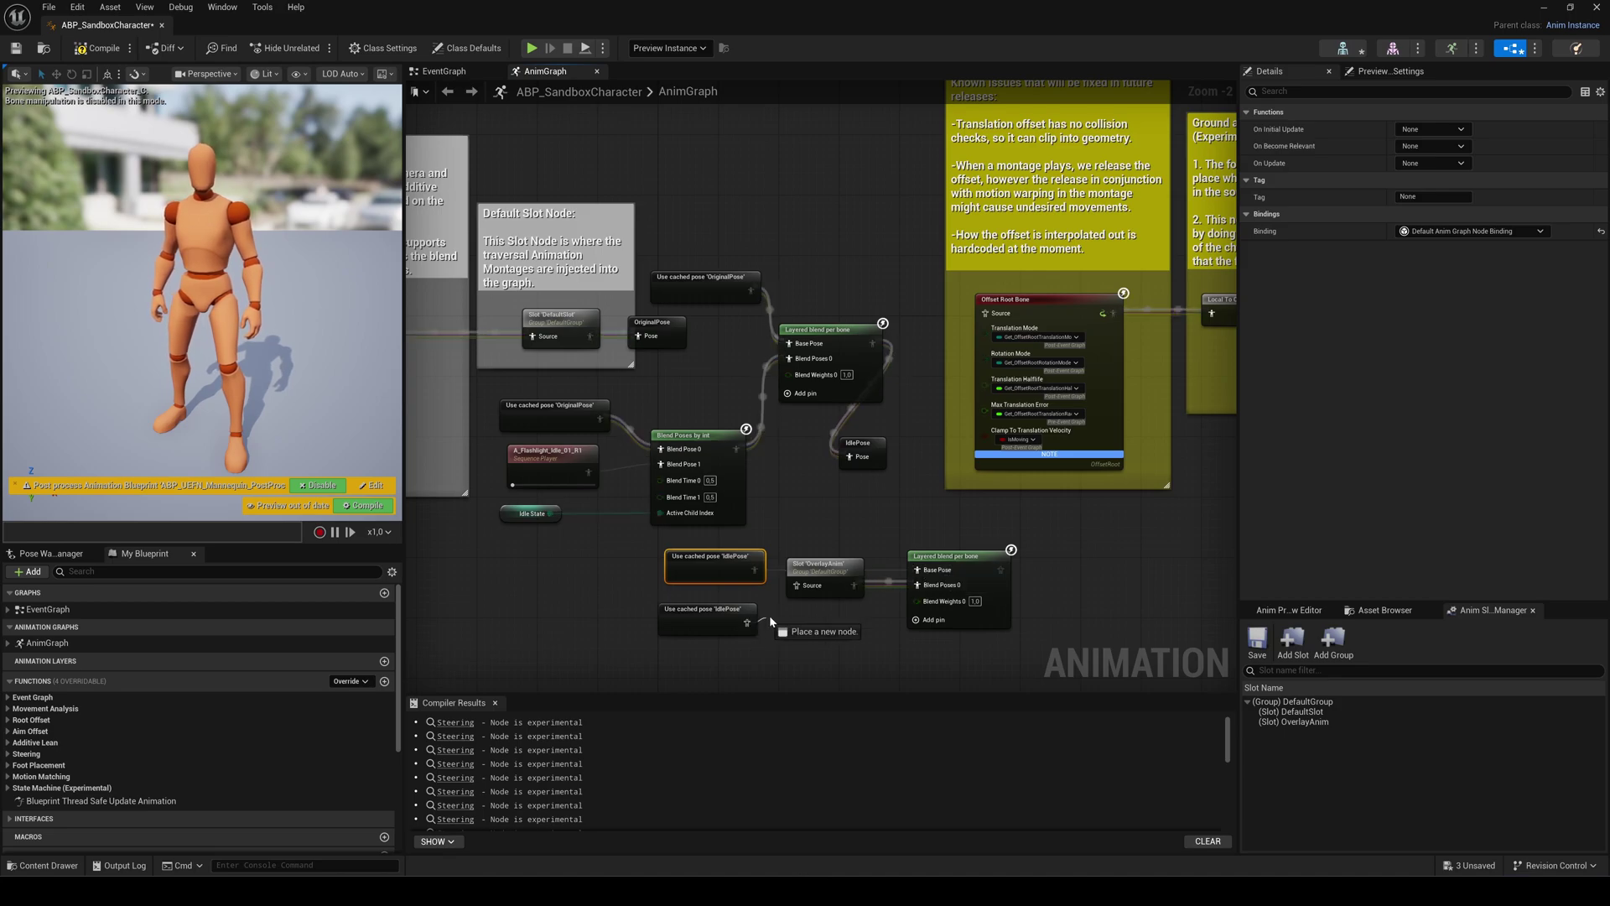
{"action": "left_click", "coordinate": [826, 576]}
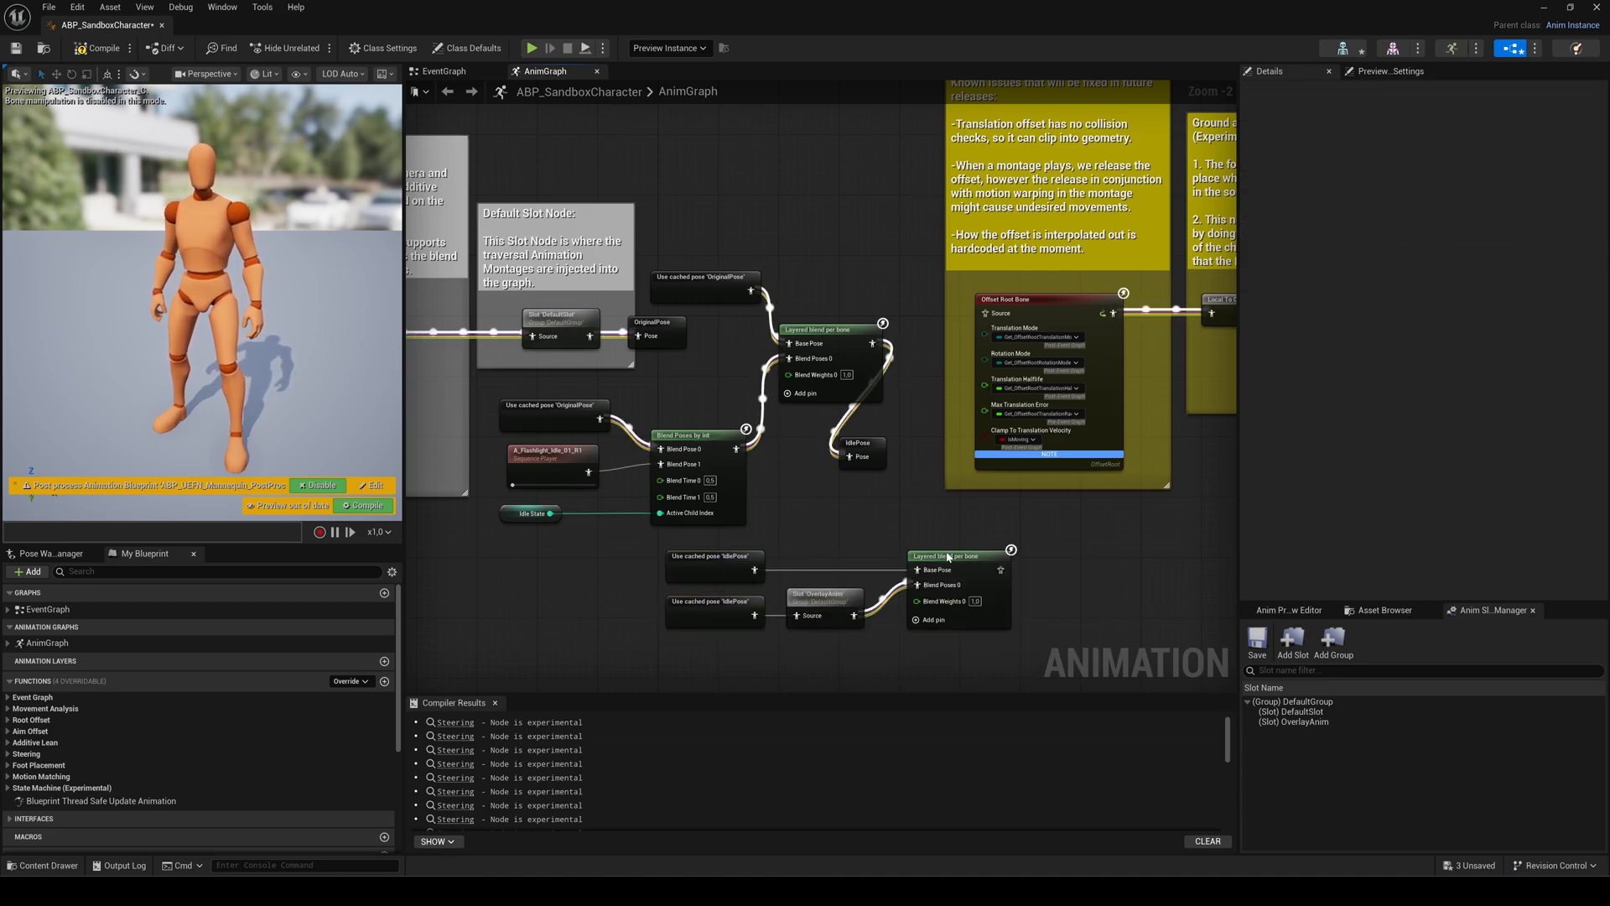
Step: Set the layered blend's Branch Filter bone to a spine bone and compile the animation blueprint
{"action": "left_click", "coordinate": [949, 556]}
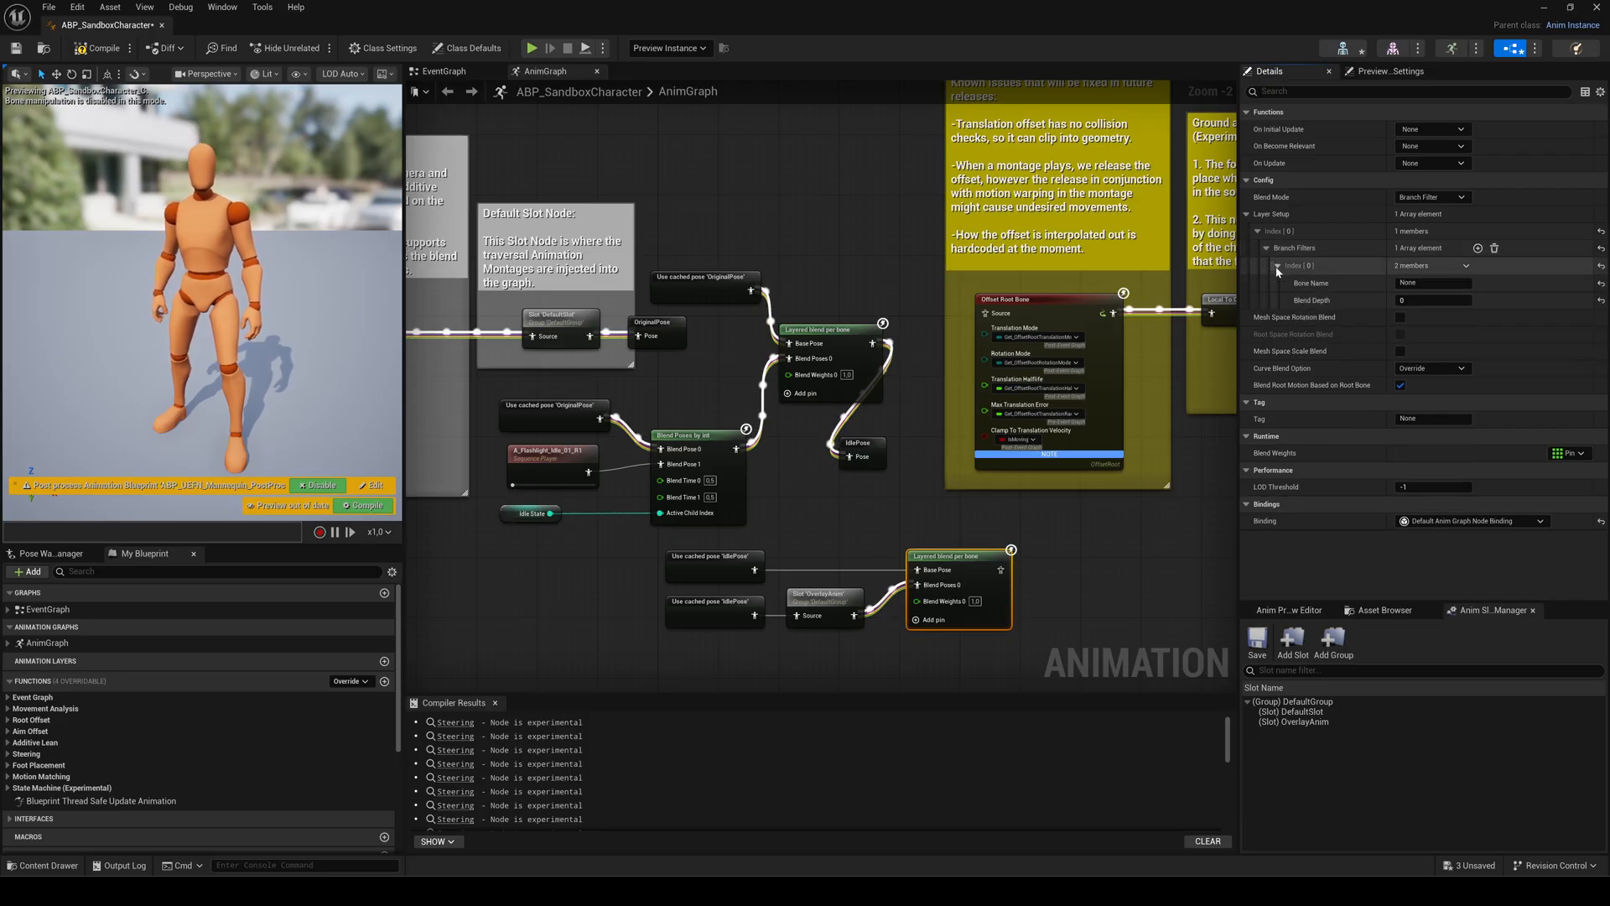
{"action": "left_click", "coordinate": [1429, 282]}
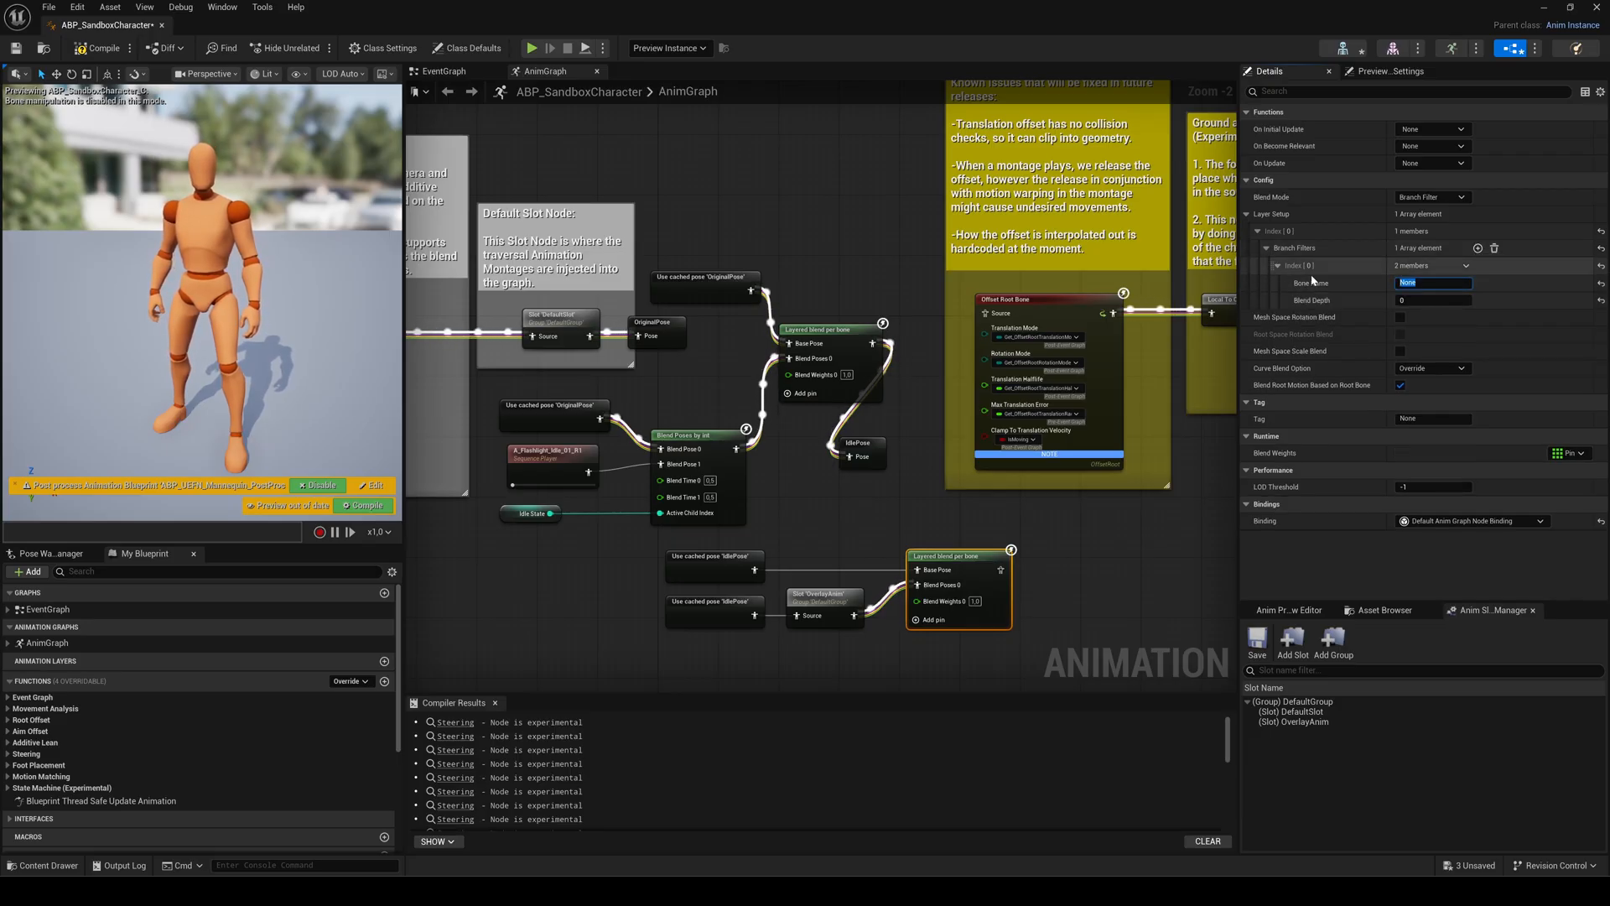
{"action": "type", "text": "spine_"}
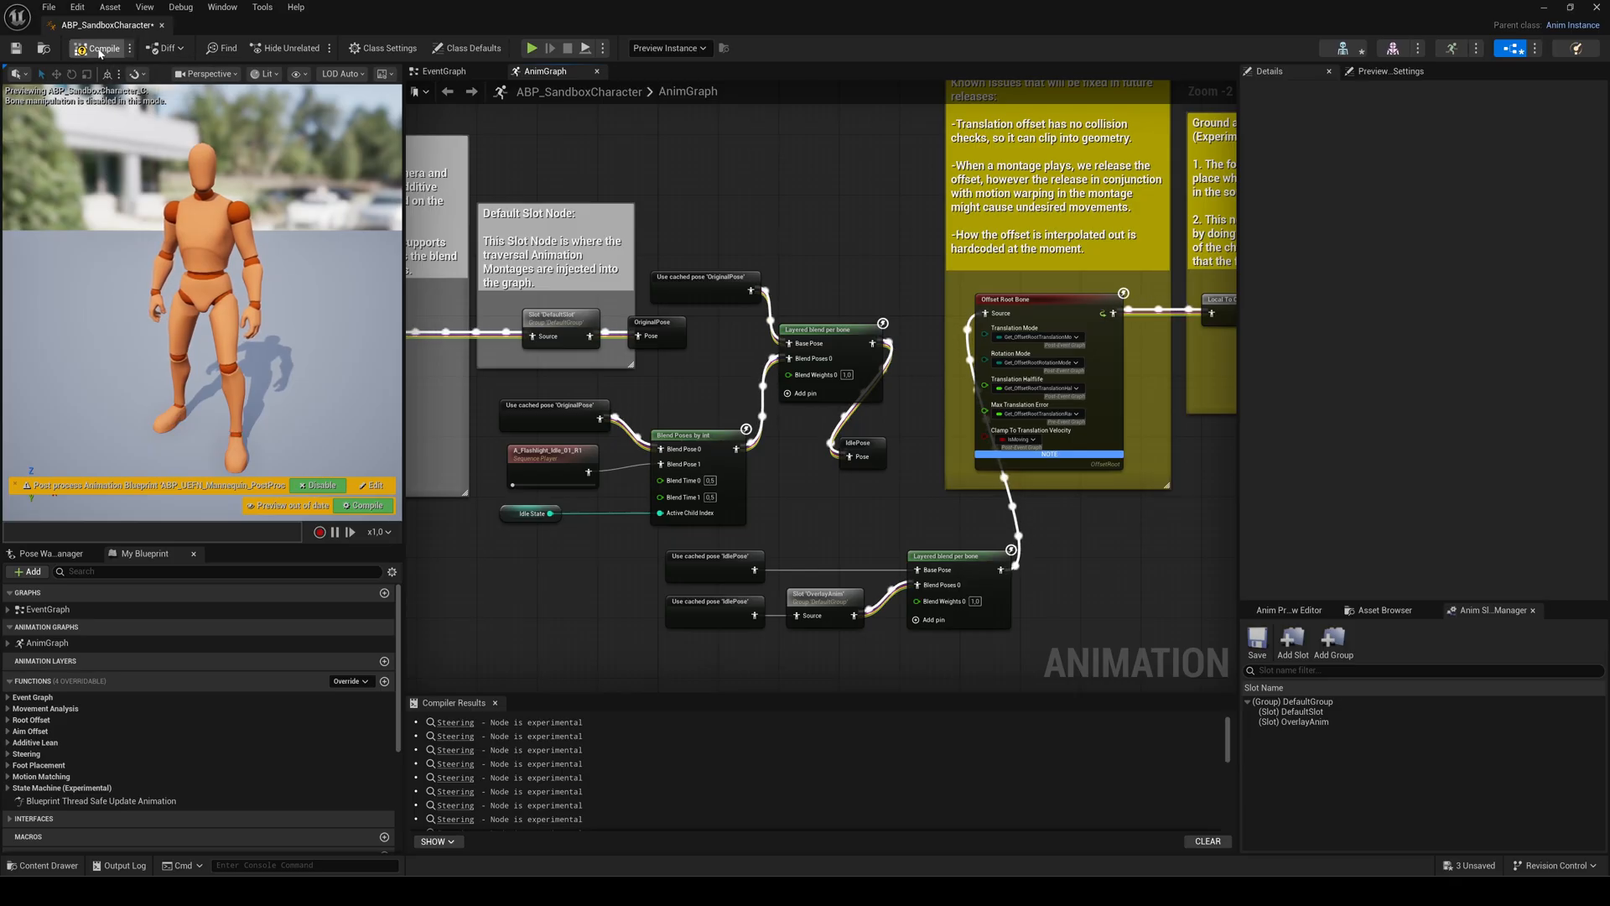
{"action": "left_click", "coordinate": [97, 47]}
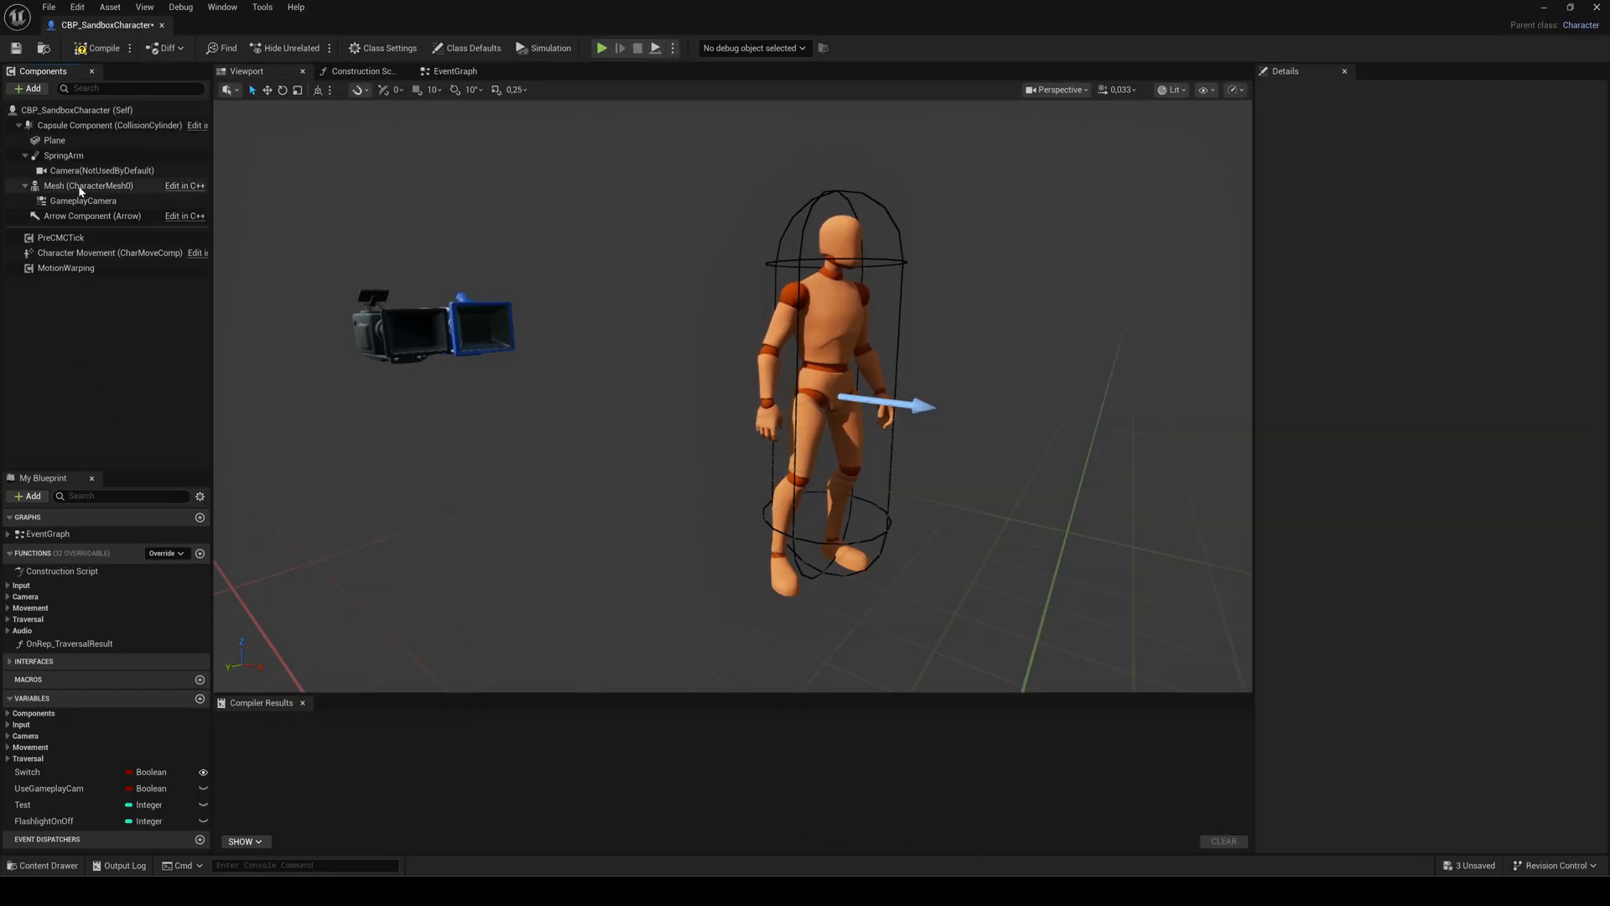
Step: Open the mannequin skeletal mesh editor from the character's Mesh component
{"action": "left_click", "coordinate": [73, 184]}
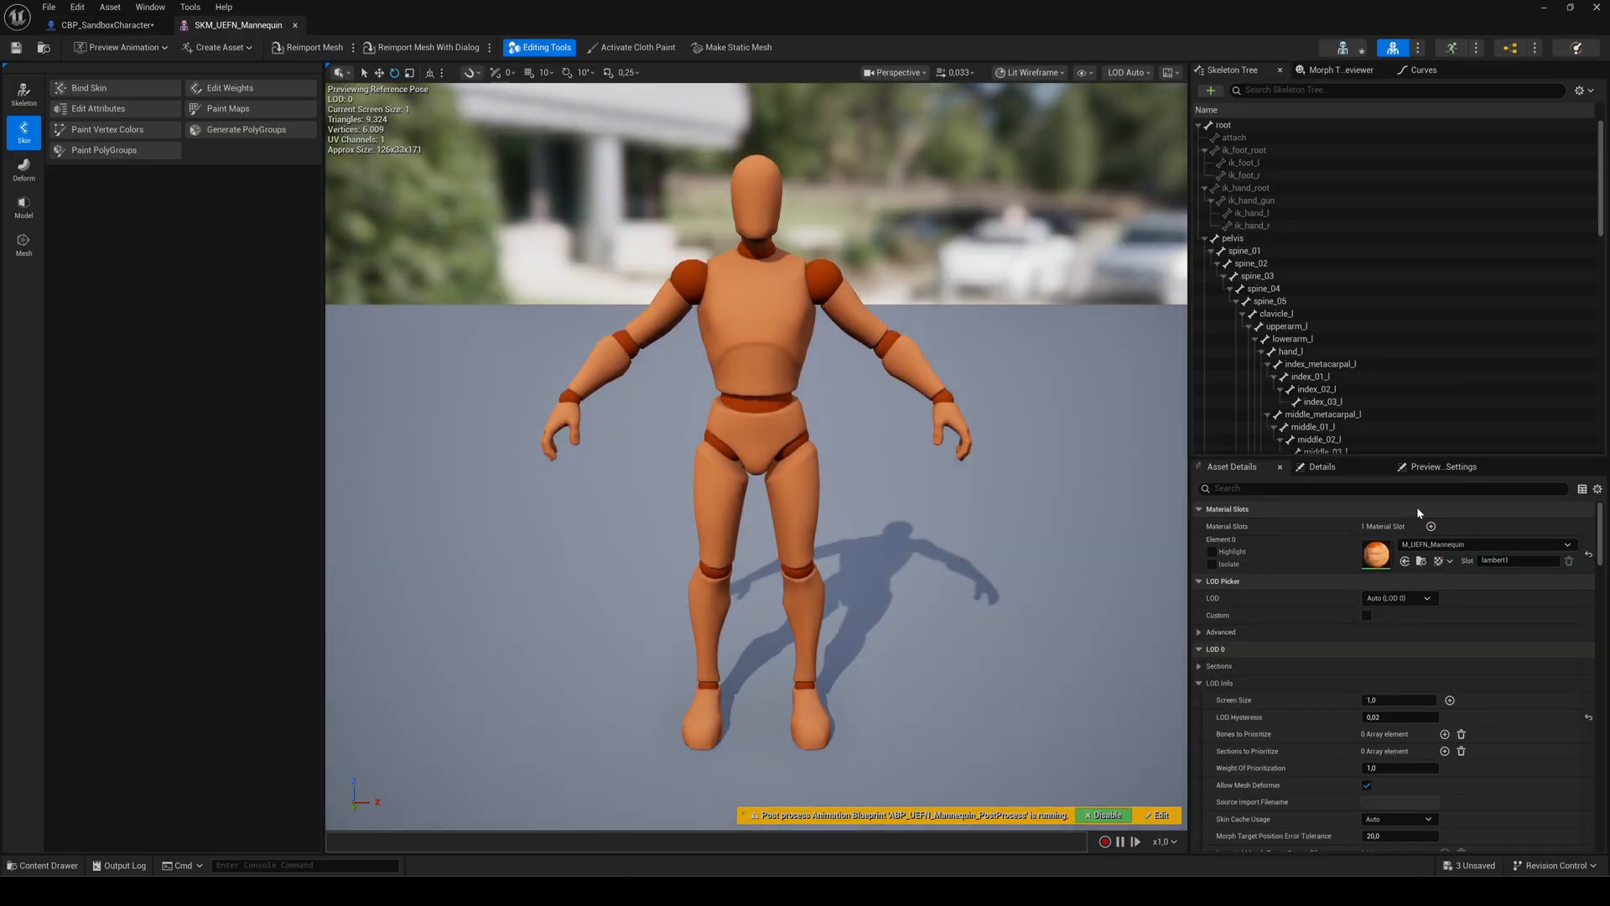
Step: Add a socket named Flashlight to hand_r with the flashlight mesh as preview asset
{"action": "scroll", "scroll_direction": "down", "scroll_amount": 3}
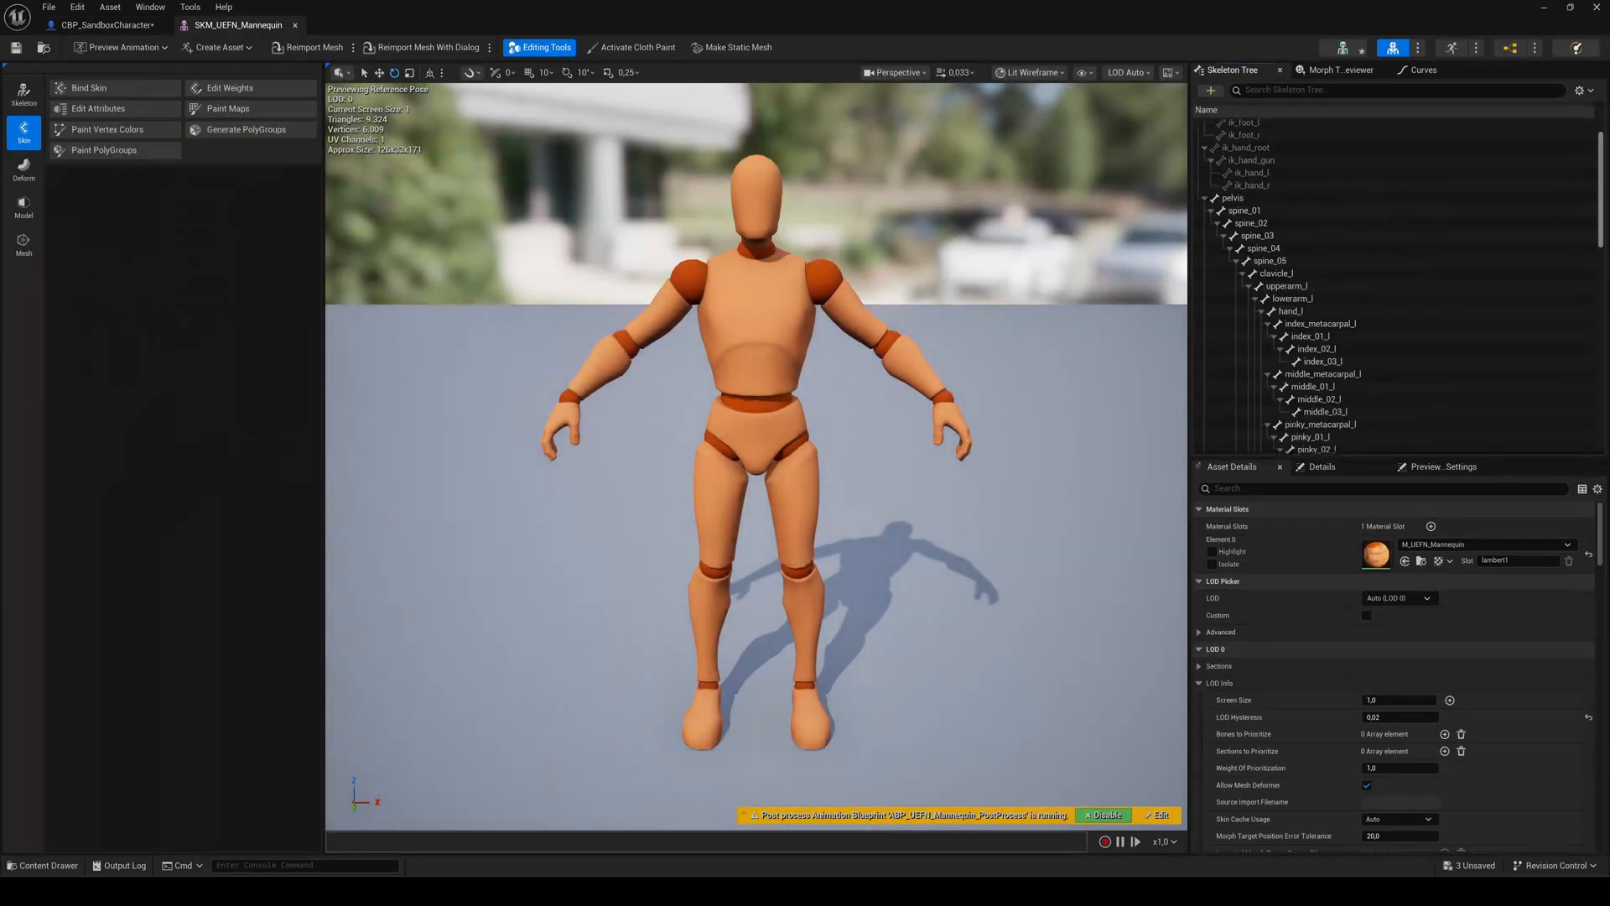
{"action": "scroll", "scroll_direction": "down", "scroll_amount": 3}
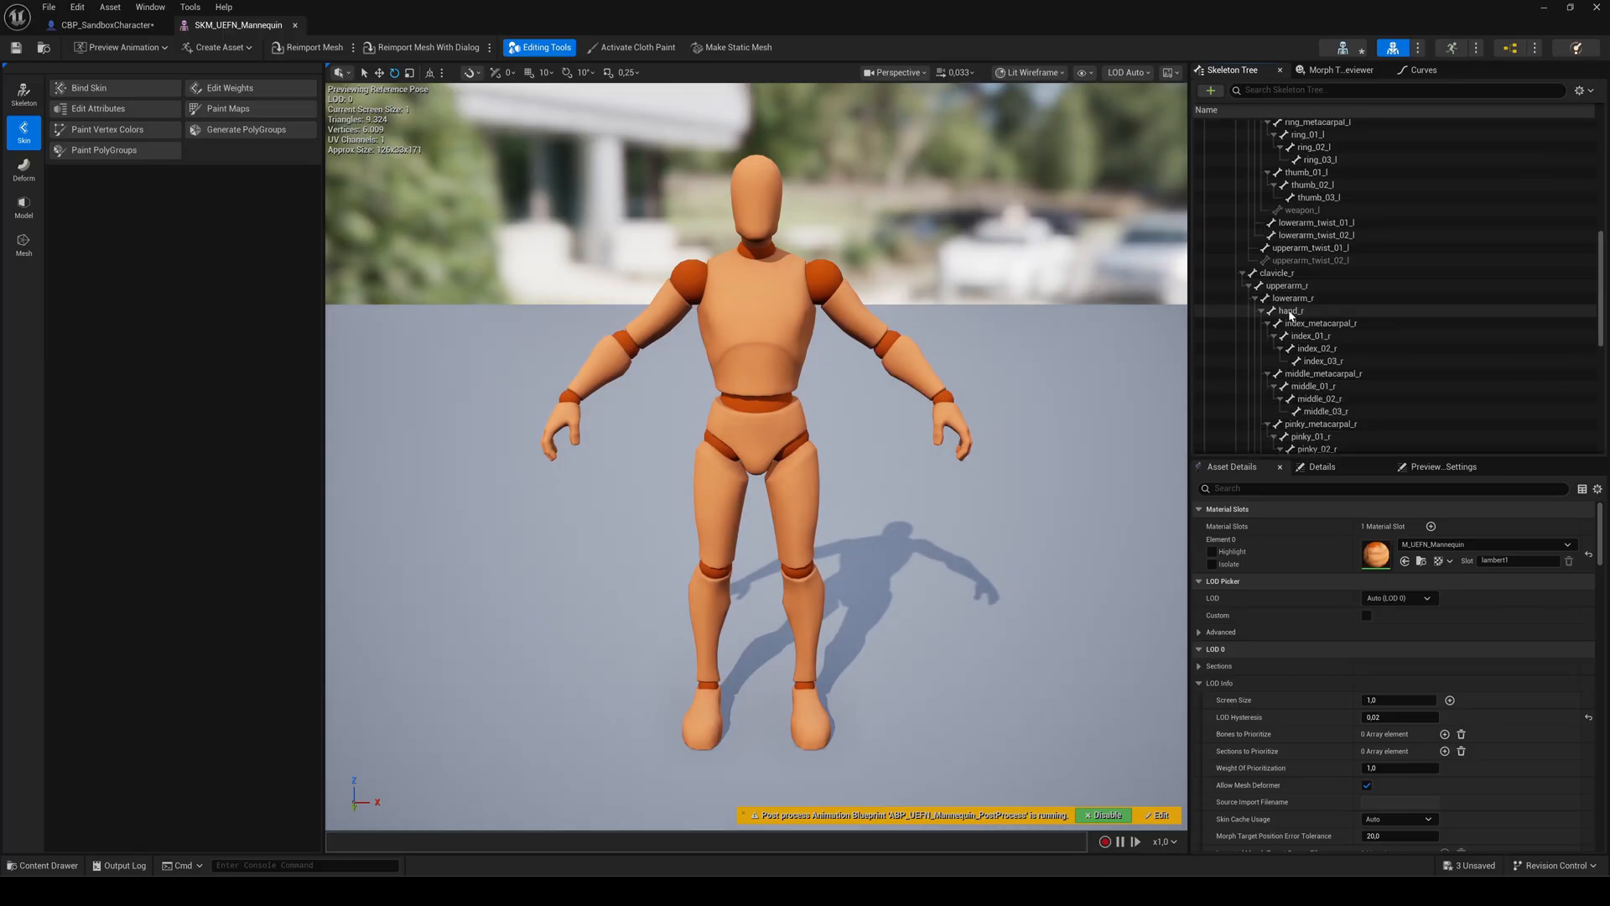
{"action": "right_click", "coordinate": [1288, 311]}
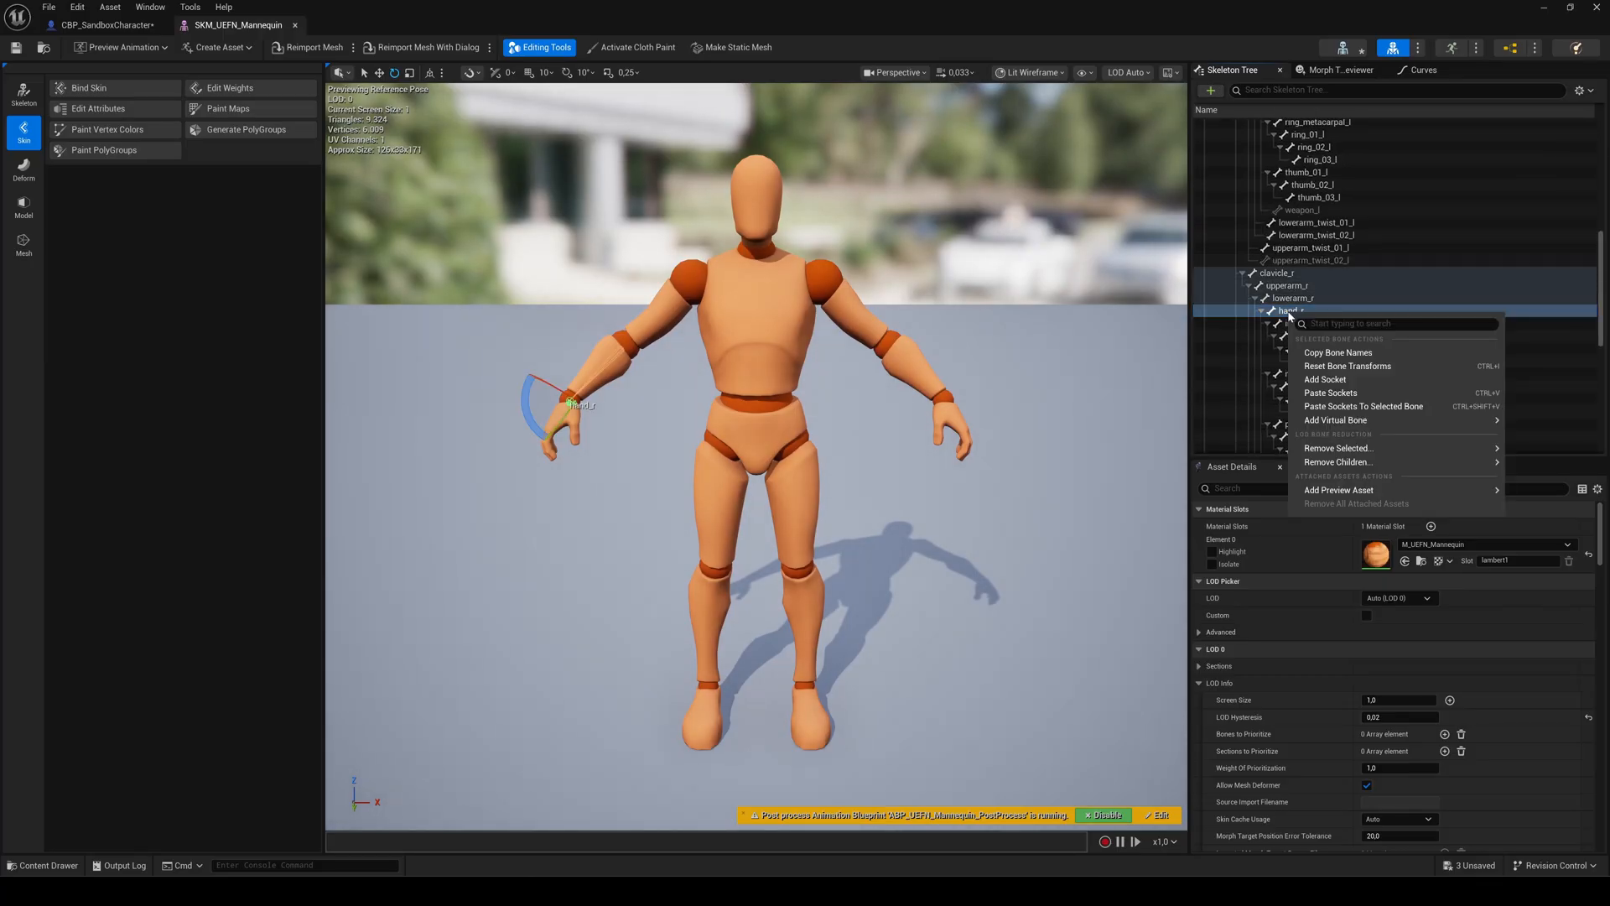
{"action": "mouse_move", "coordinate": [1325, 380]}
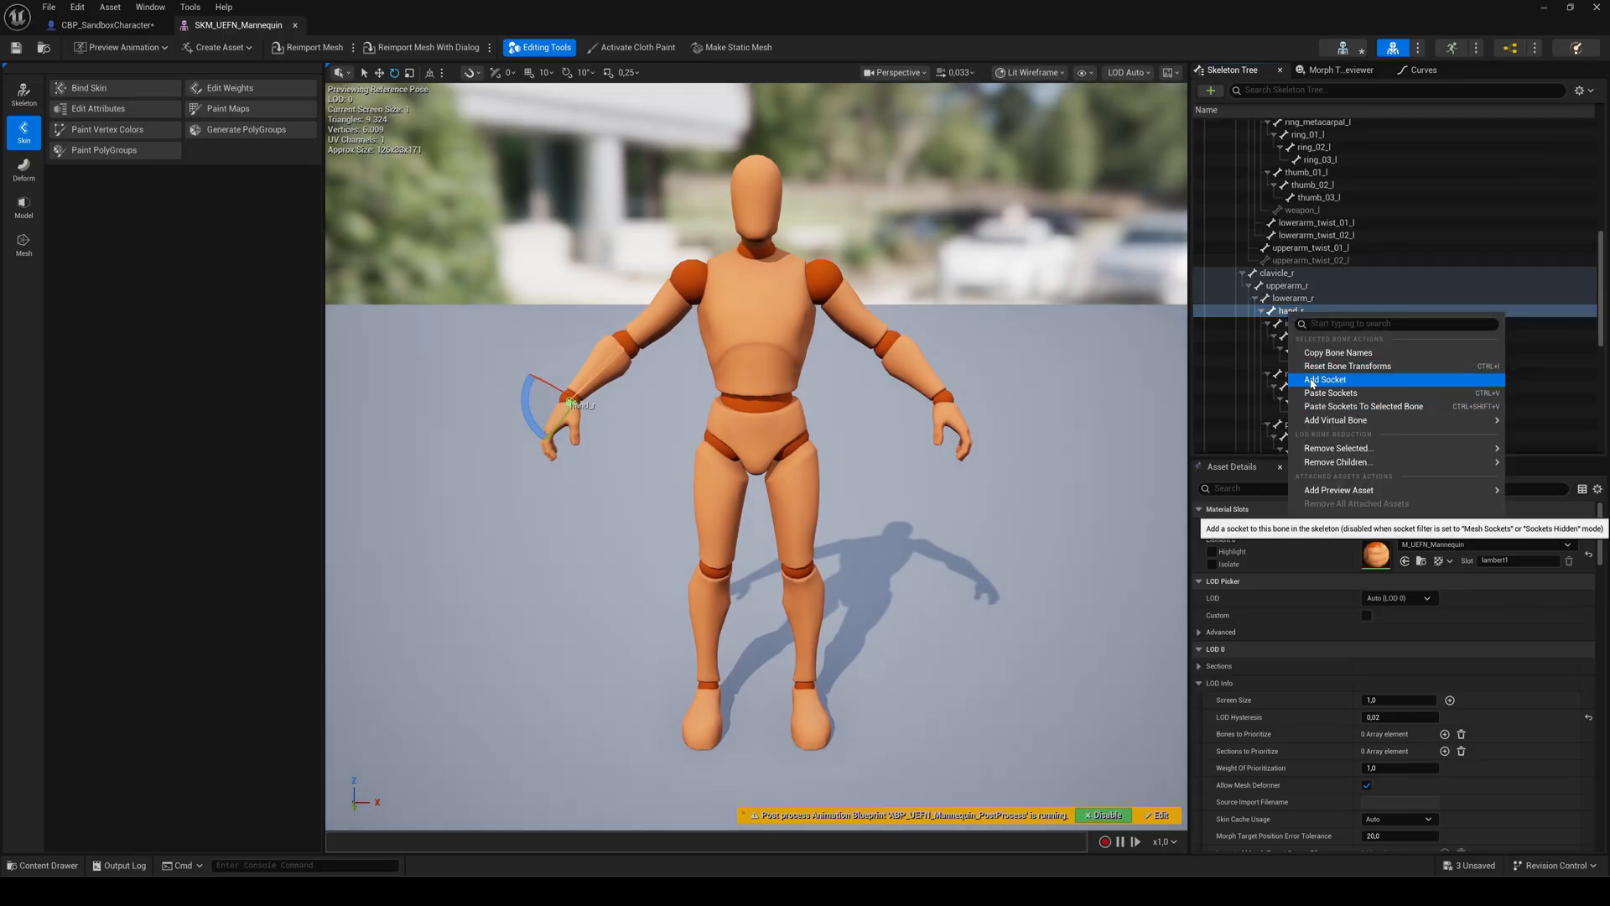
{"action": "left_click", "coordinate": [1325, 379]}
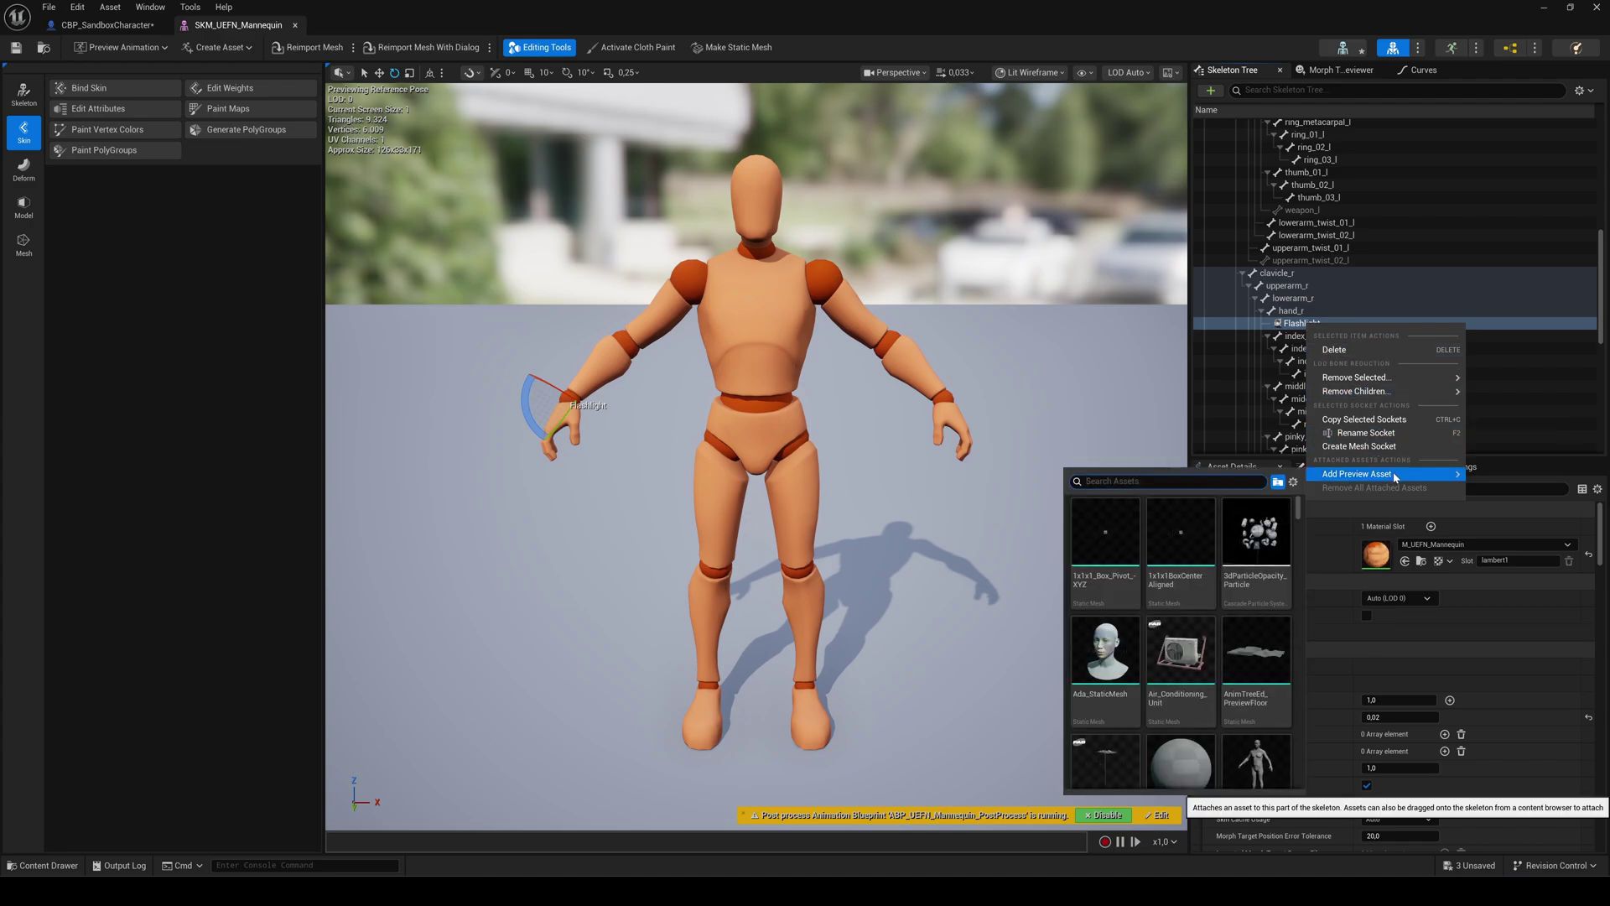
{"action": "type", "text": "flashlight"}
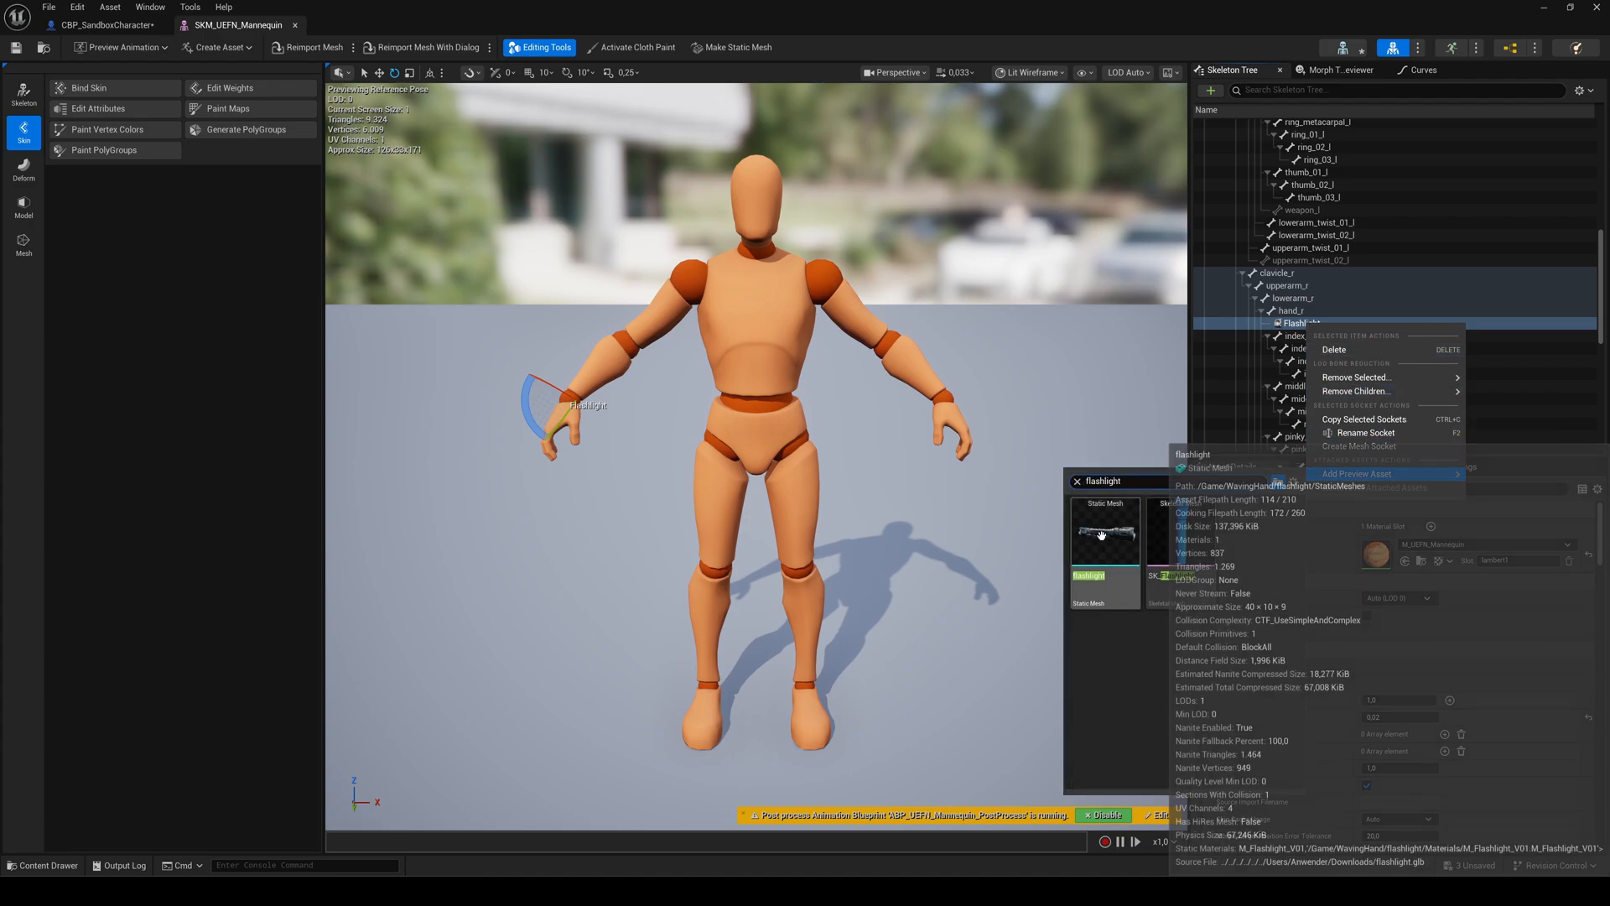
{"action": "left_click", "coordinate": [1357, 473]}
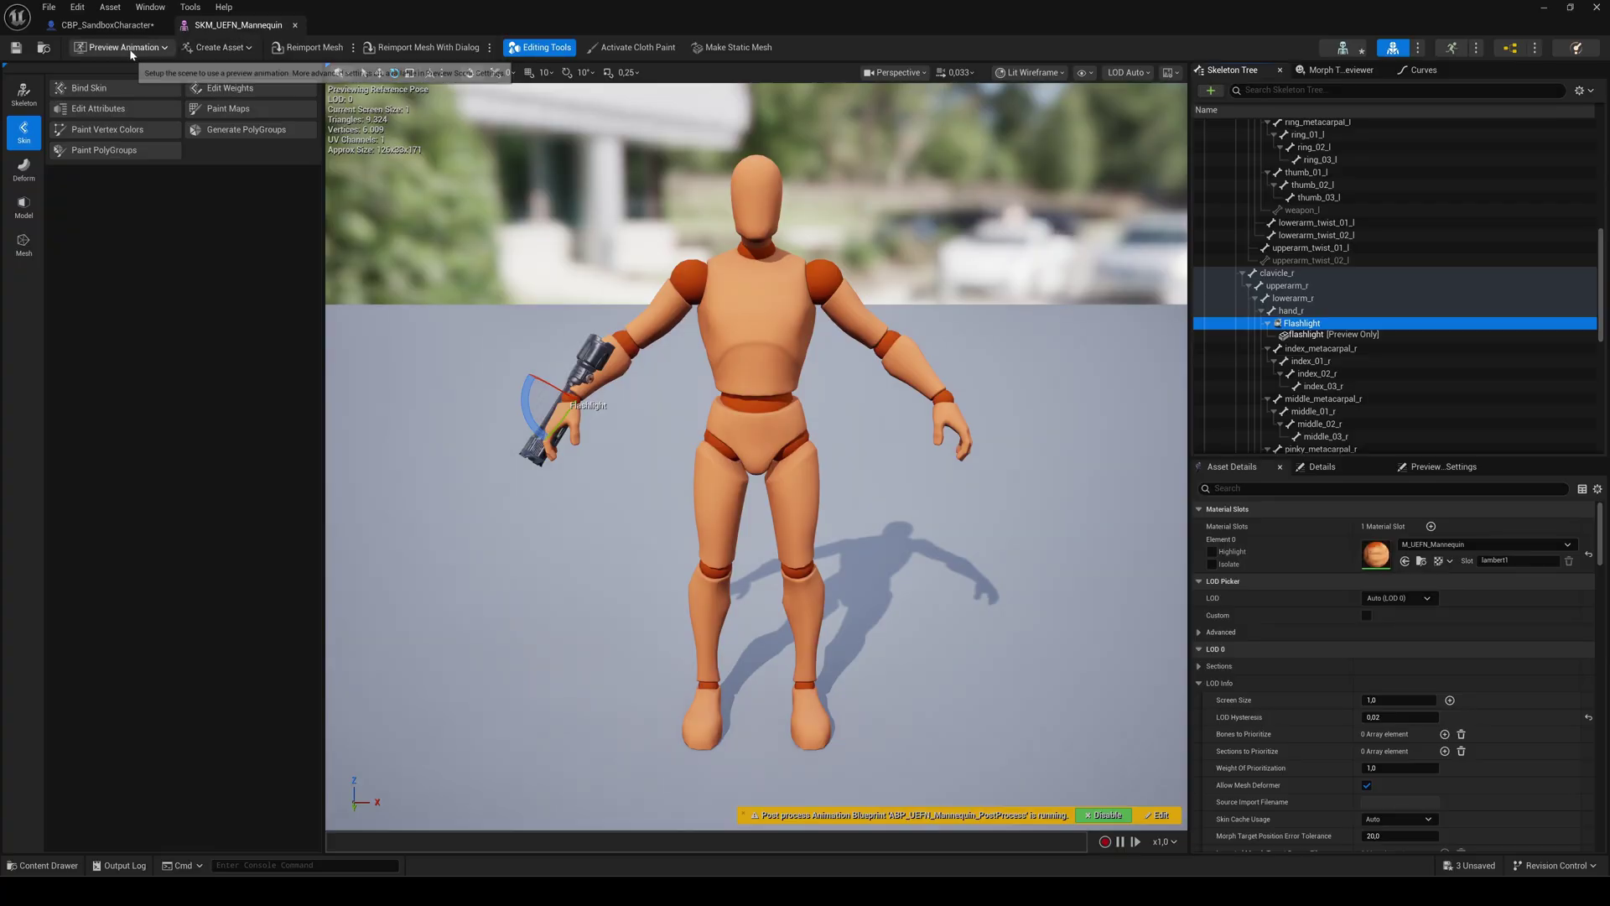
Step: Add a new Static Mesh component under the character's Mesh component
{"action": "left_click", "coordinate": [121, 47]}
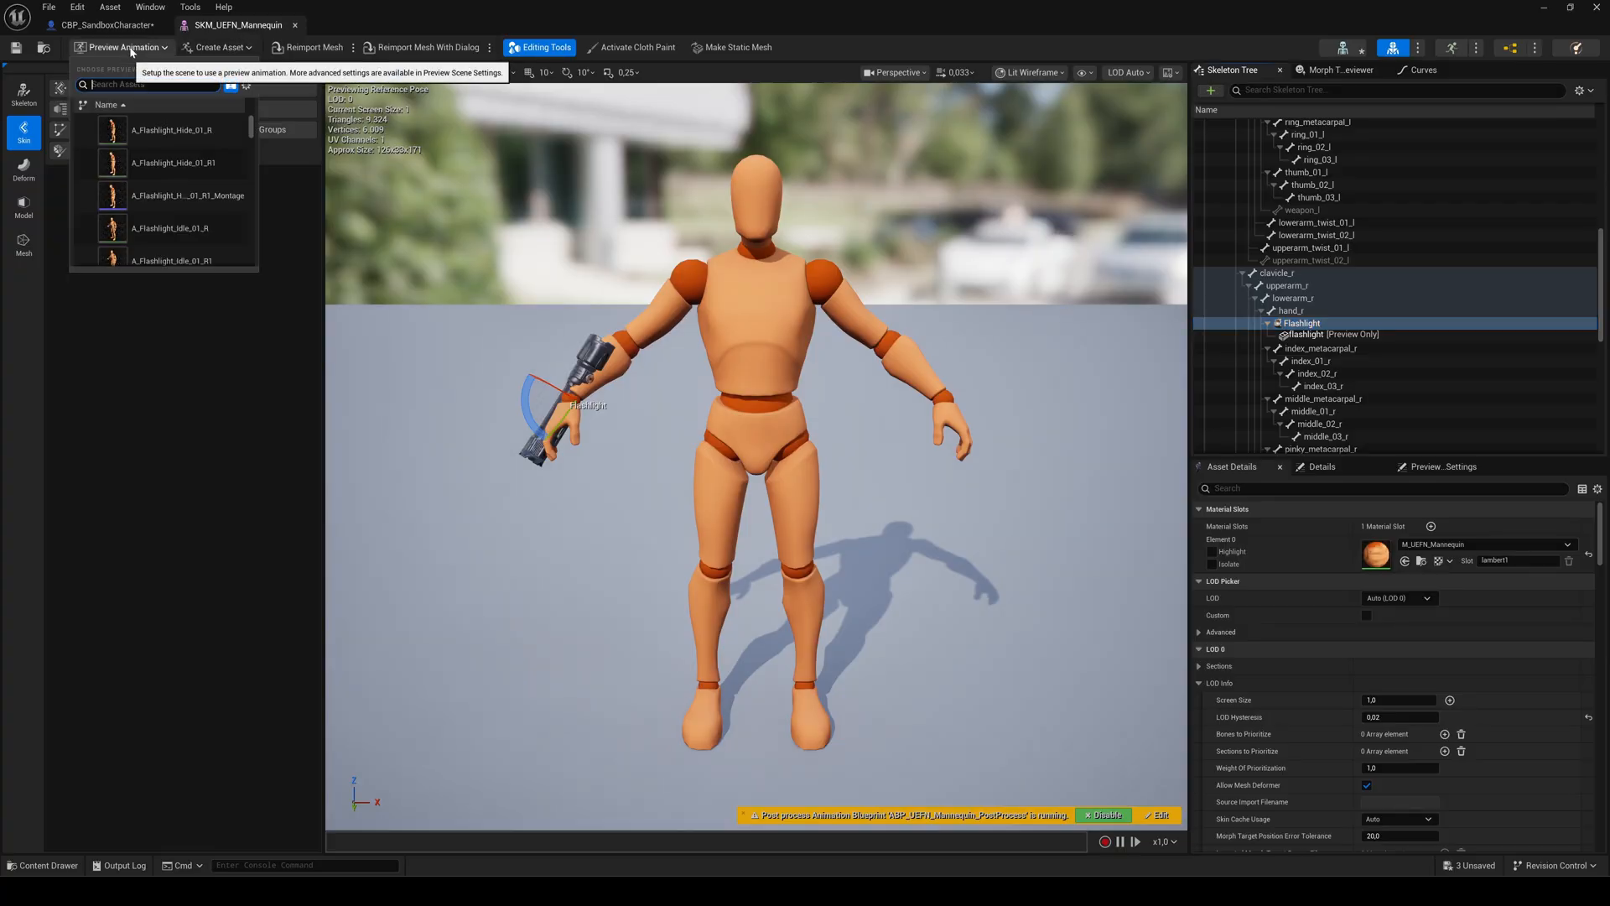
{"action": "left_click", "coordinate": [158, 229]}
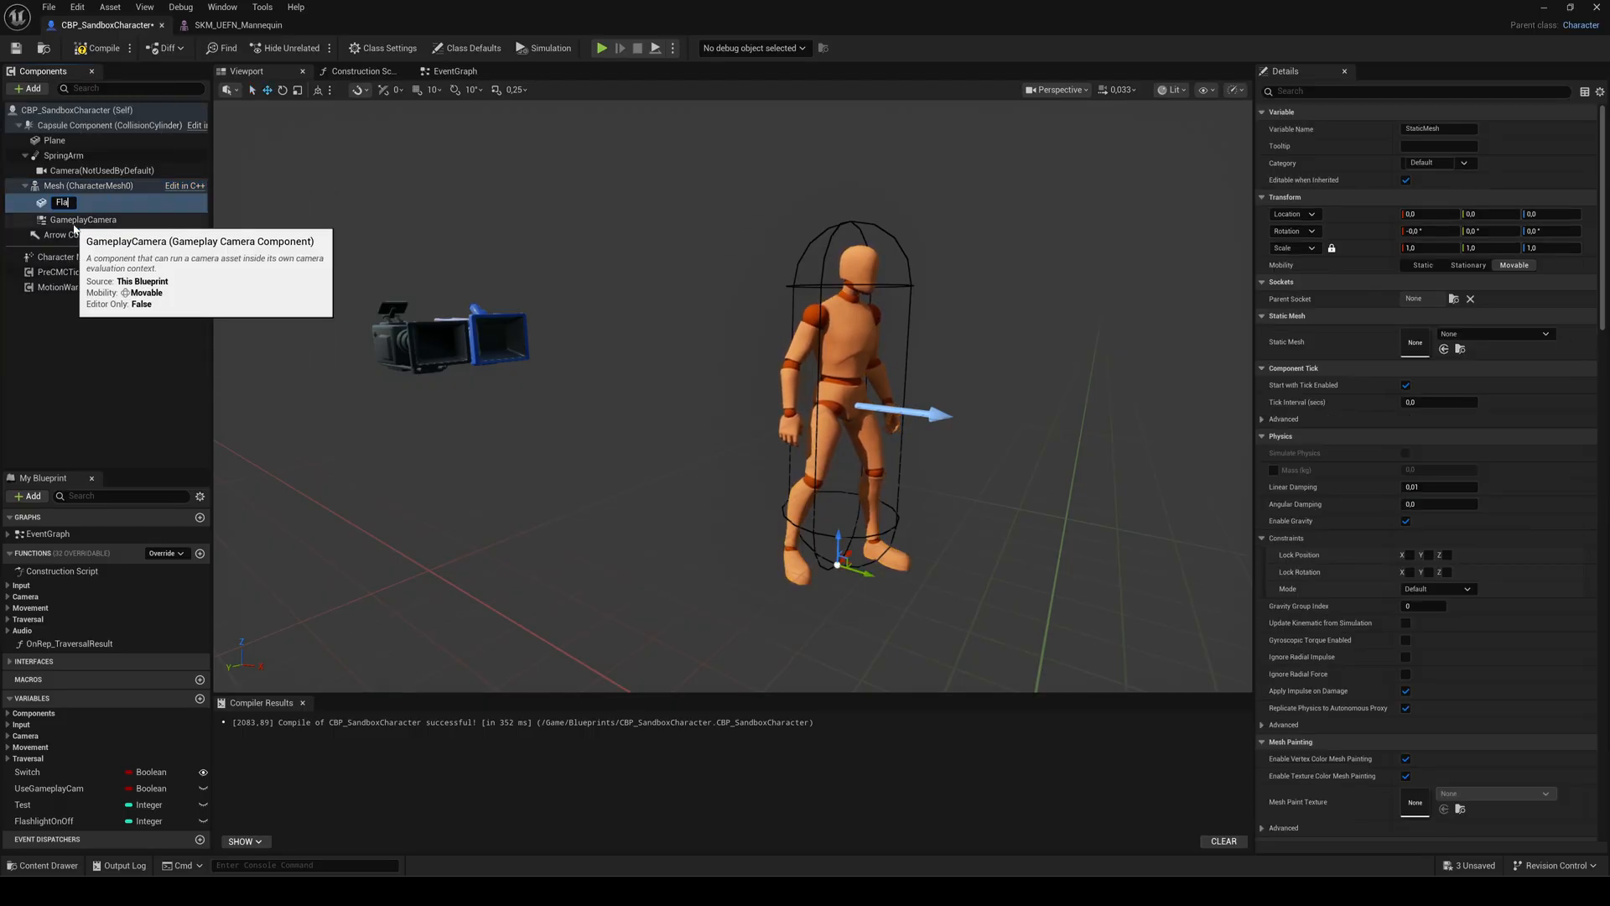
Step: Set the component's Static Mesh to flashlight, Parent Socket to Flashlight, and select it for the next component
{"action": "left_click", "coordinate": [1540, 334]}
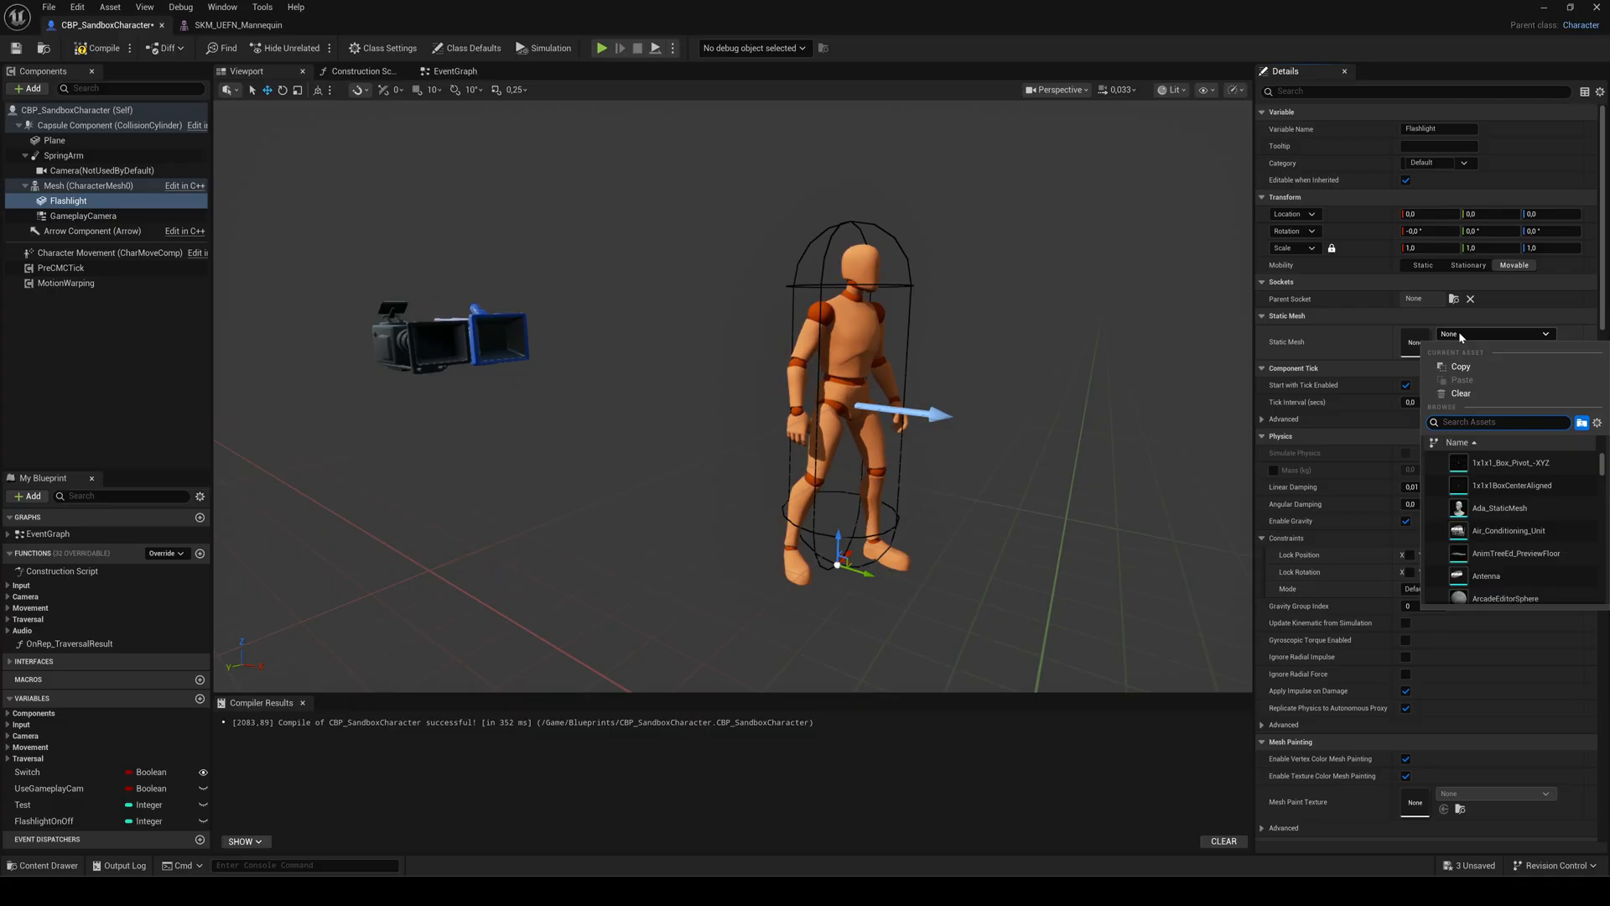
{"action": "type", "text": "flashlight"}
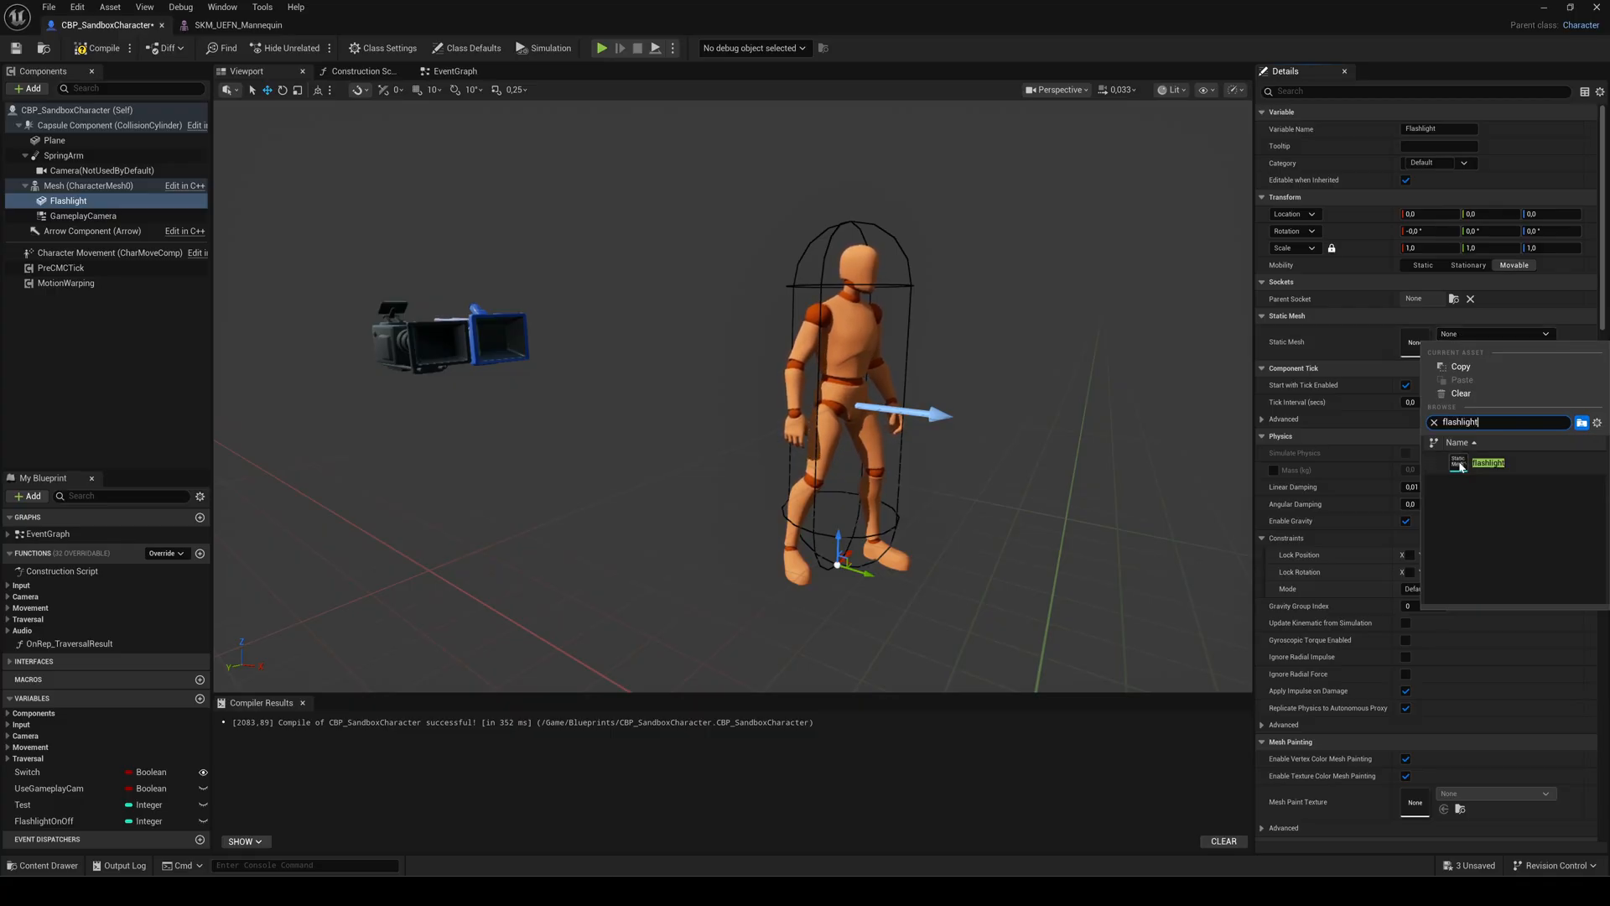
{"action": "left_click", "coordinate": [1456, 298]}
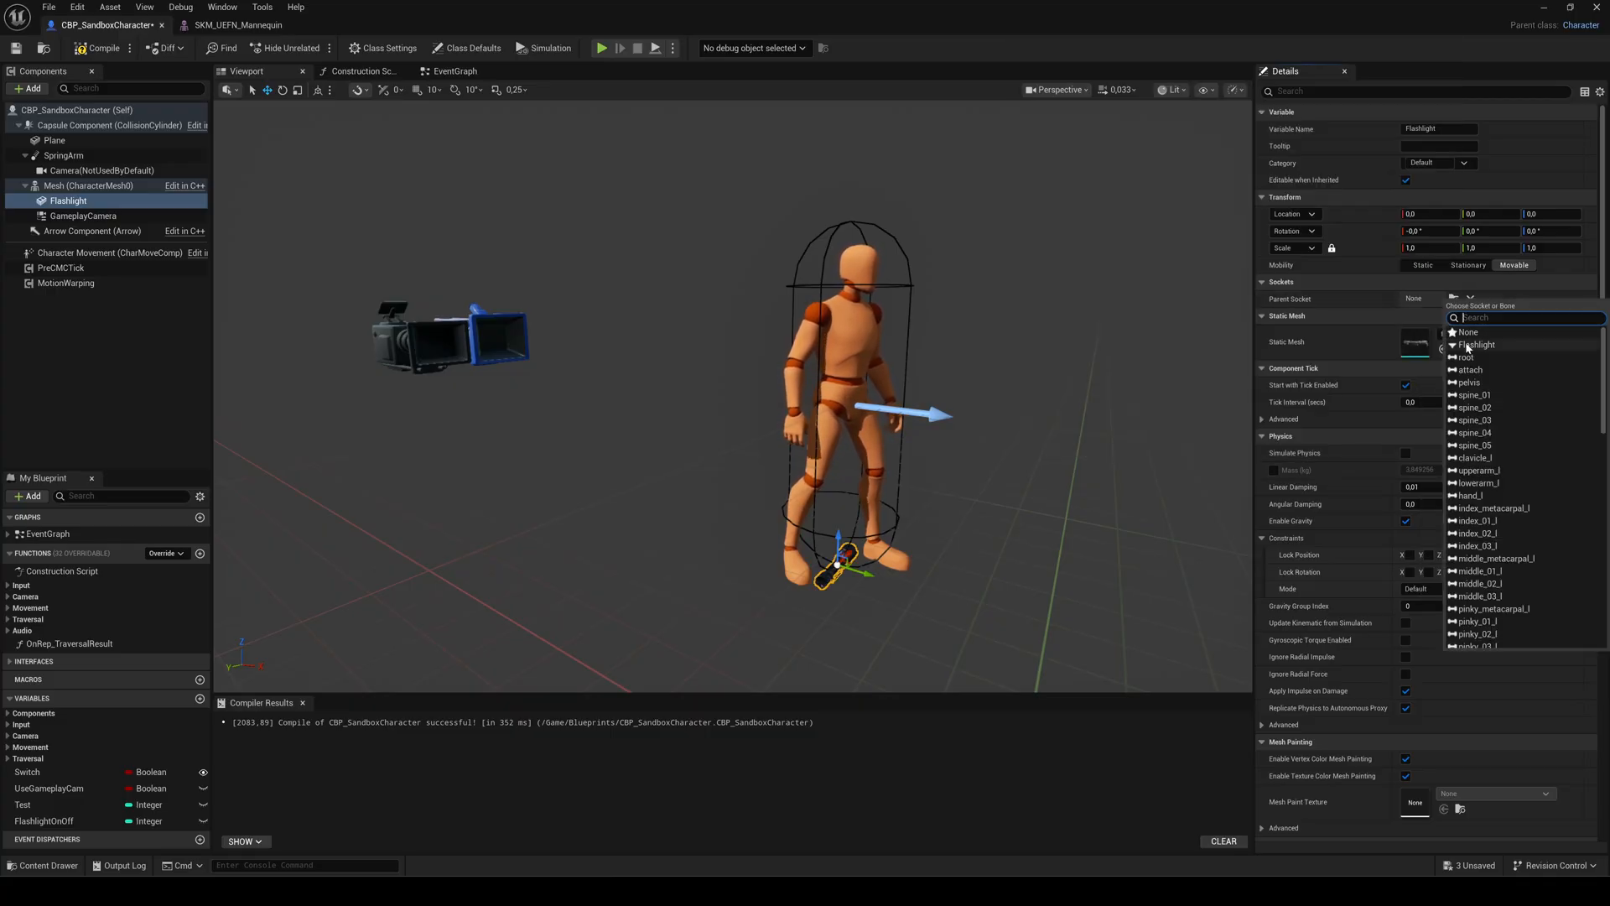
{"action": "left_click", "coordinate": [1478, 344]}
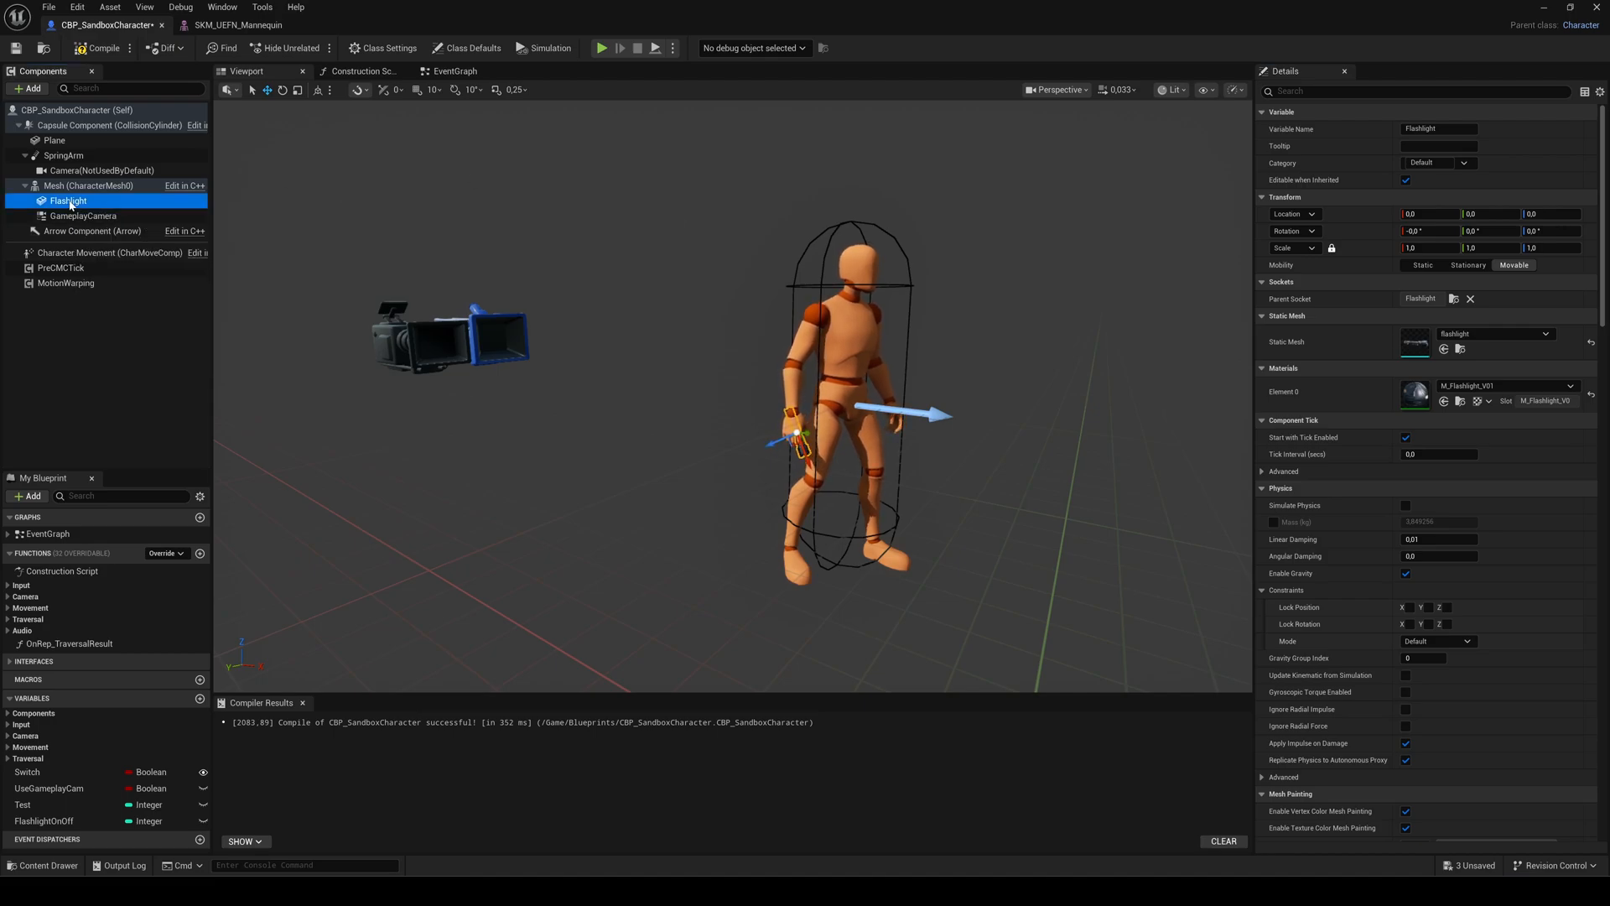
{"action": "left_click", "coordinate": [29, 88]}
{"action": "type", "text": "point"}
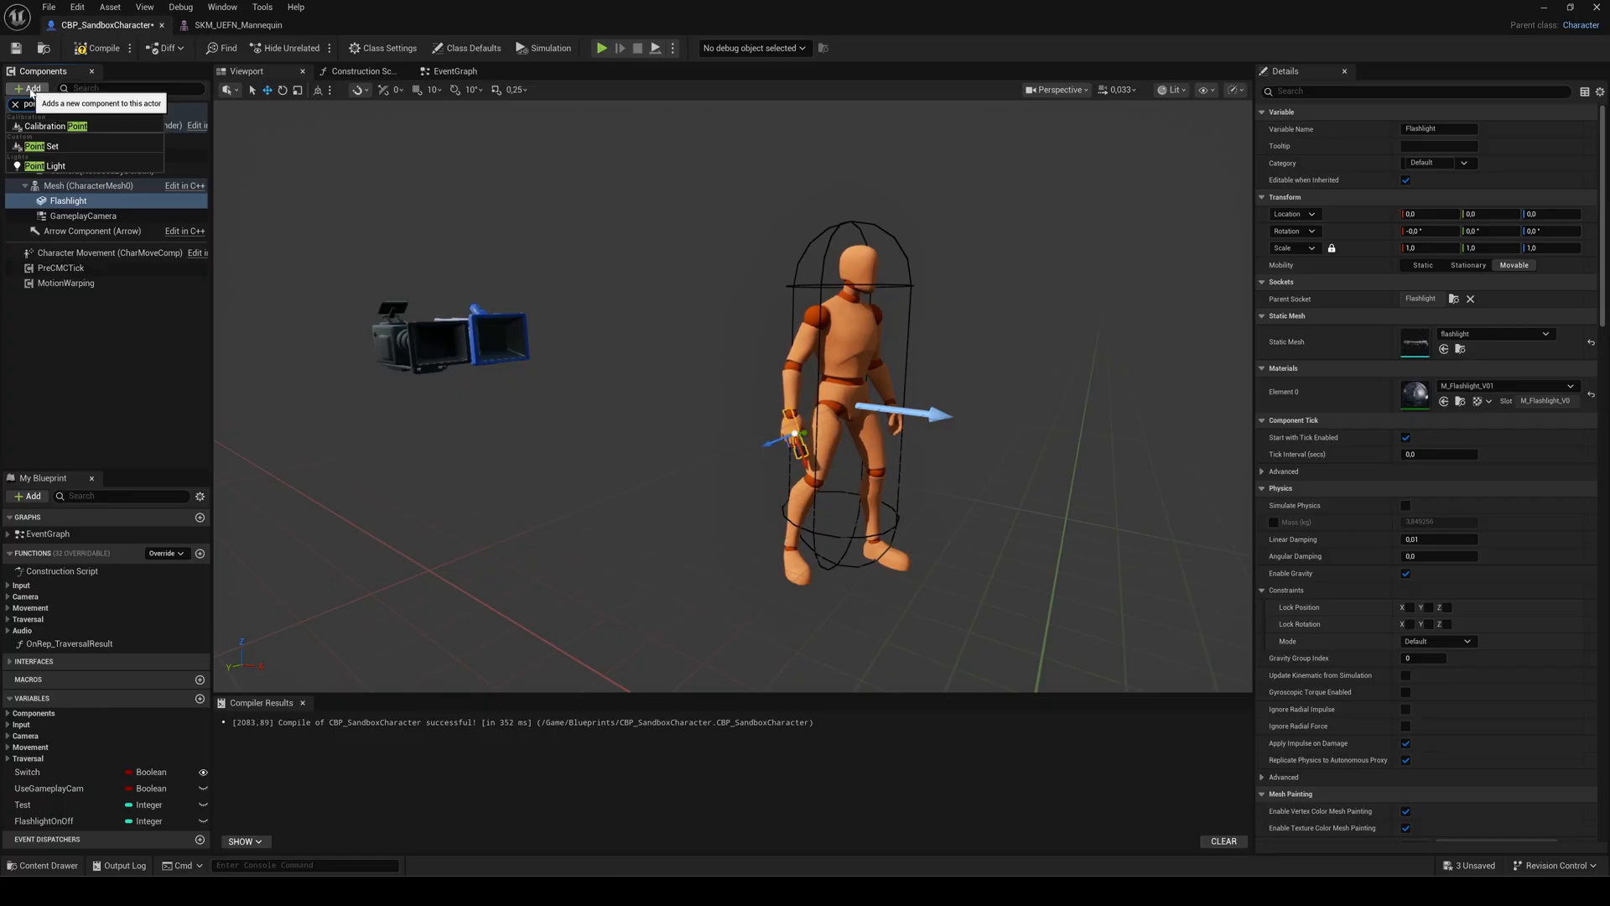
Step: Add a Point Light under Flashlight at the lens with Intensity 3500, Radius 500 and Use Temperature on
{"action": "left_click", "coordinate": [36, 164]}
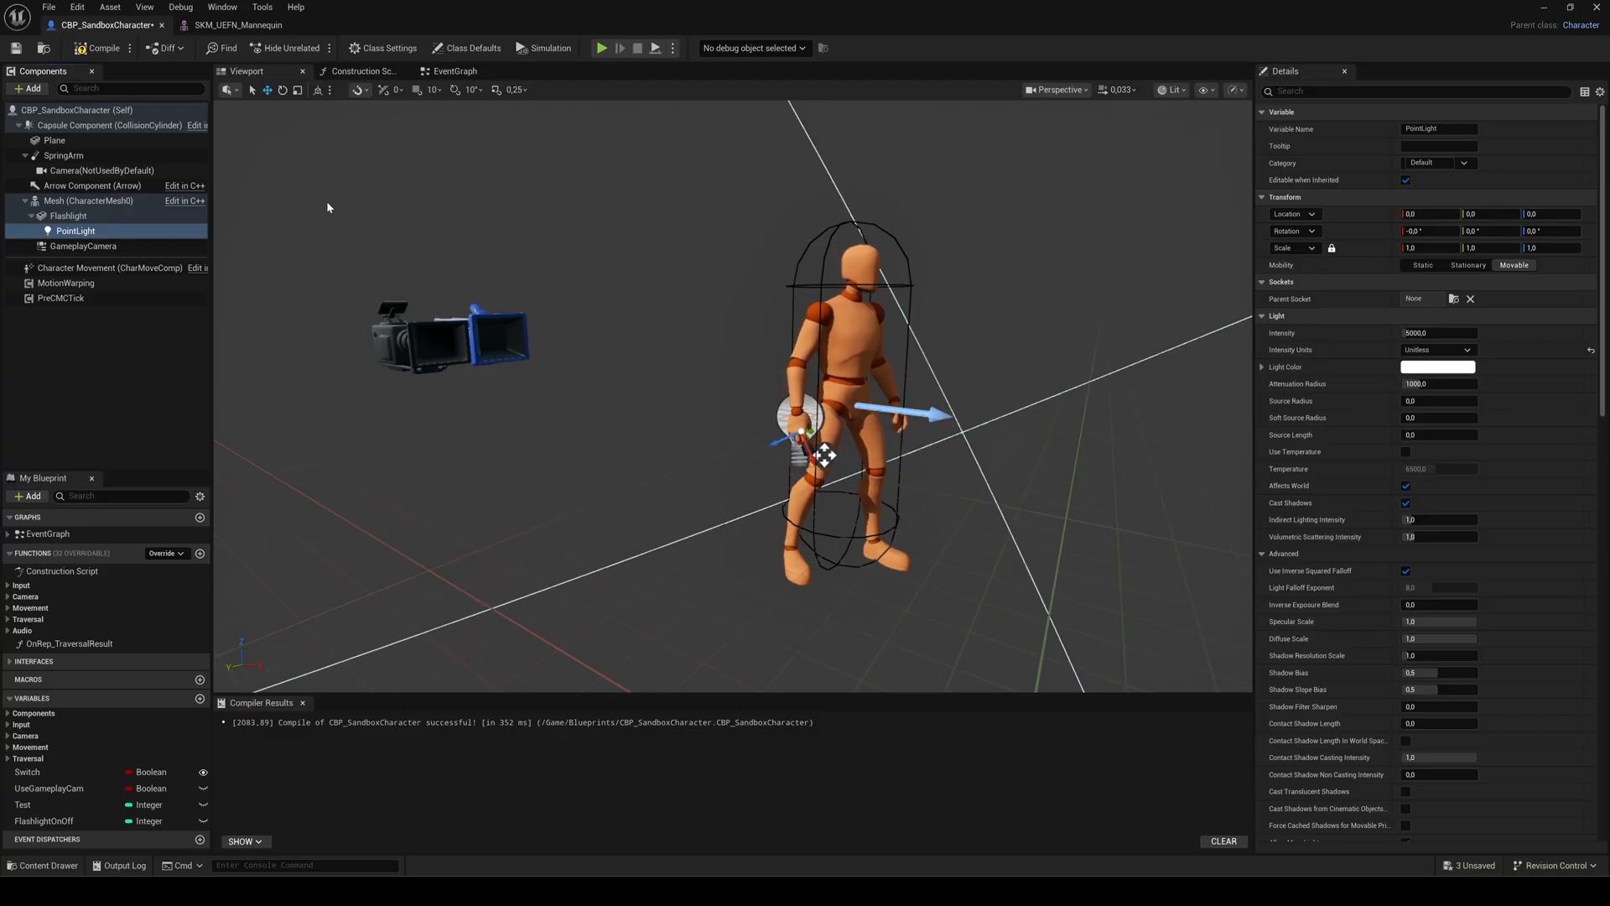
{"action": "left_click", "coordinate": [80, 201]}
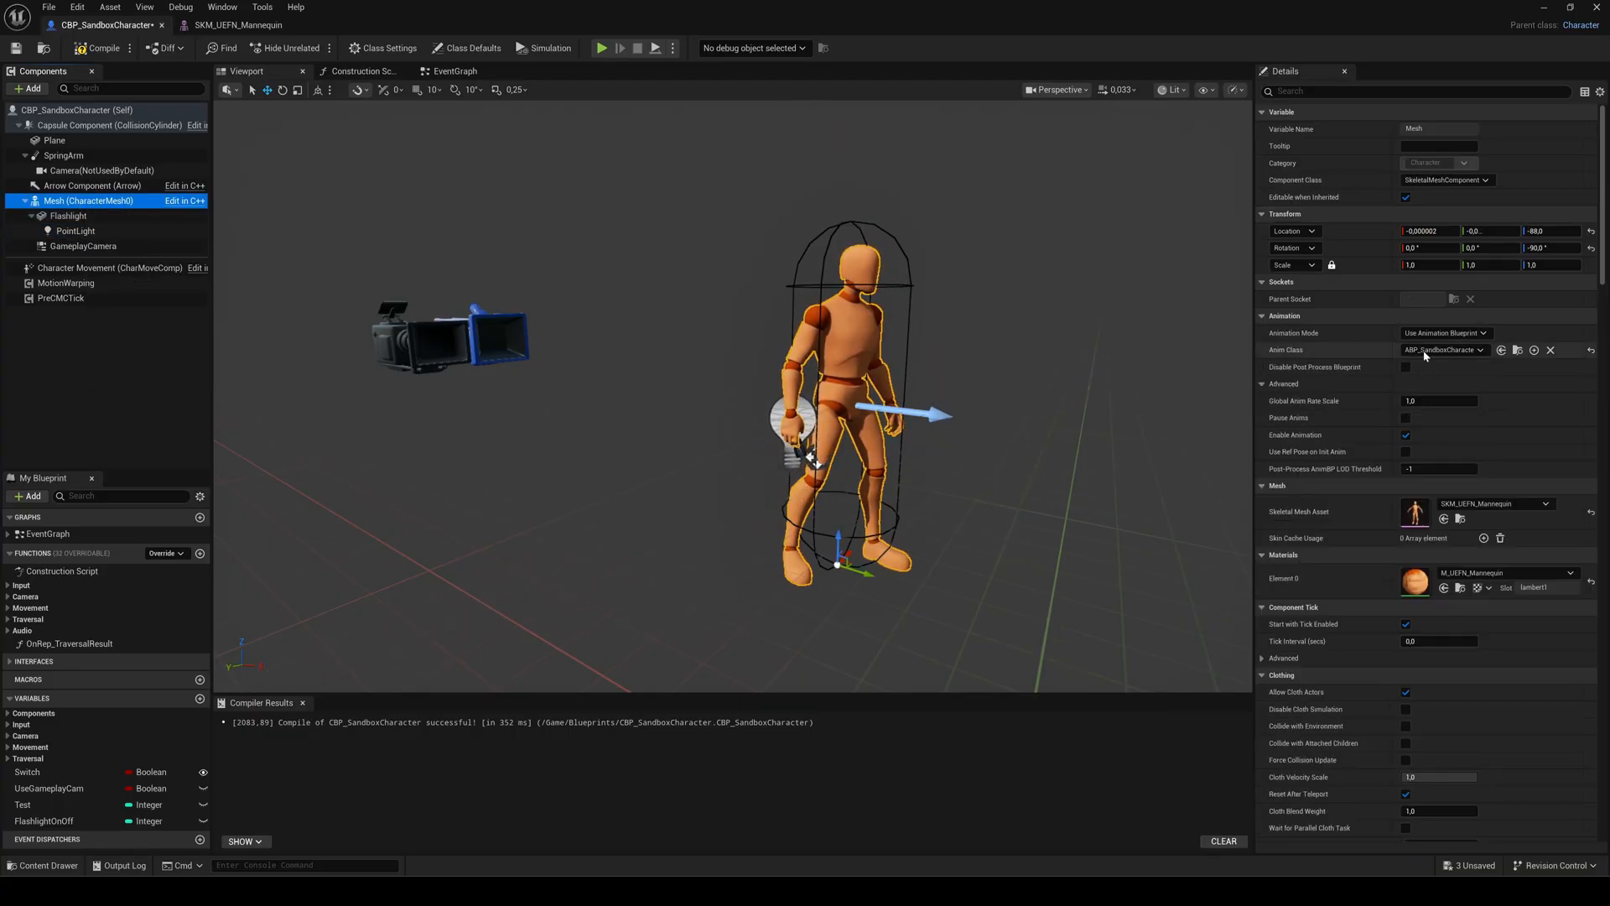
{"action": "left_click", "coordinate": [1445, 332]}
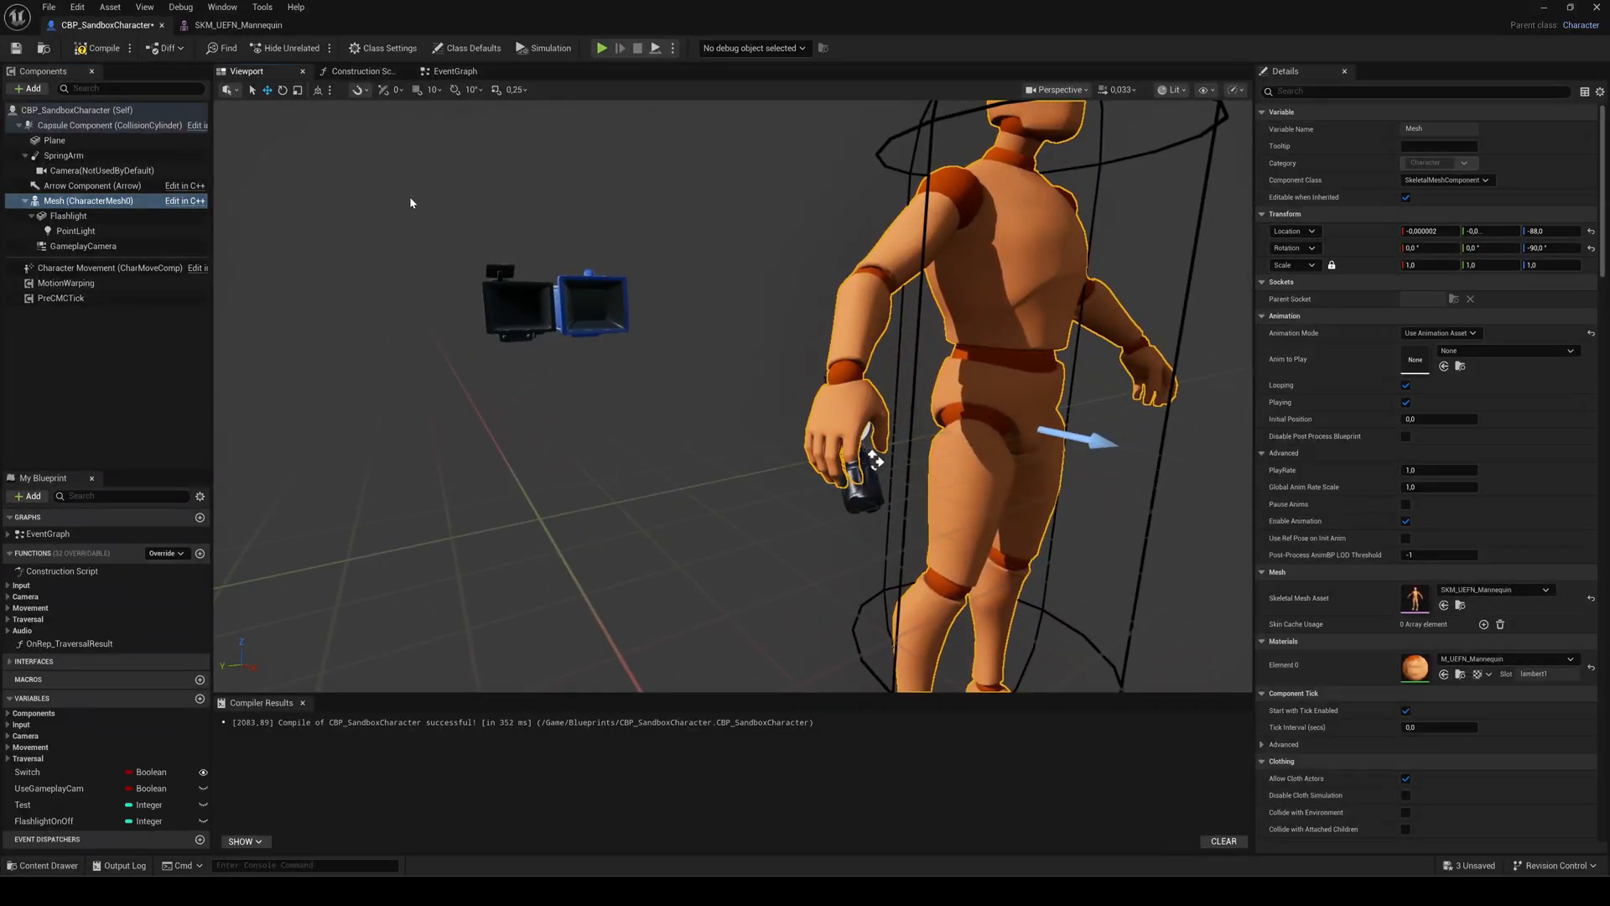
{"action": "left_click", "coordinate": [74, 229]}
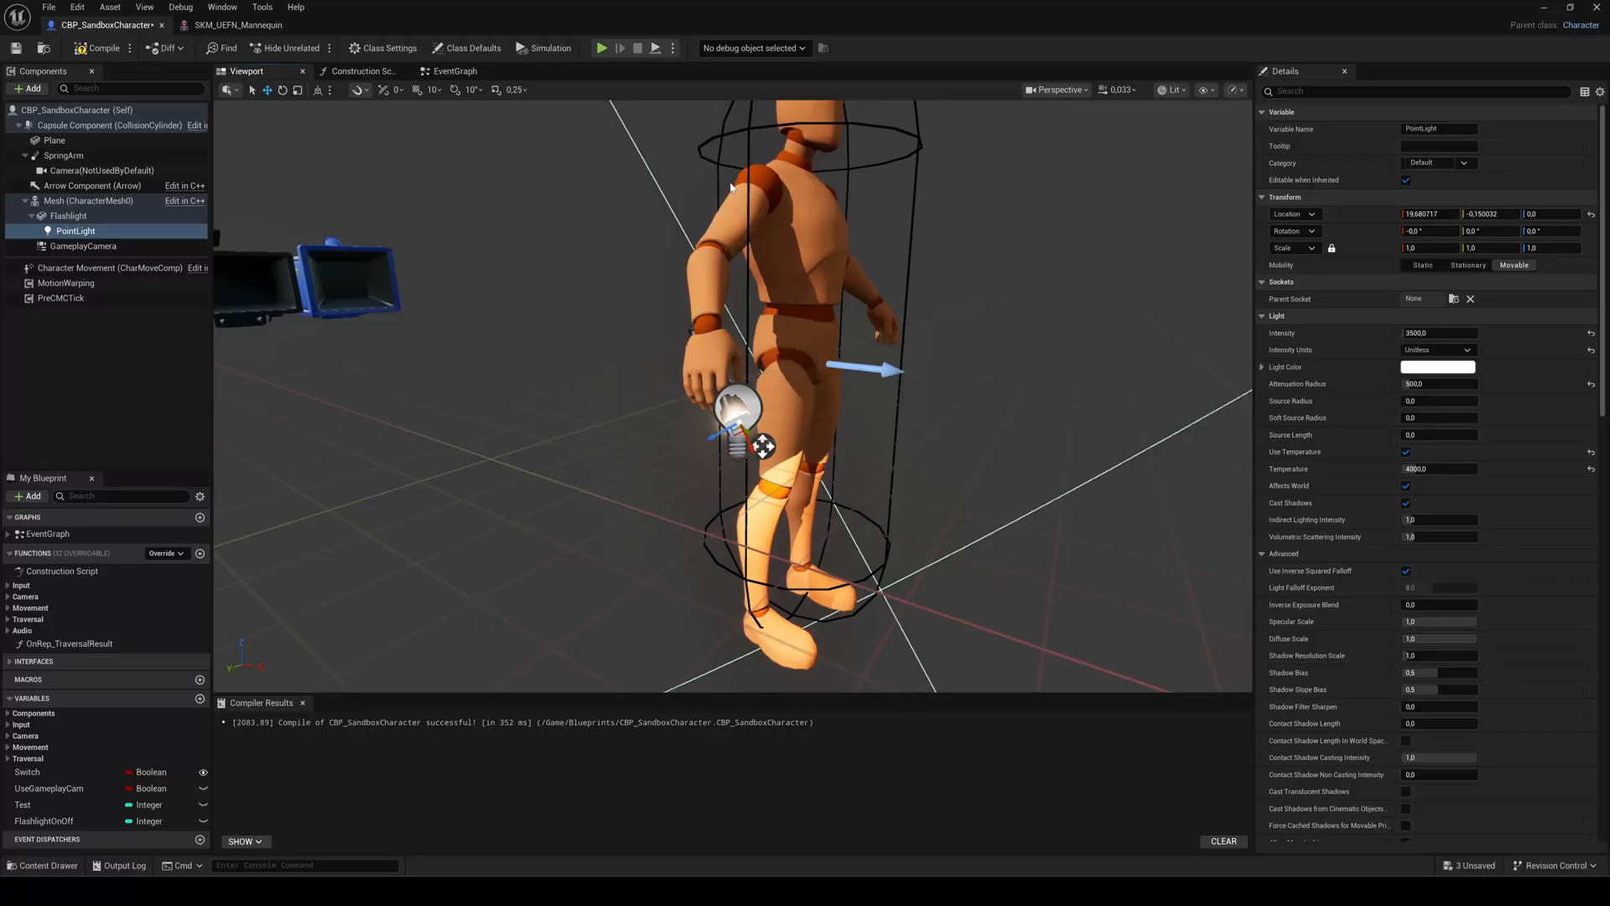
Step: Uncheck Rendering > Visible on the PointLight component and save the character Blueprint
{"action": "left_click", "coordinate": [75, 201]}
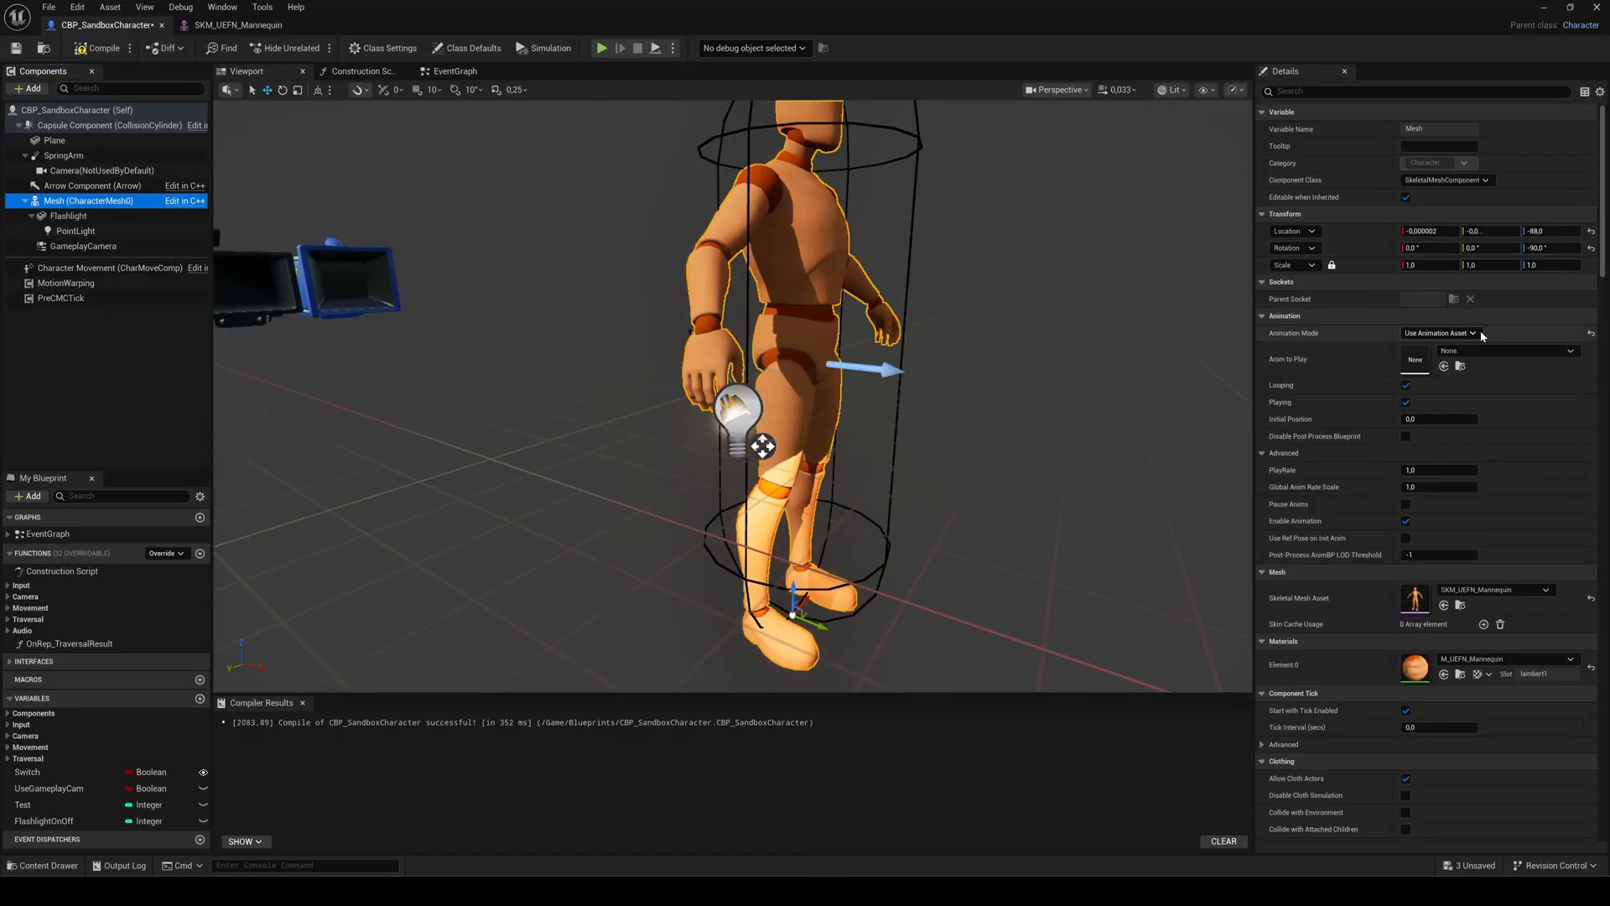
{"action": "left_click", "coordinate": [1466, 332]}
{"action": "type", "text": "visi"}
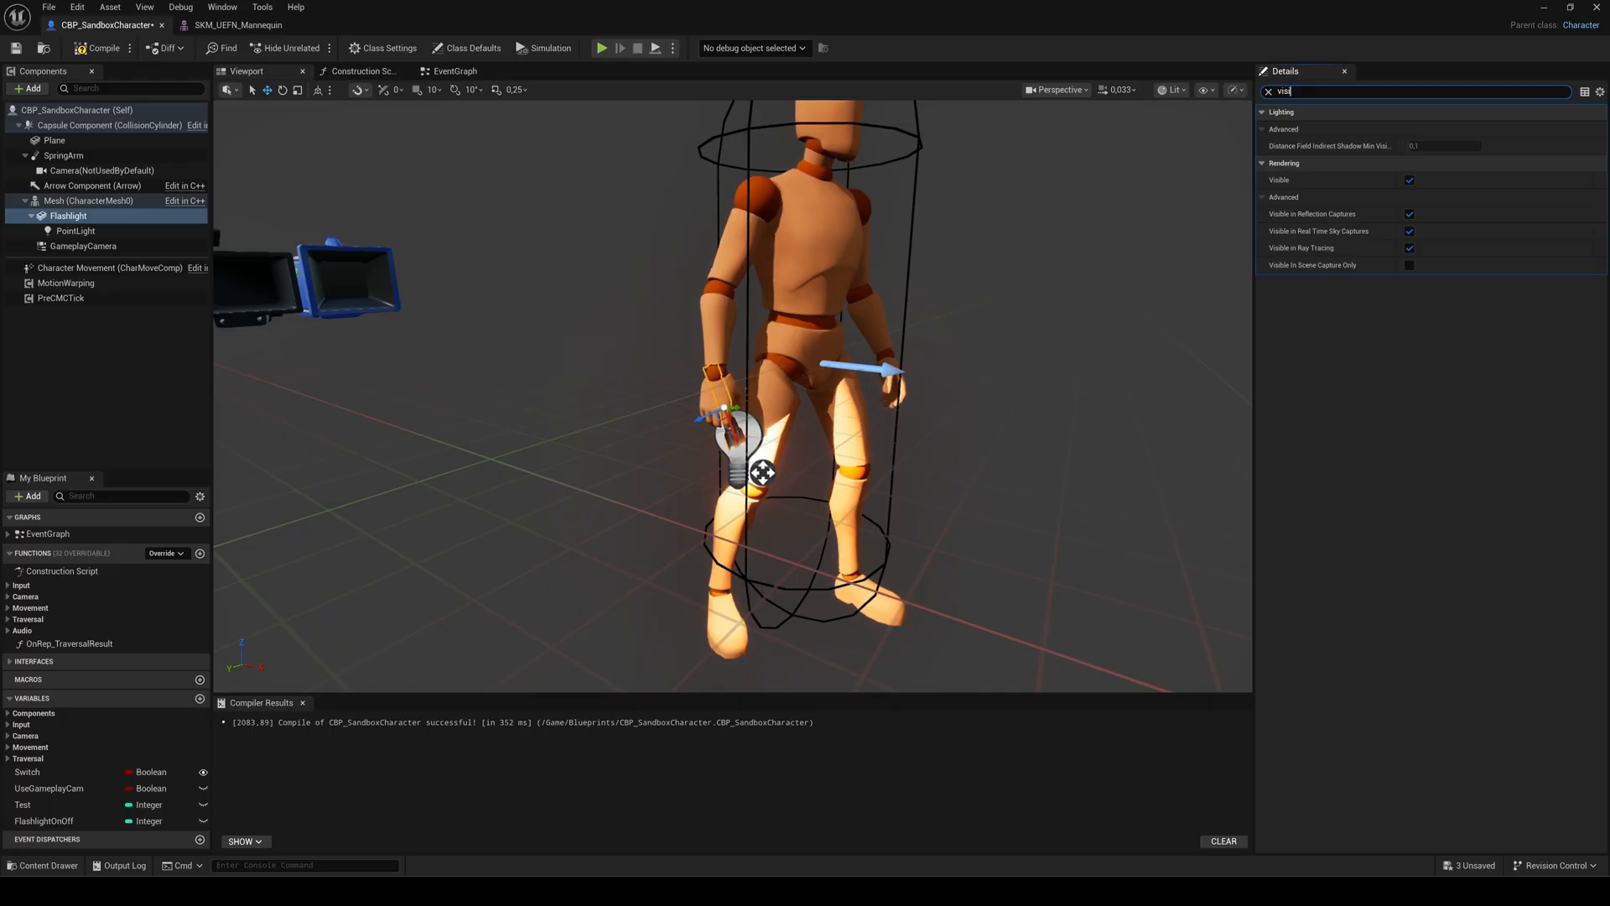
{"action": "left_click", "coordinate": [74, 229]}
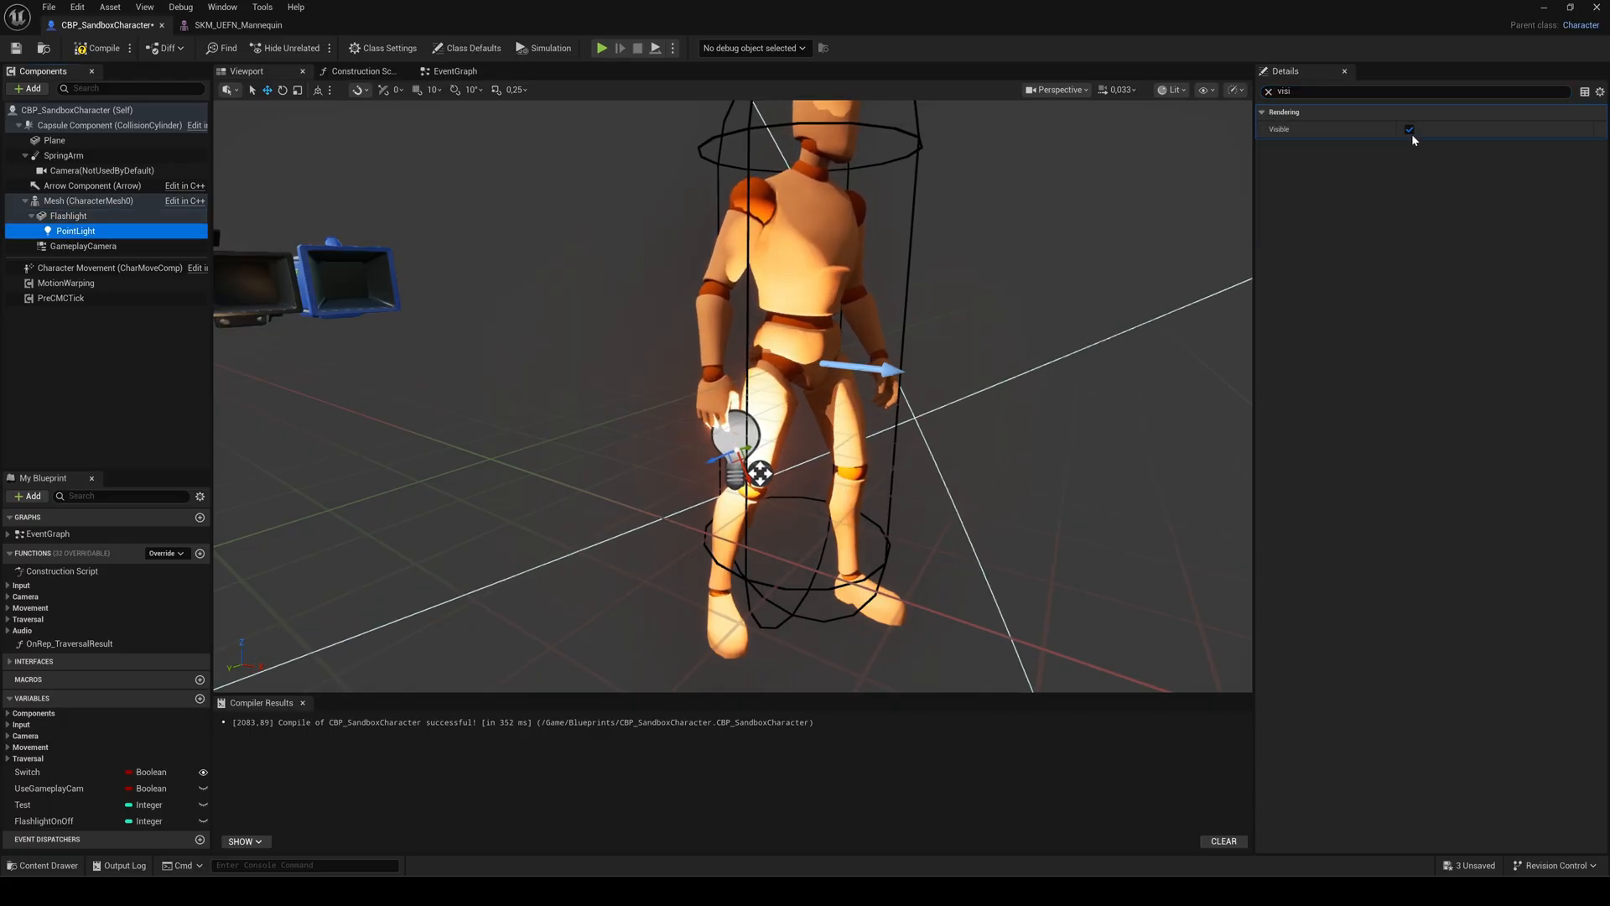
{"action": "left_click", "coordinate": [1409, 130]}
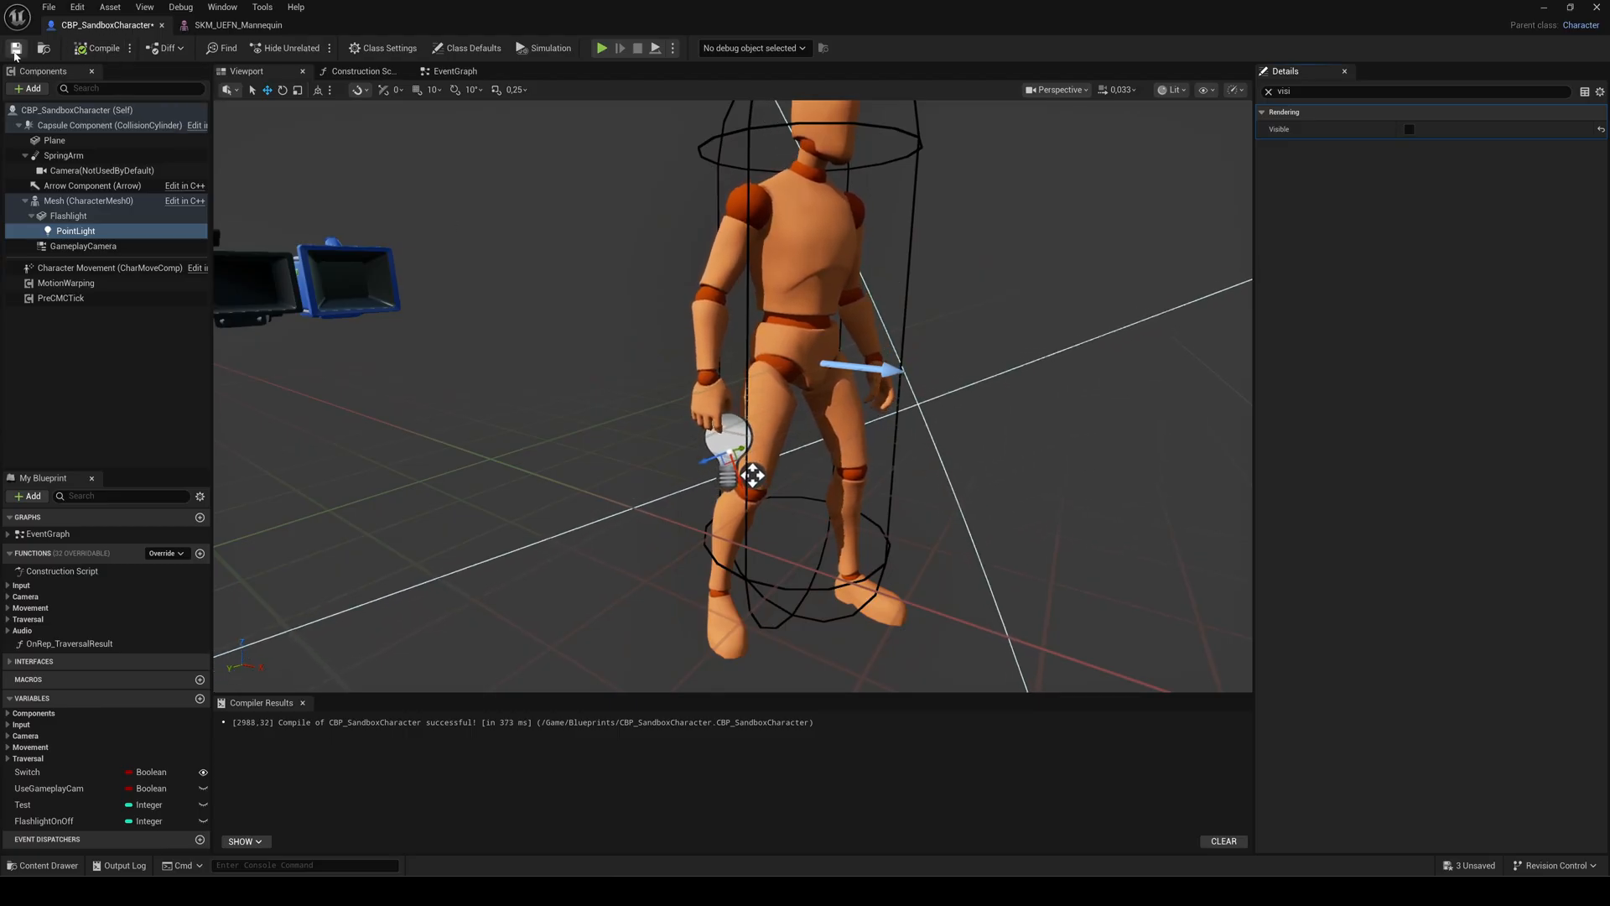
{"action": "left_click", "coordinate": [453, 71]}
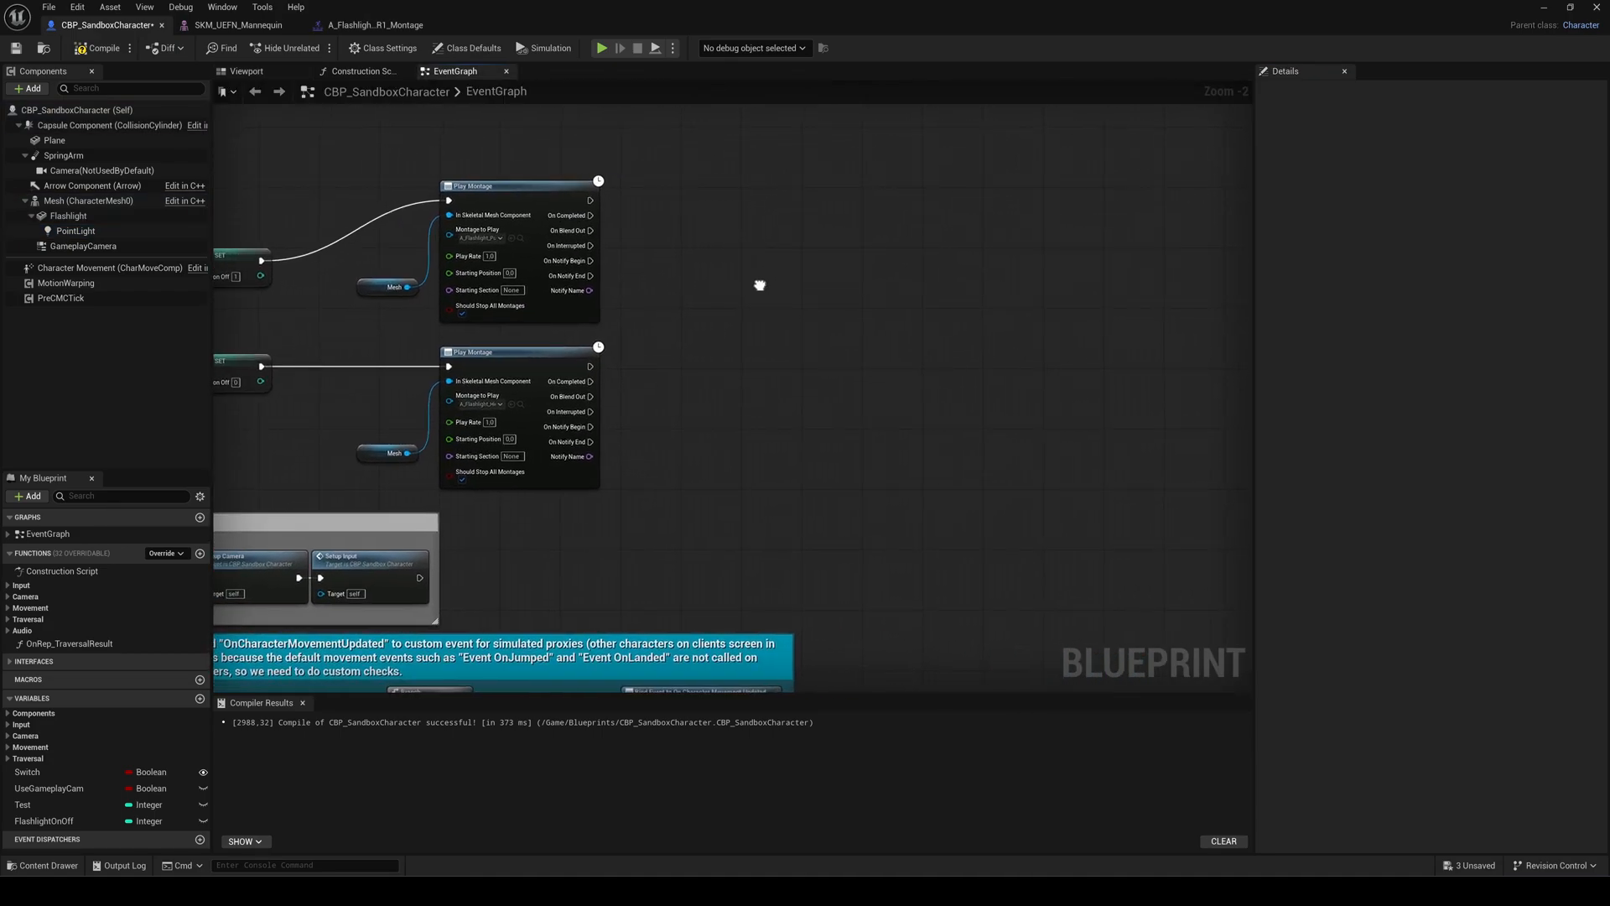
{"action": "mouse_move", "coordinate": [473, 238]}
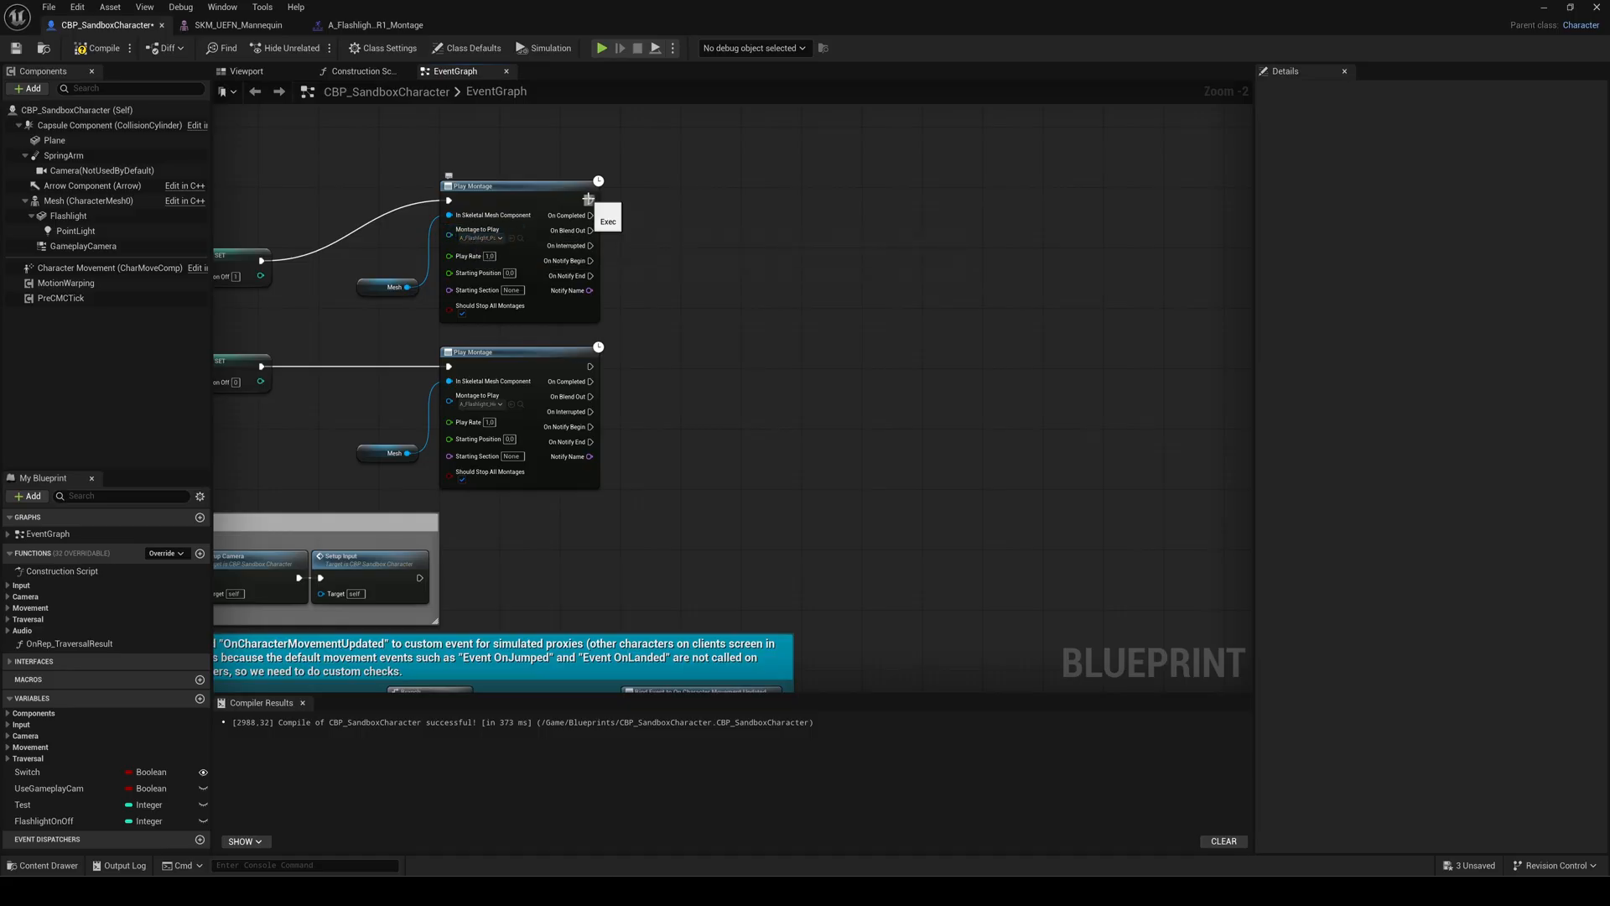
{"action": "mouse_move", "coordinate": [844, 205]}
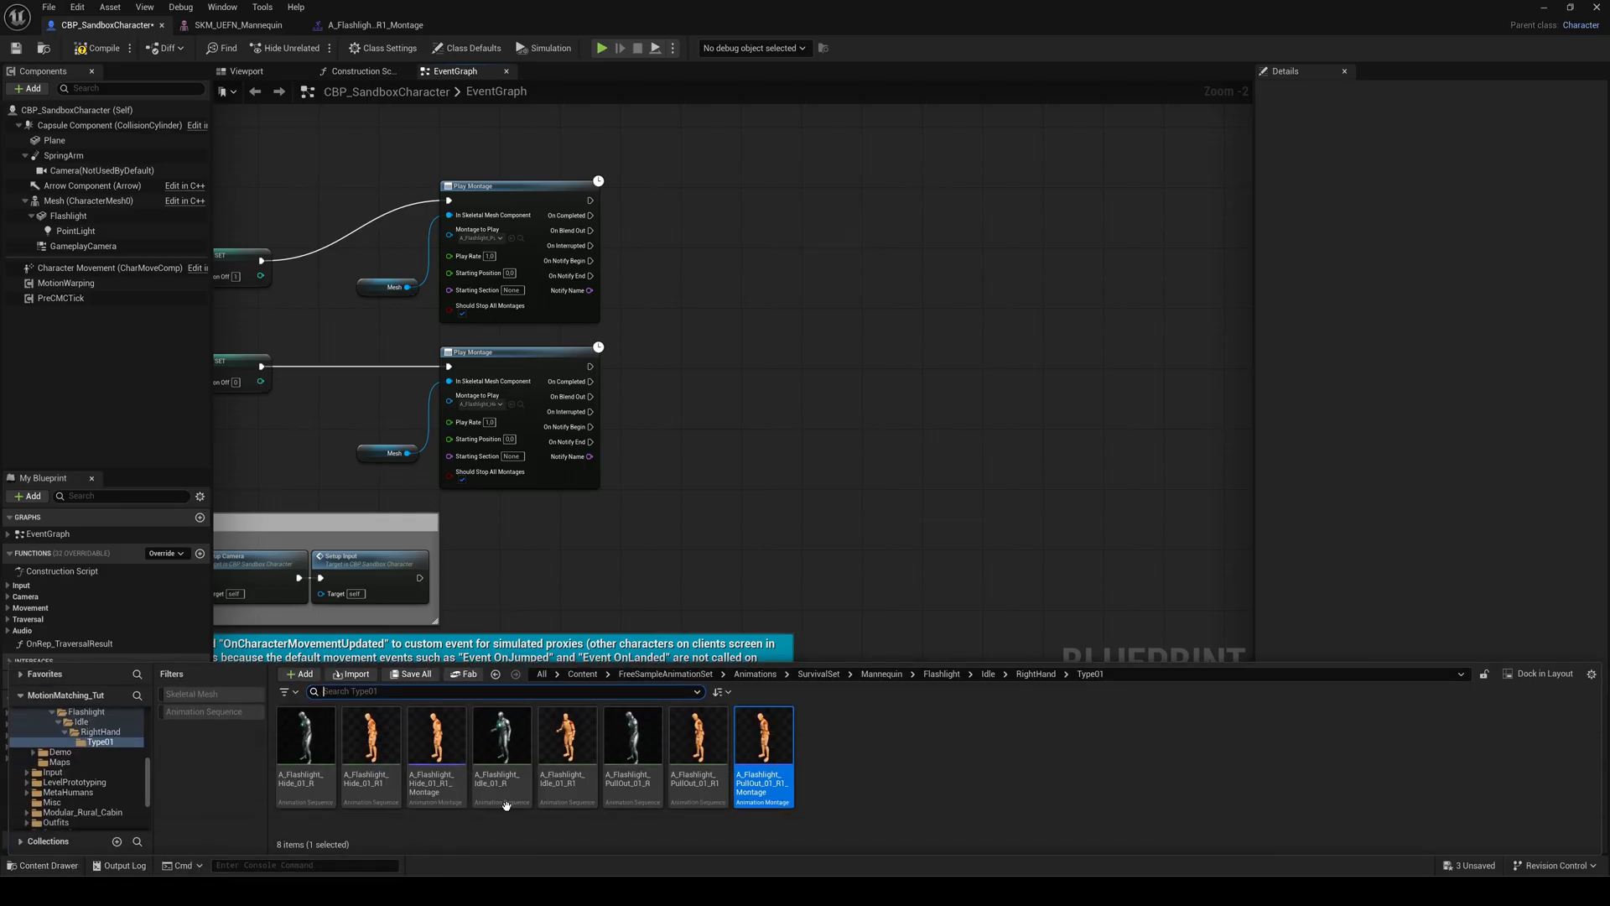
Step: Preview A_Flashlight_PullOut_01_R1_Montage to see when the flashlight reaches the hand
{"action": "double_click", "coordinate": [764, 738]}
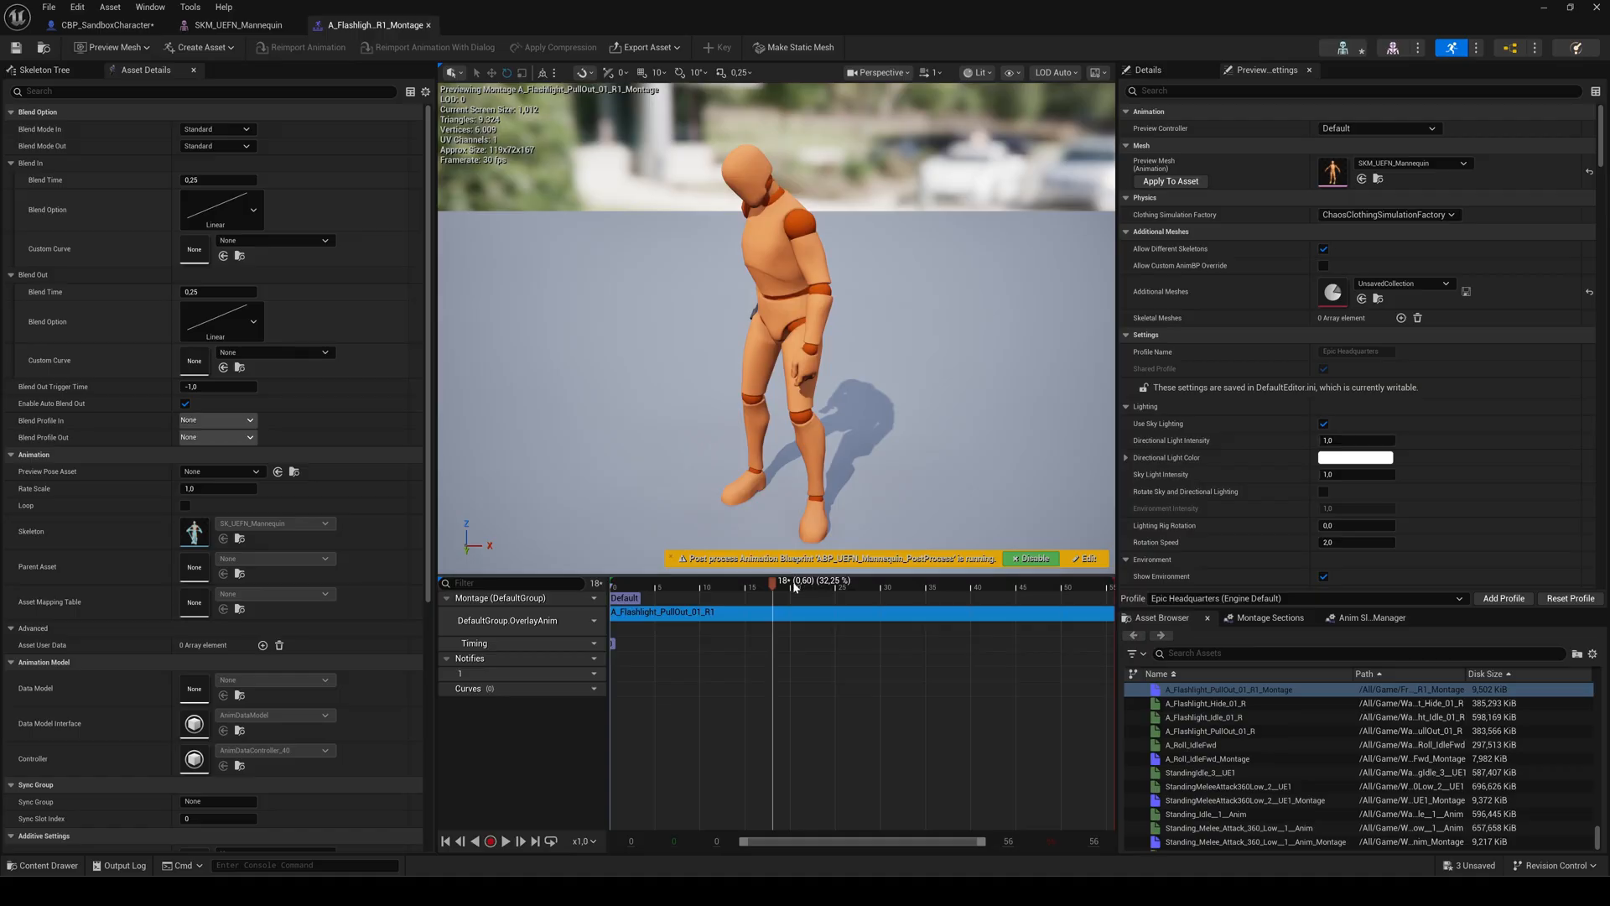
{"action": "mouse_move", "coordinate": [314, 812]}
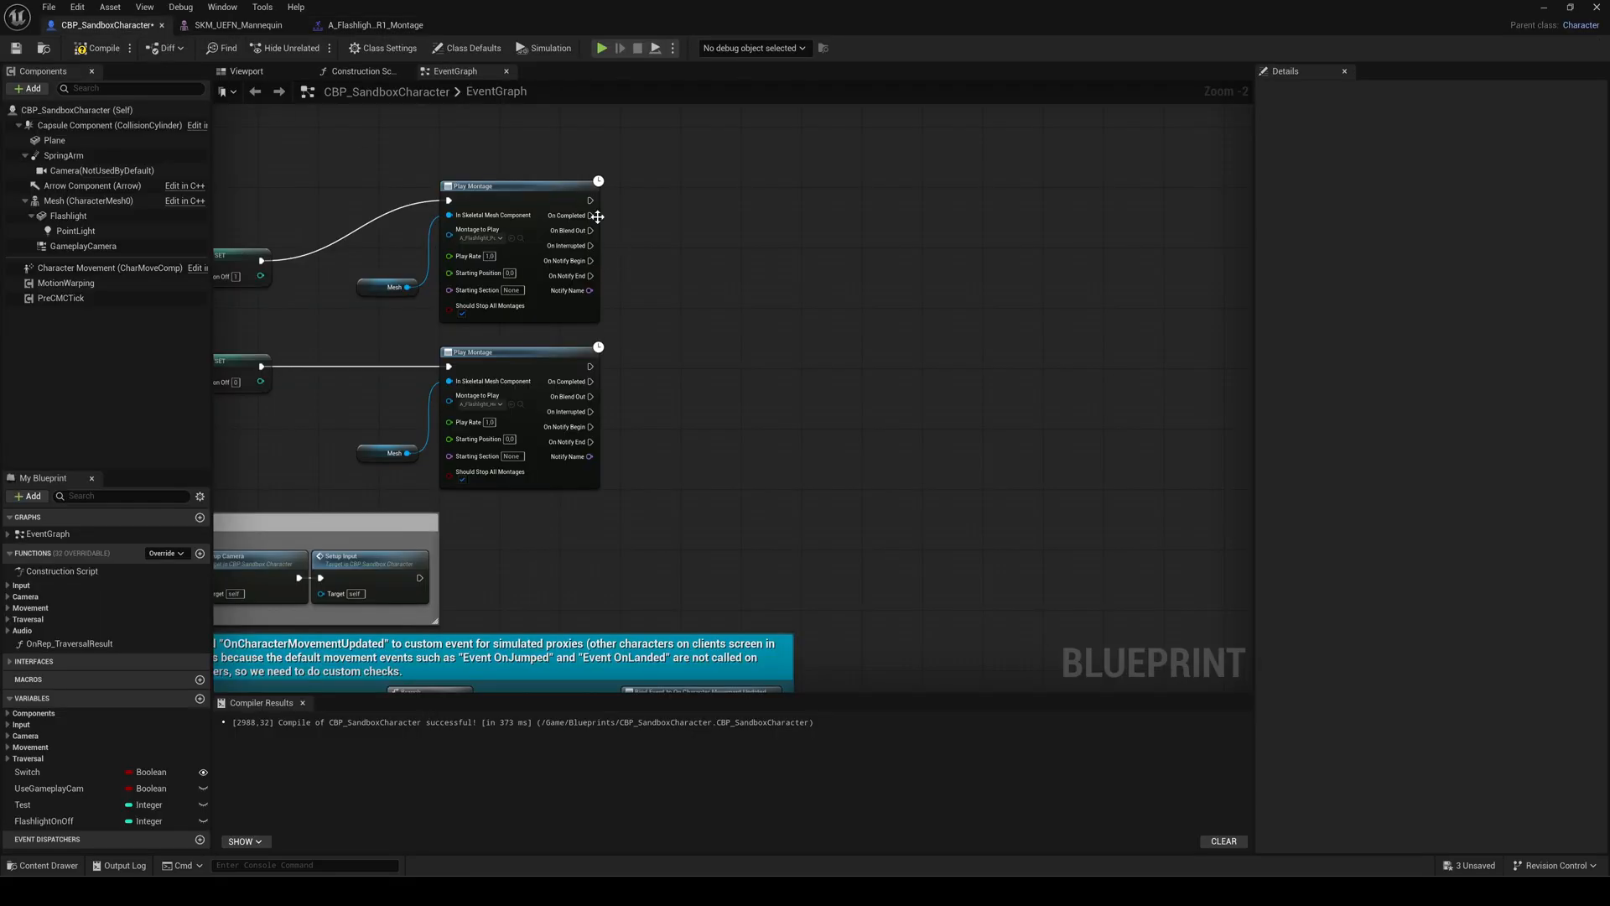
Step: After the pull-out Play Montage, add a Delay then Set Visibility (Flashlight) with New Visibility checked
{"action": "left_click_drag", "start_coordinate": [588, 199], "coordinate": [696, 227]}
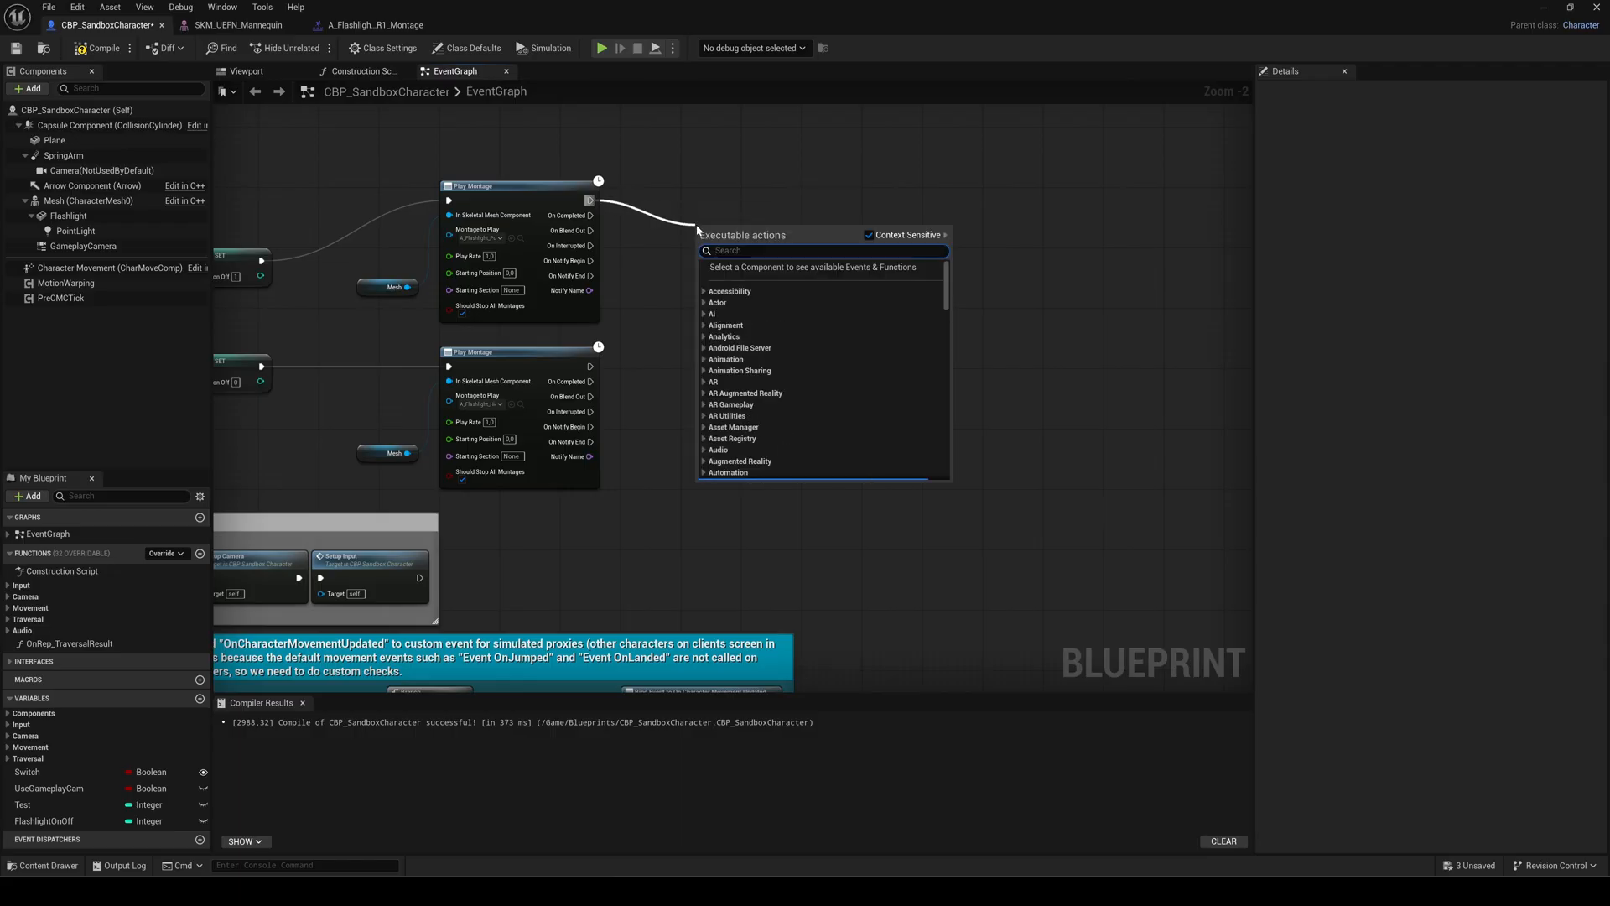
{"action": "left_click", "coordinate": [727, 252]}
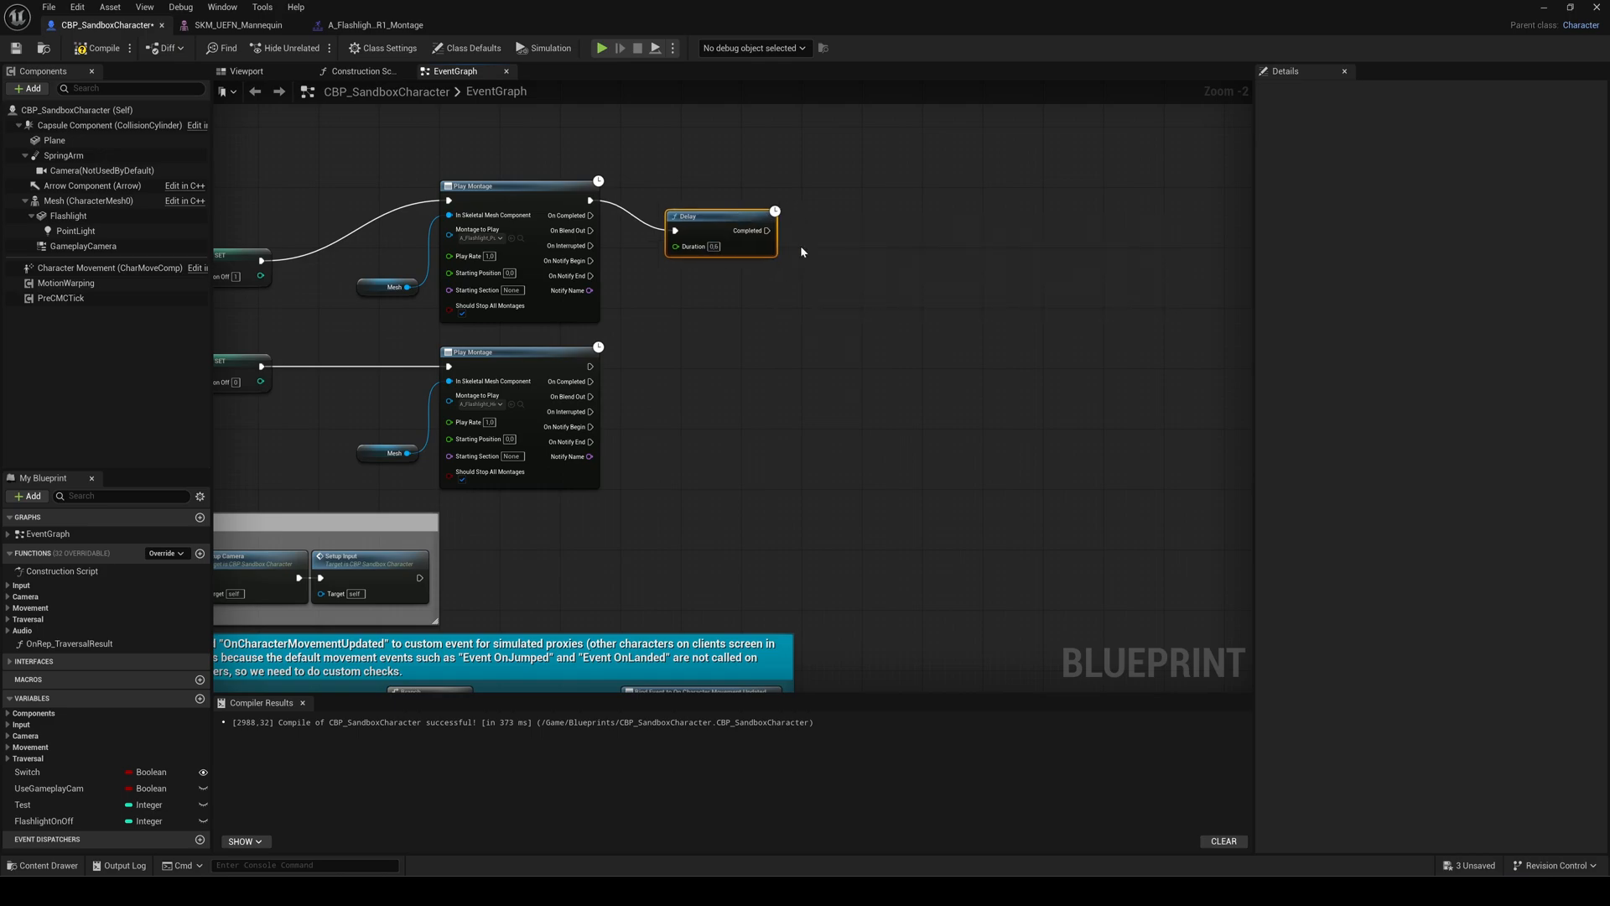
{"action": "left_click_drag", "start_coordinate": [766, 230], "coordinate": [857, 226]}
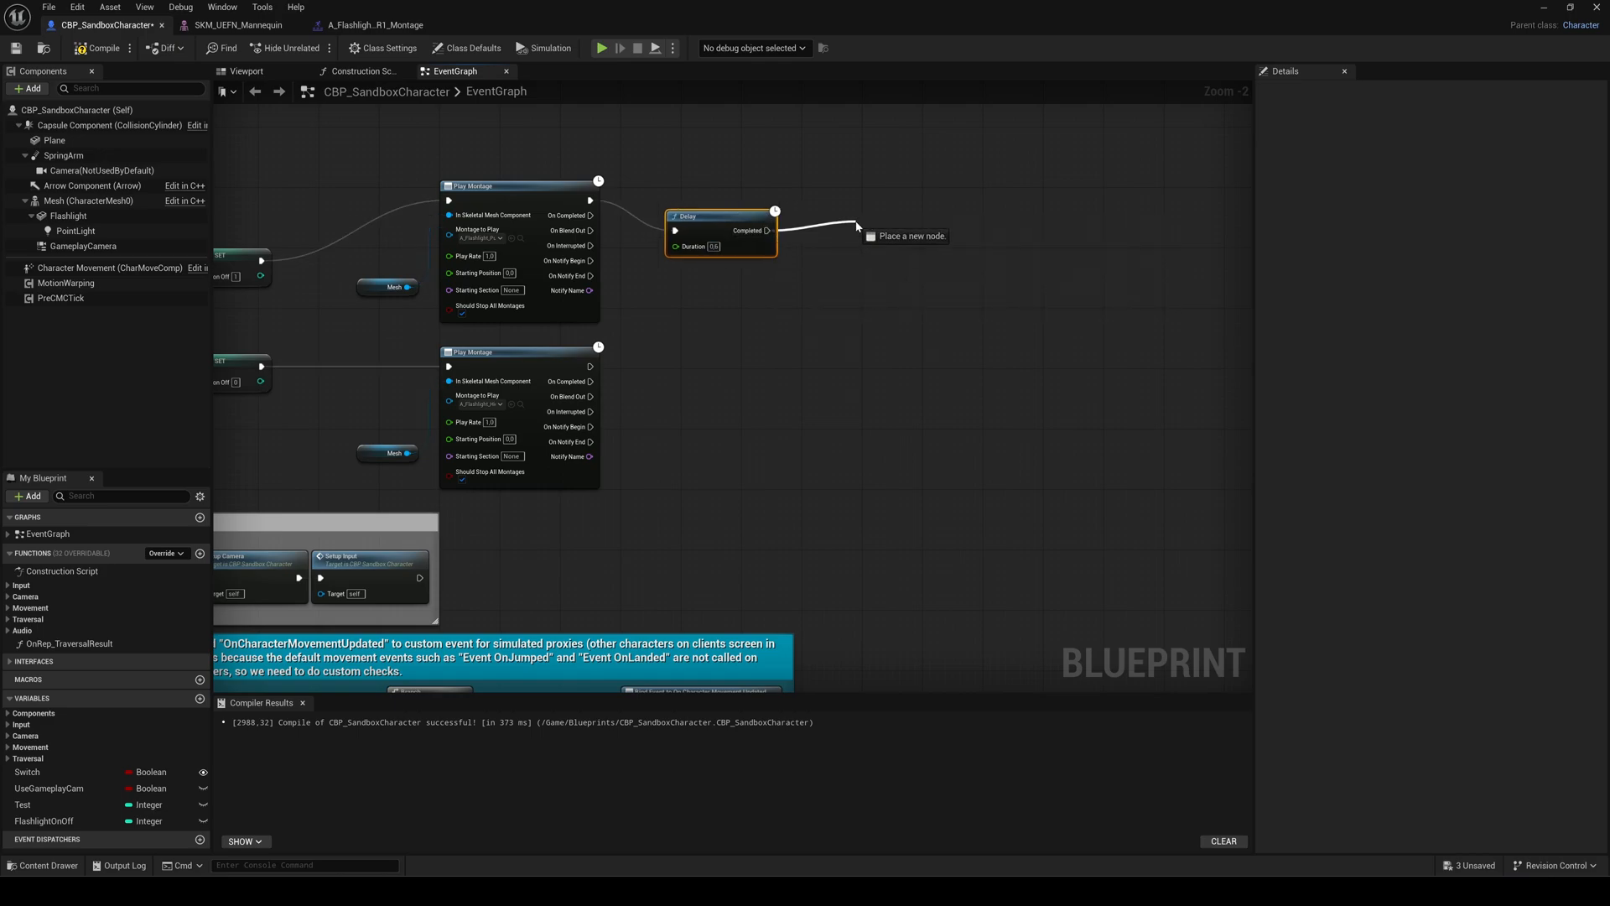
{"action": "type", "text": "set visib"}
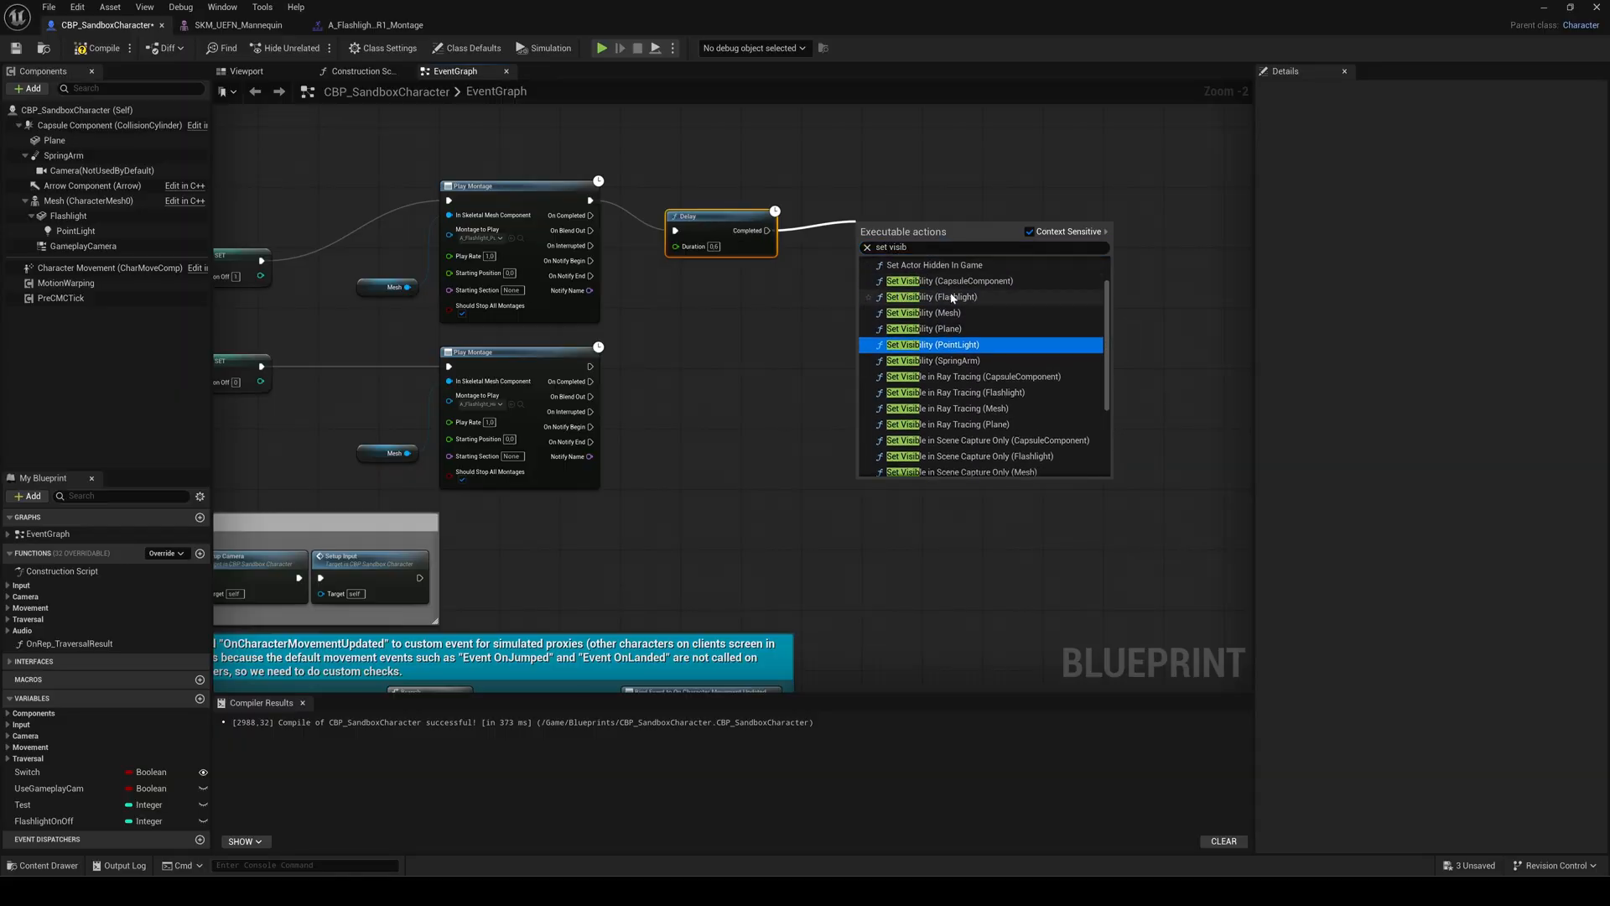
{"action": "left_click", "coordinate": [932, 346]}
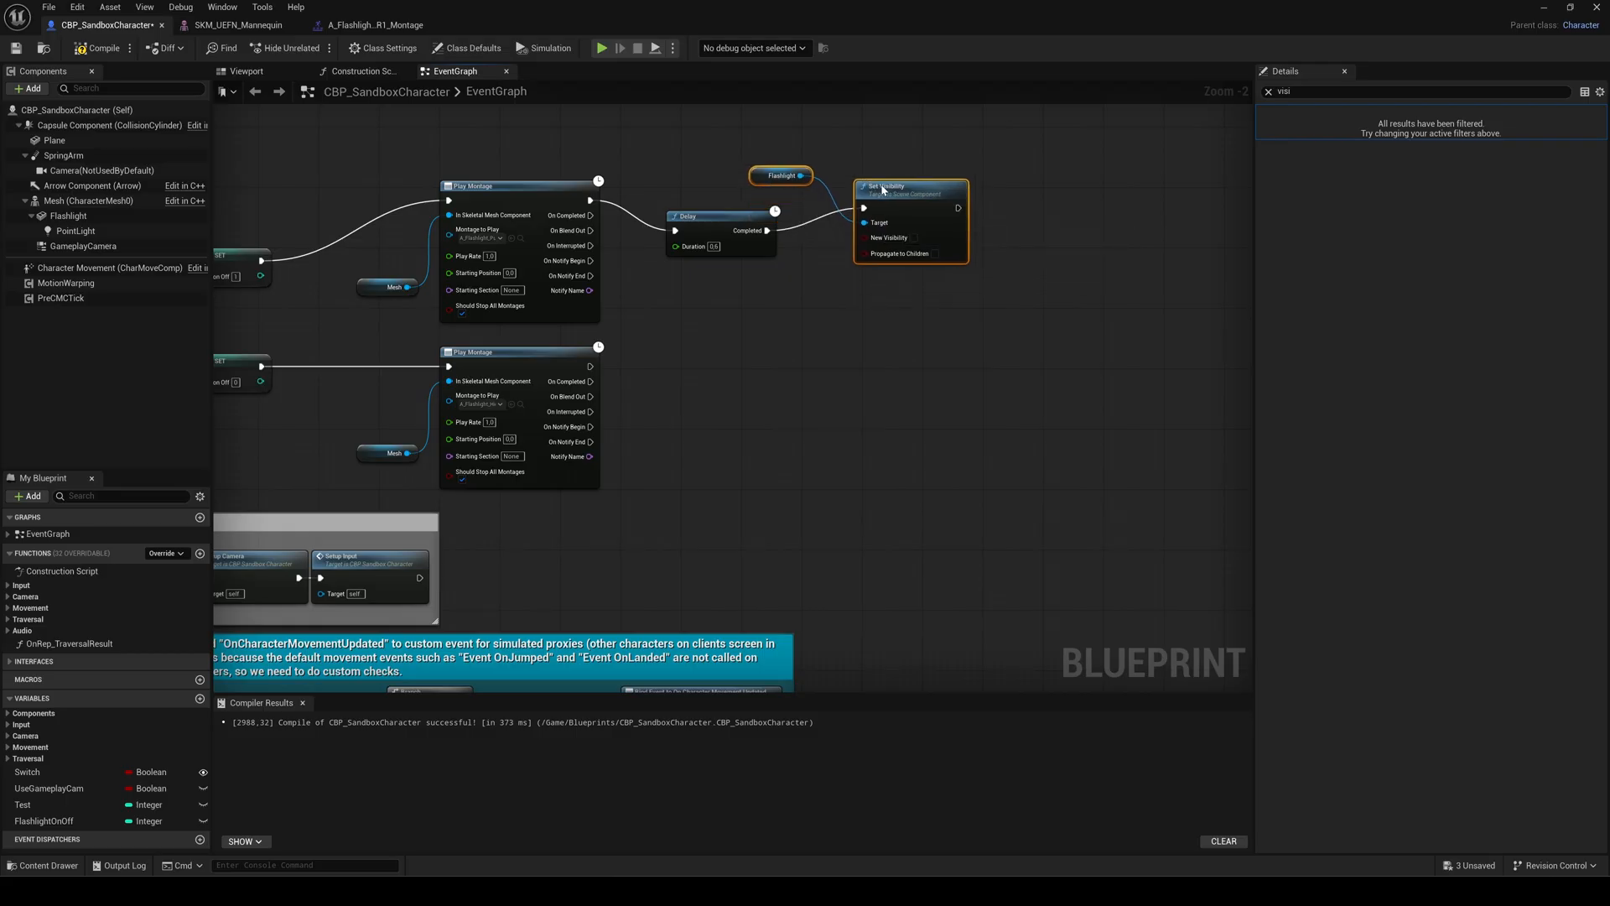
{"action": "mouse_move", "coordinate": [1000, 320]}
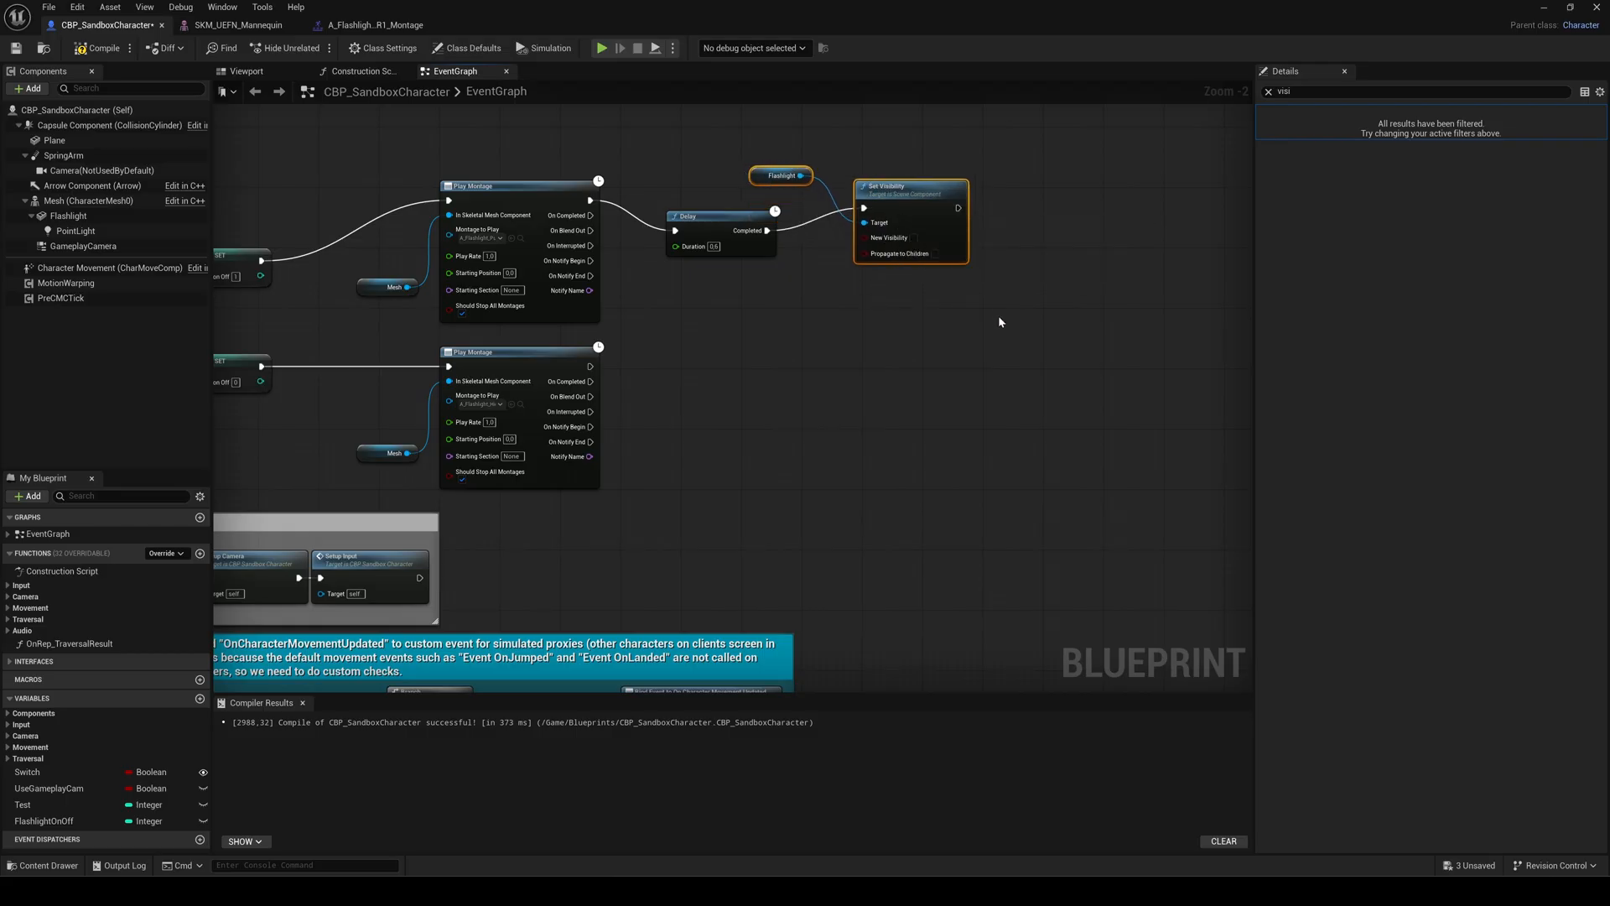
{"action": "left_click", "coordinate": [914, 238]}
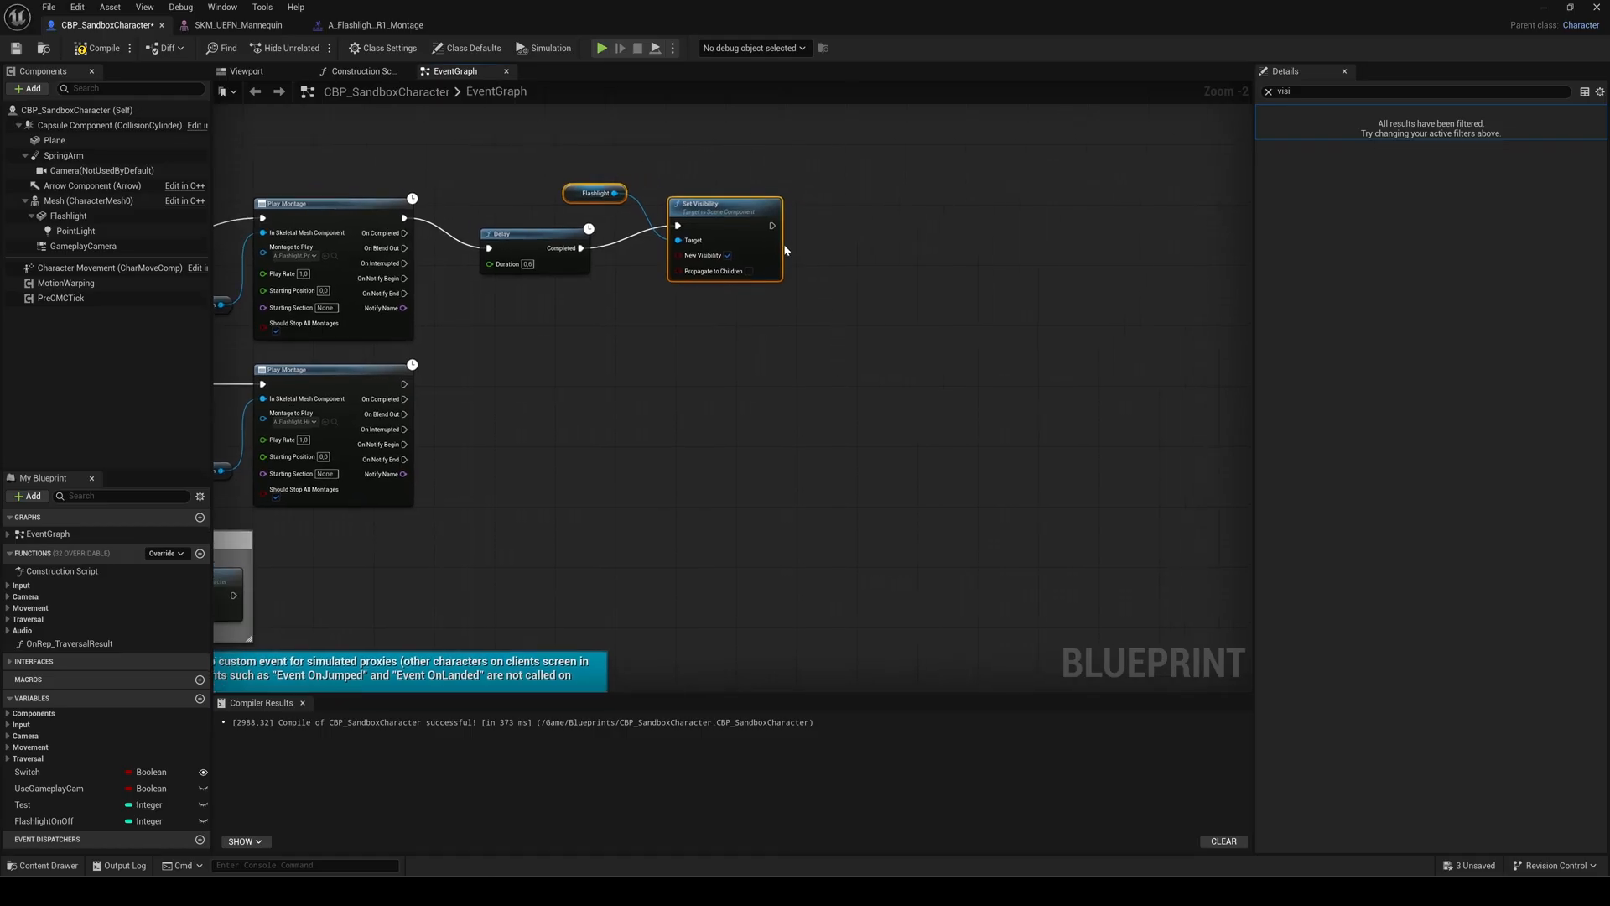
Step: Chain a second Delay and start the Set Visibility node for the PointLight
{"action": "left_click_drag", "start_coordinate": [772, 224], "coordinate": [827, 247]}
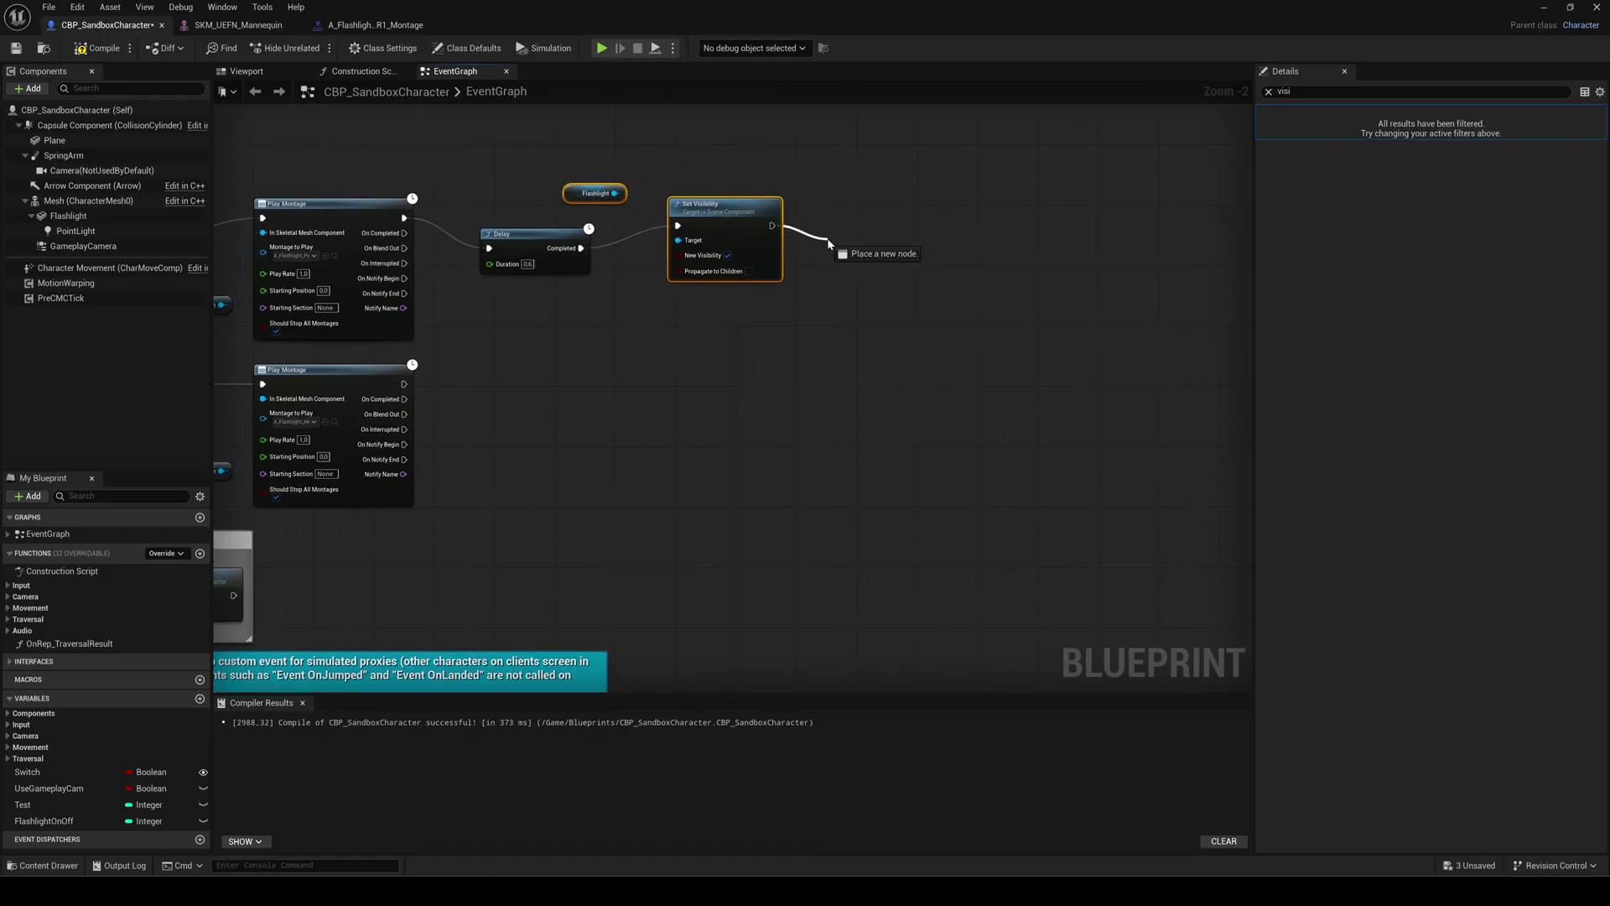
{"action": "left_click", "coordinate": [837, 248]}
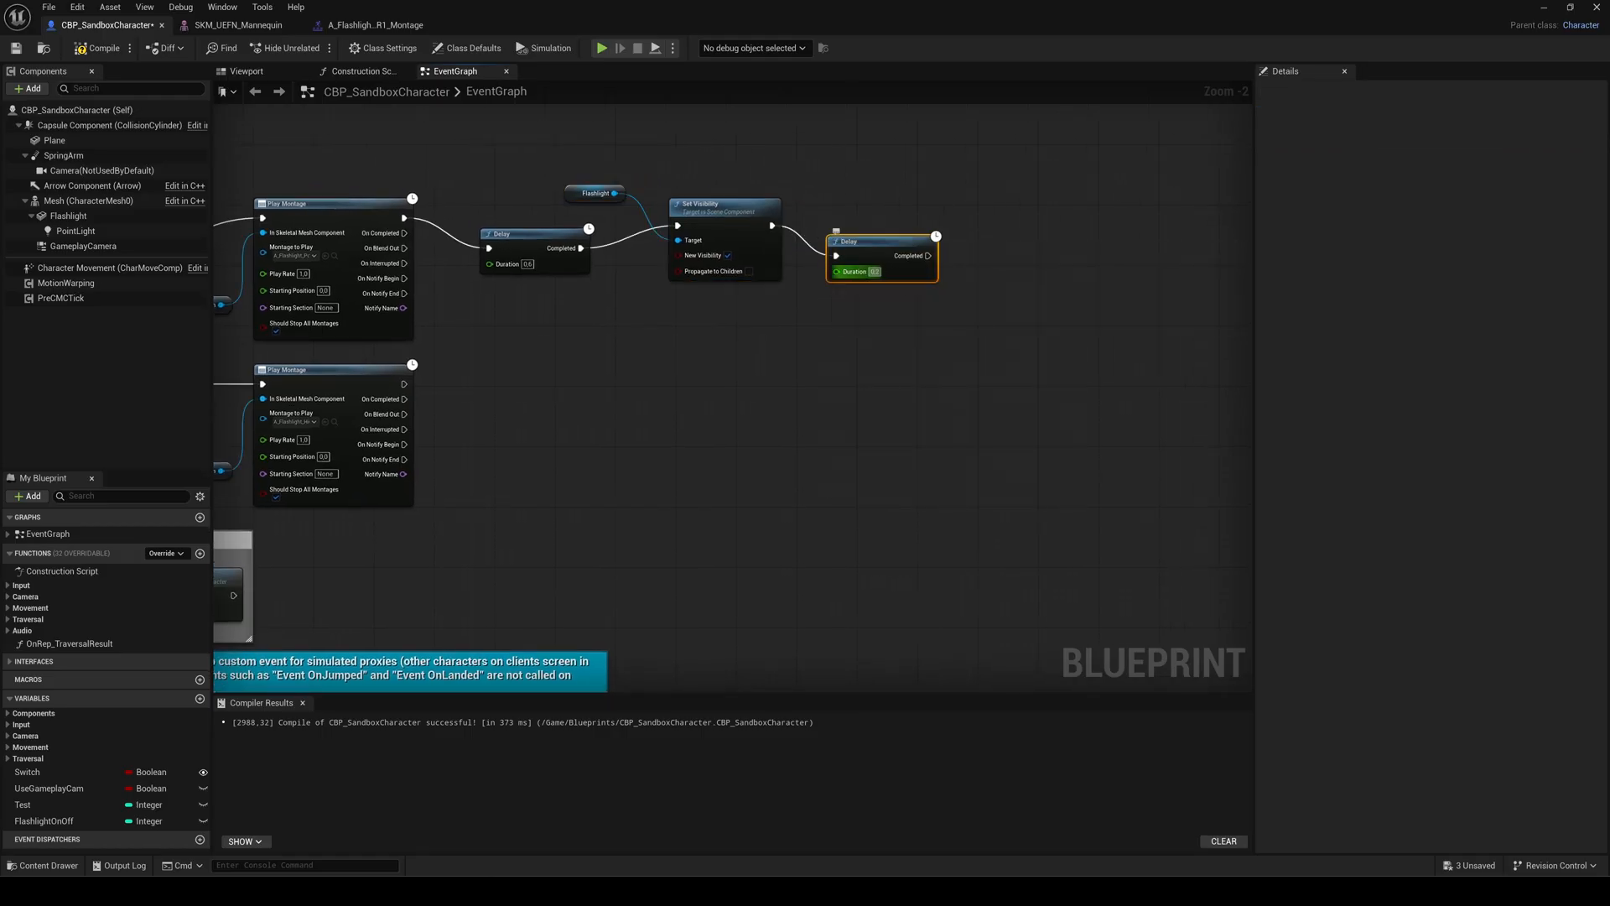
{"action": "mouse_move", "coordinate": [929, 255]}
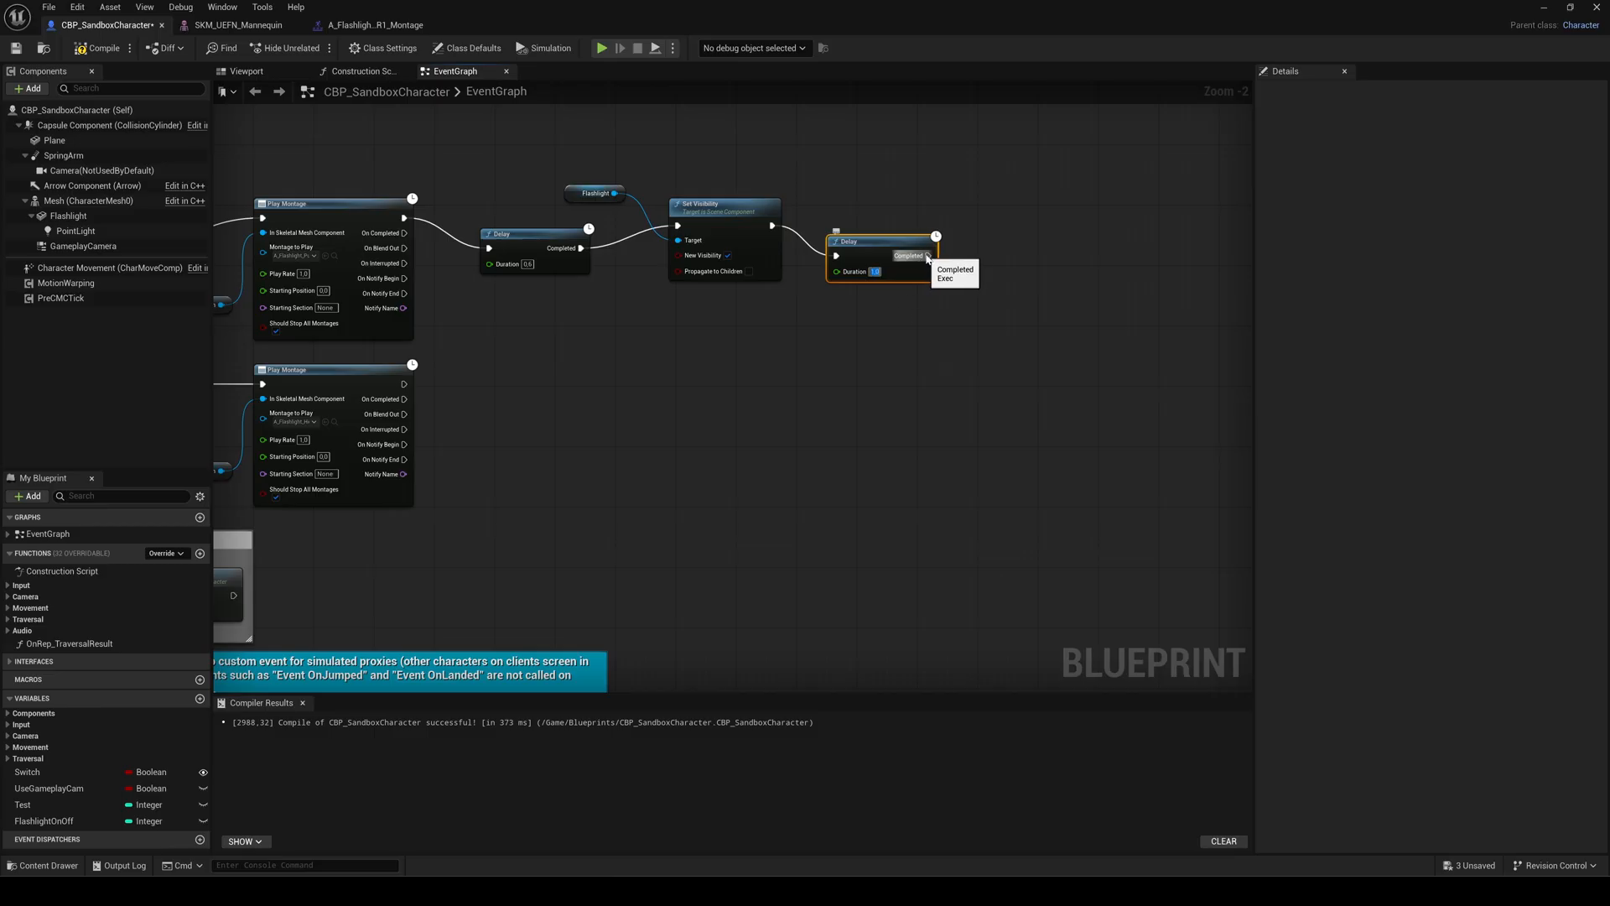
{"action": "left_click_drag", "start_coordinate": [934, 255], "coordinate": [1037, 237]}
{"action": "type", "text": "set vis"}
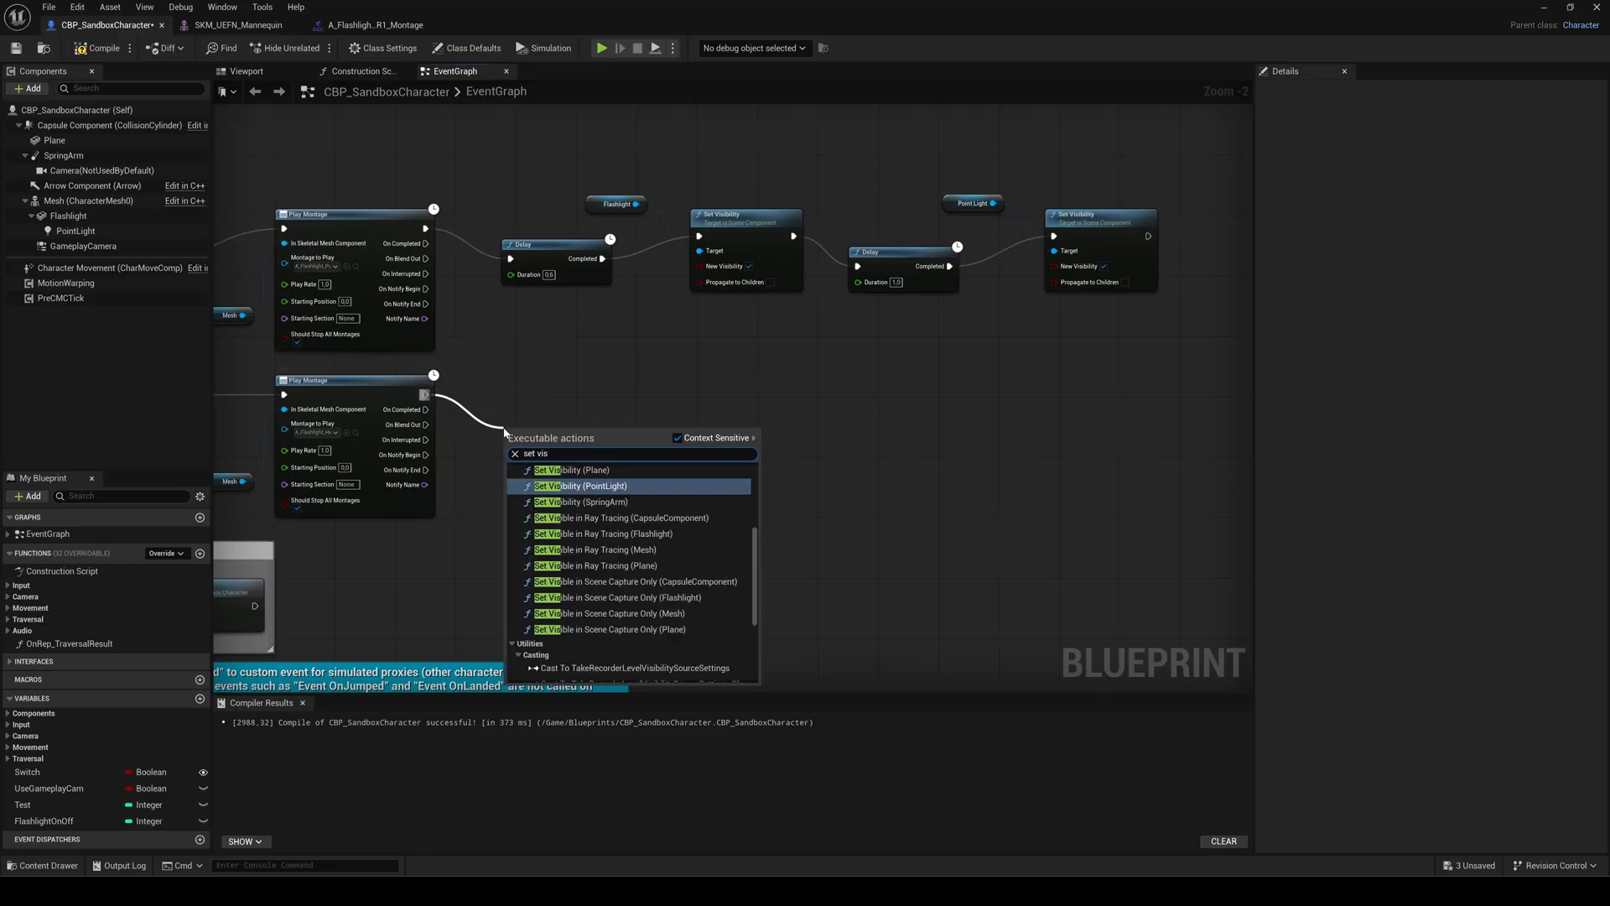
Step: After the hide montage, hide the PointLight, check the hide timing, then add Set Visibility for the Flashlight
{"action": "left_click", "coordinate": [581, 486]}
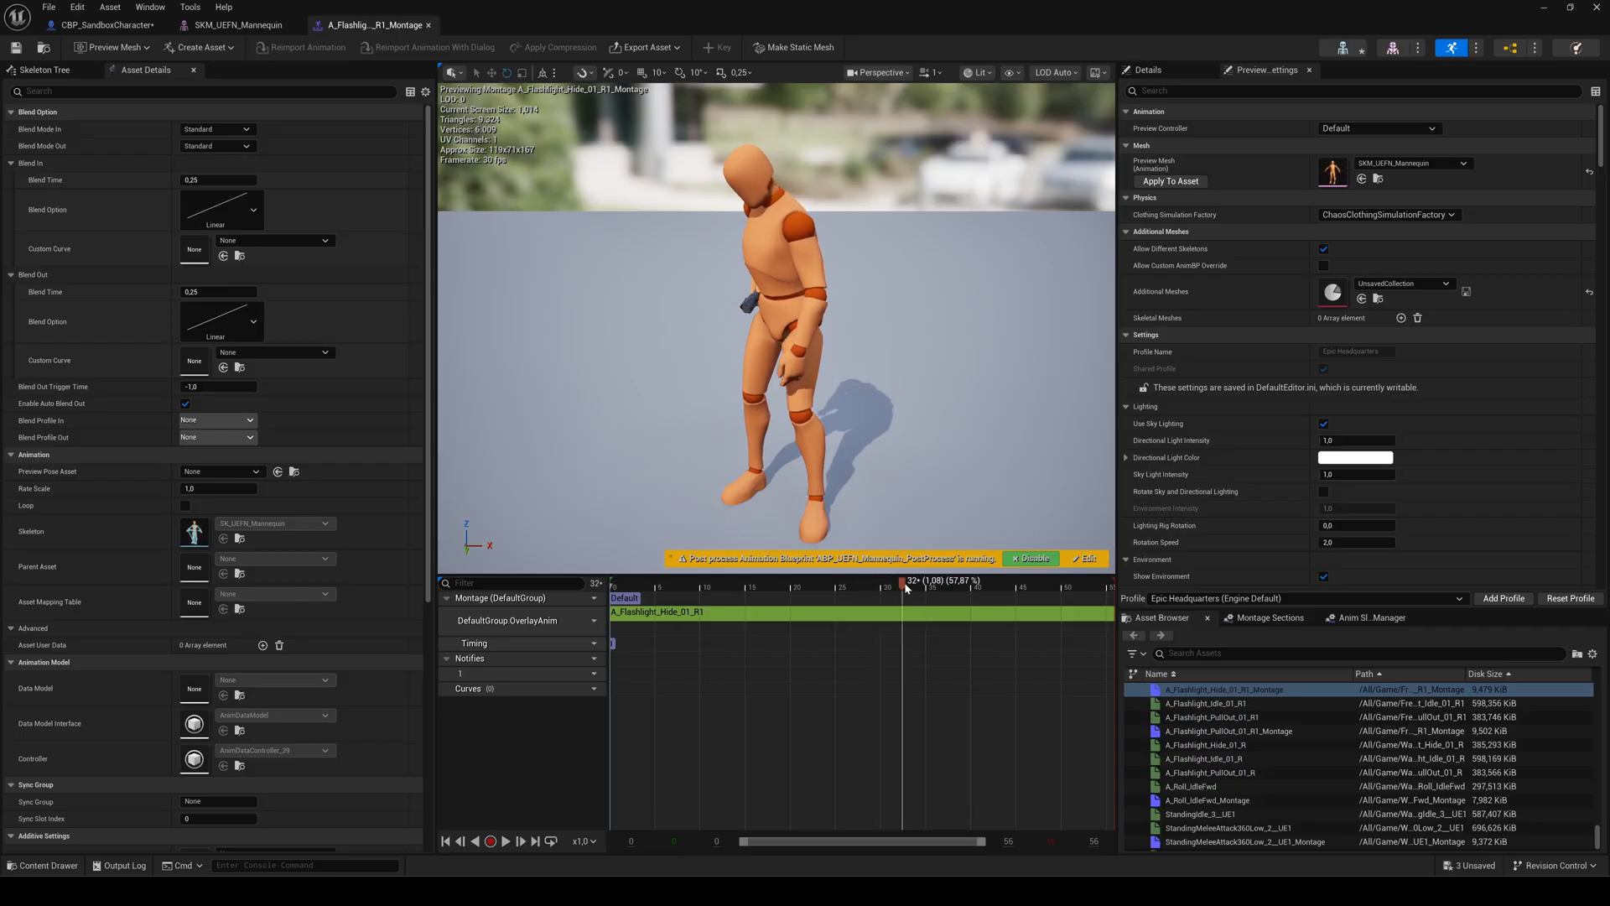
{"action": "left_click_drag", "start_coordinate": [906, 589], "coordinate": [967, 589]}
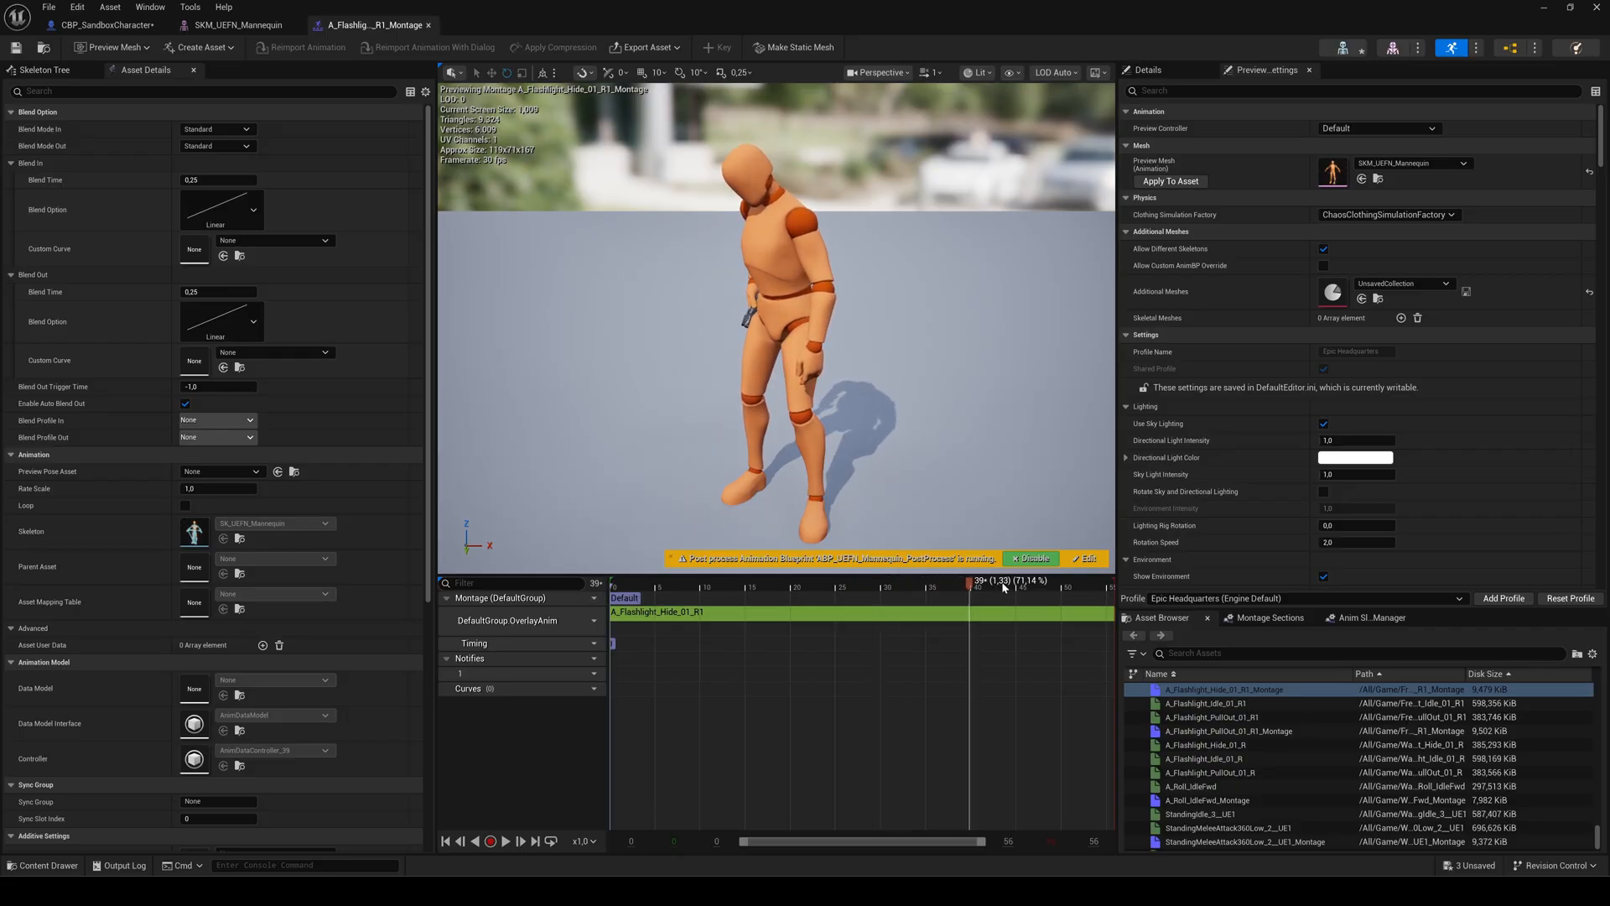
{"action": "left_click", "coordinate": [92, 19]}
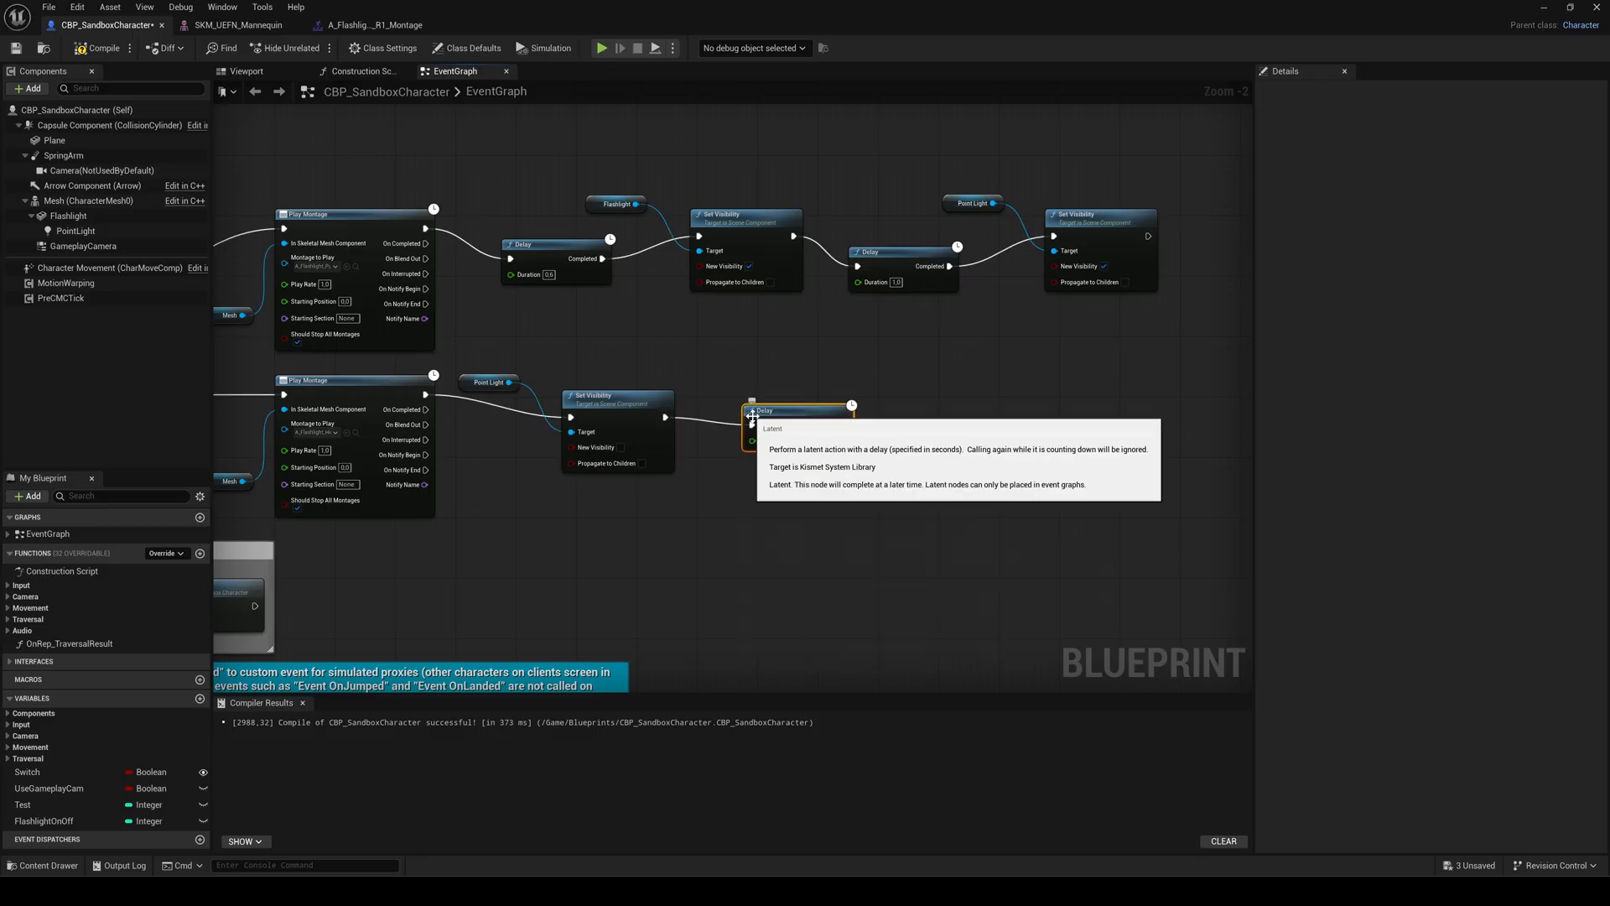
{"action": "mouse_move", "coordinate": [817, 549]}
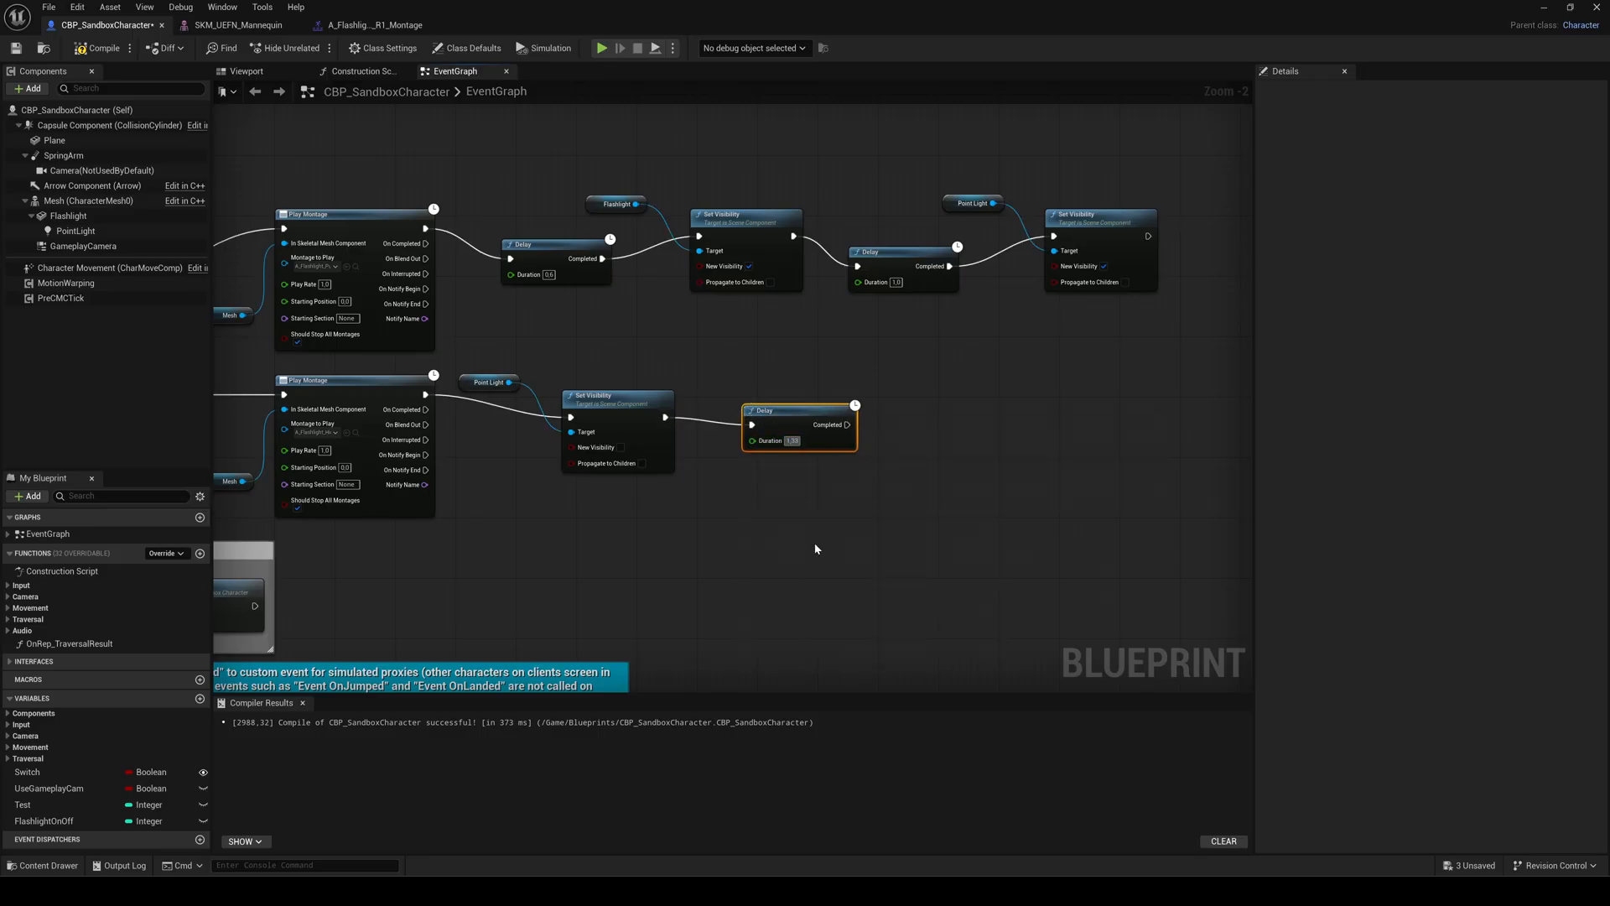
{"action": "left_click_drag", "start_coordinate": [851, 424], "coordinate": [924, 416]}
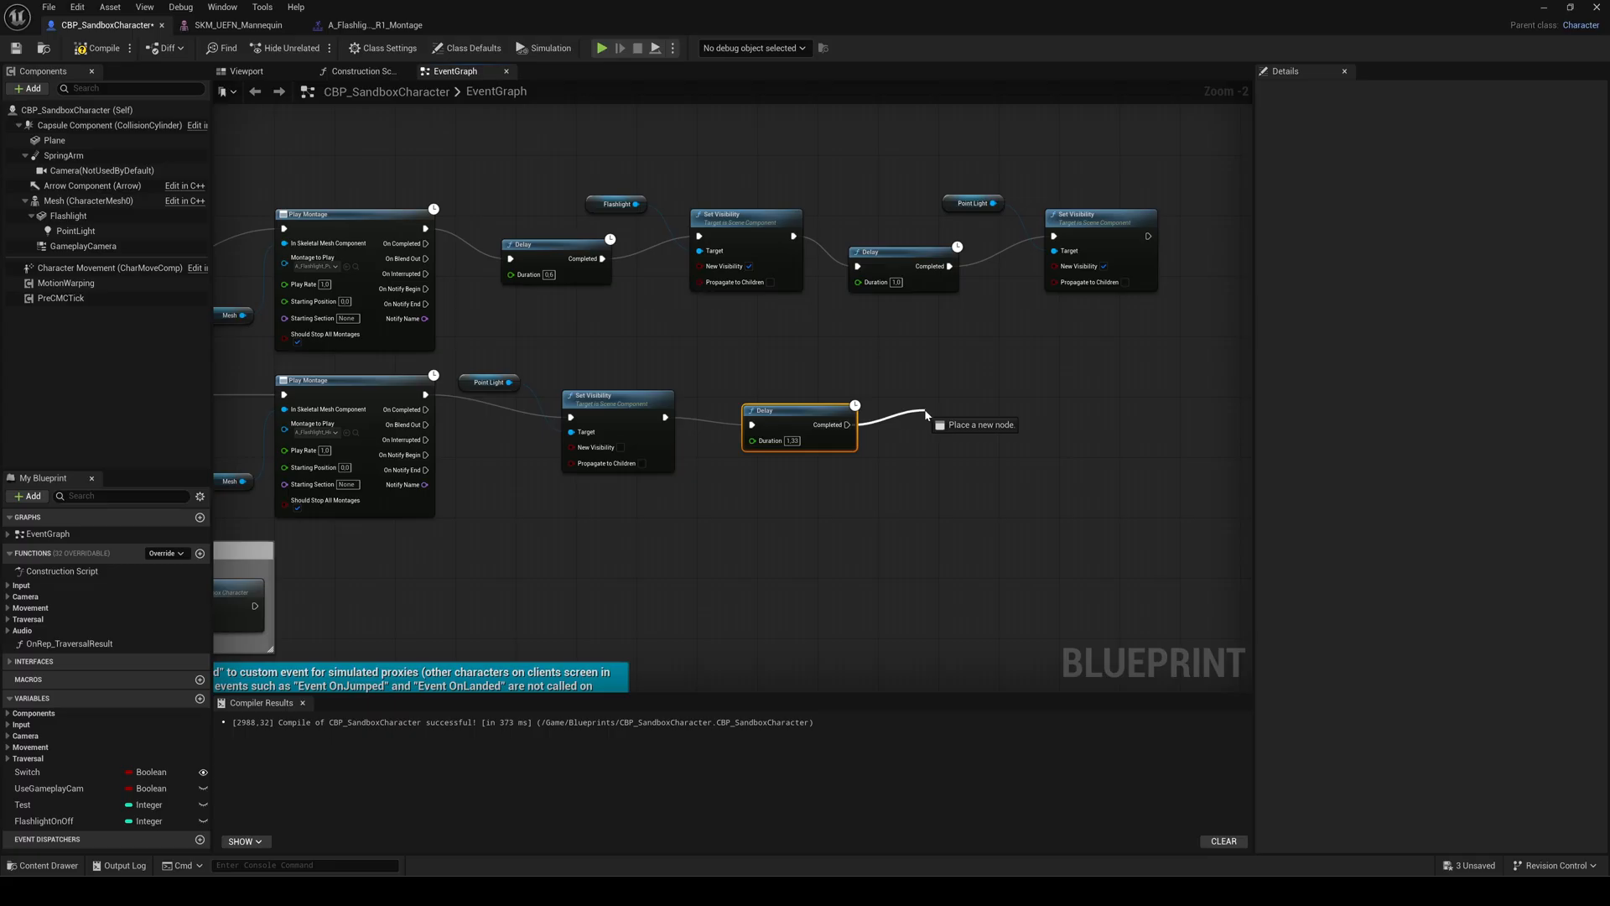
{"action": "type", "text": "set vis"}
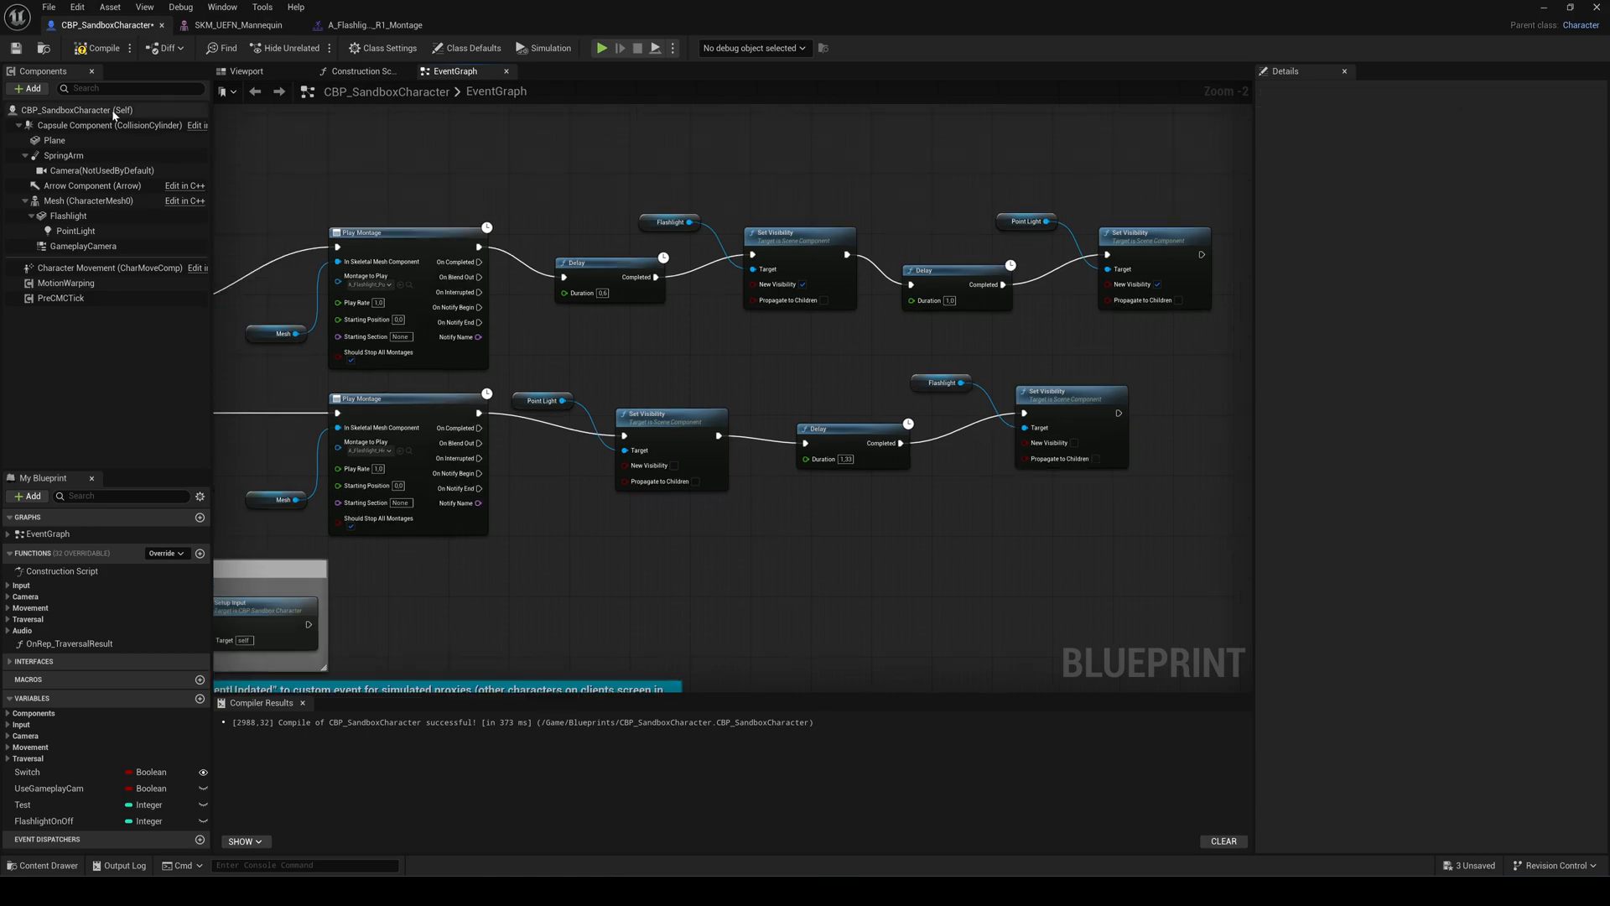
Step: Play the Rural_Cabins level and take control of the character in the viewport
{"action": "left_click", "coordinate": [98, 47]}
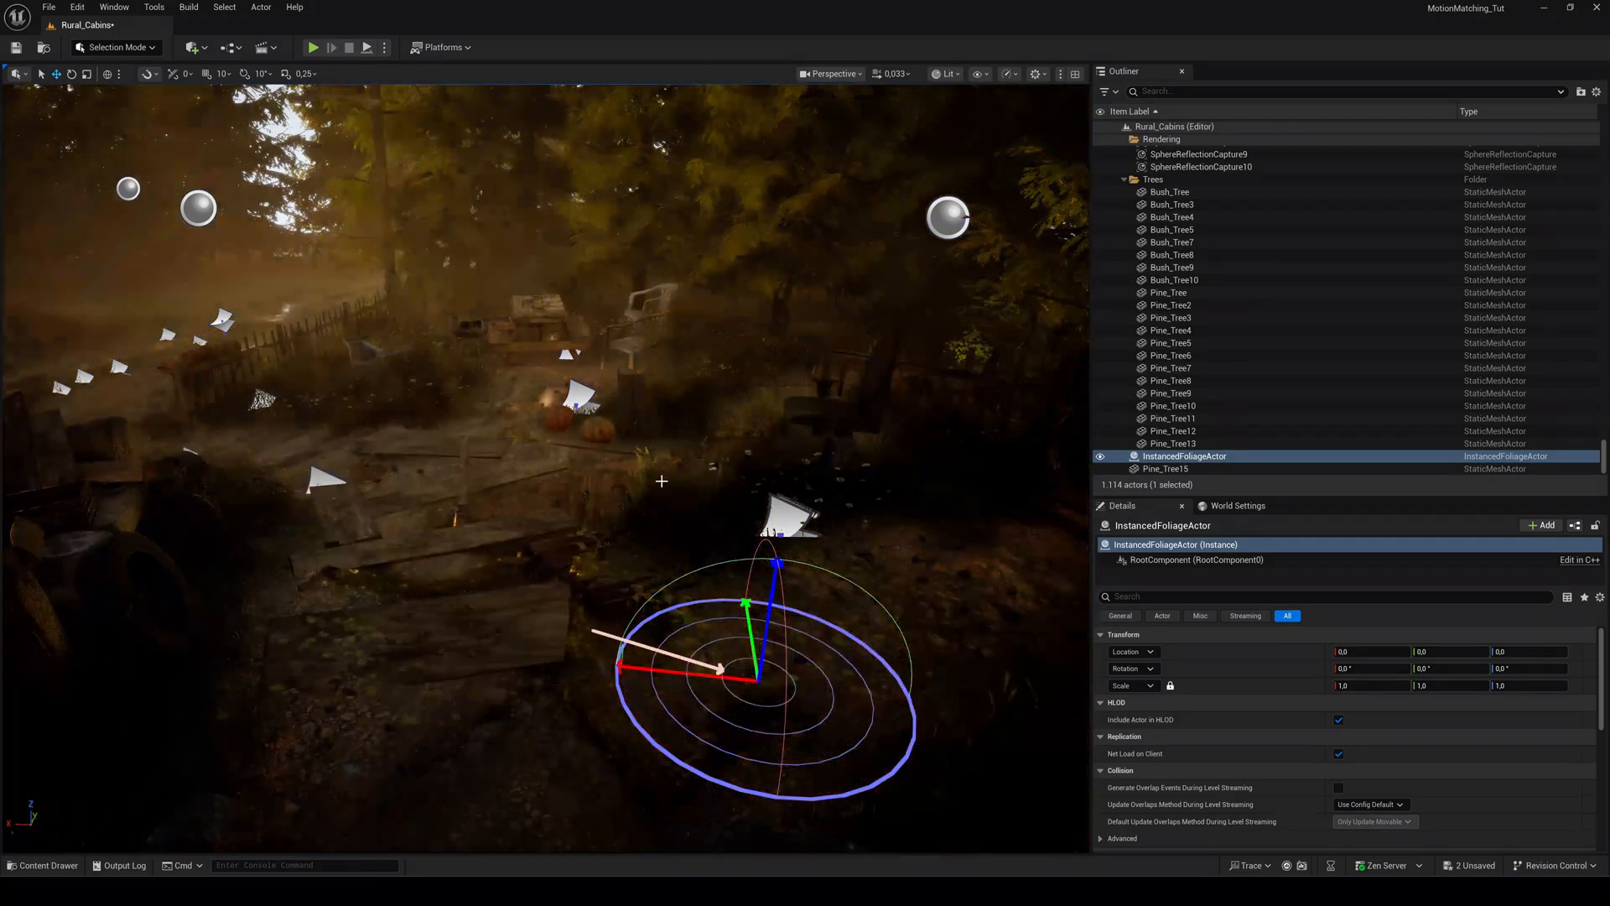
{"action": "left_click", "coordinate": [312, 47]}
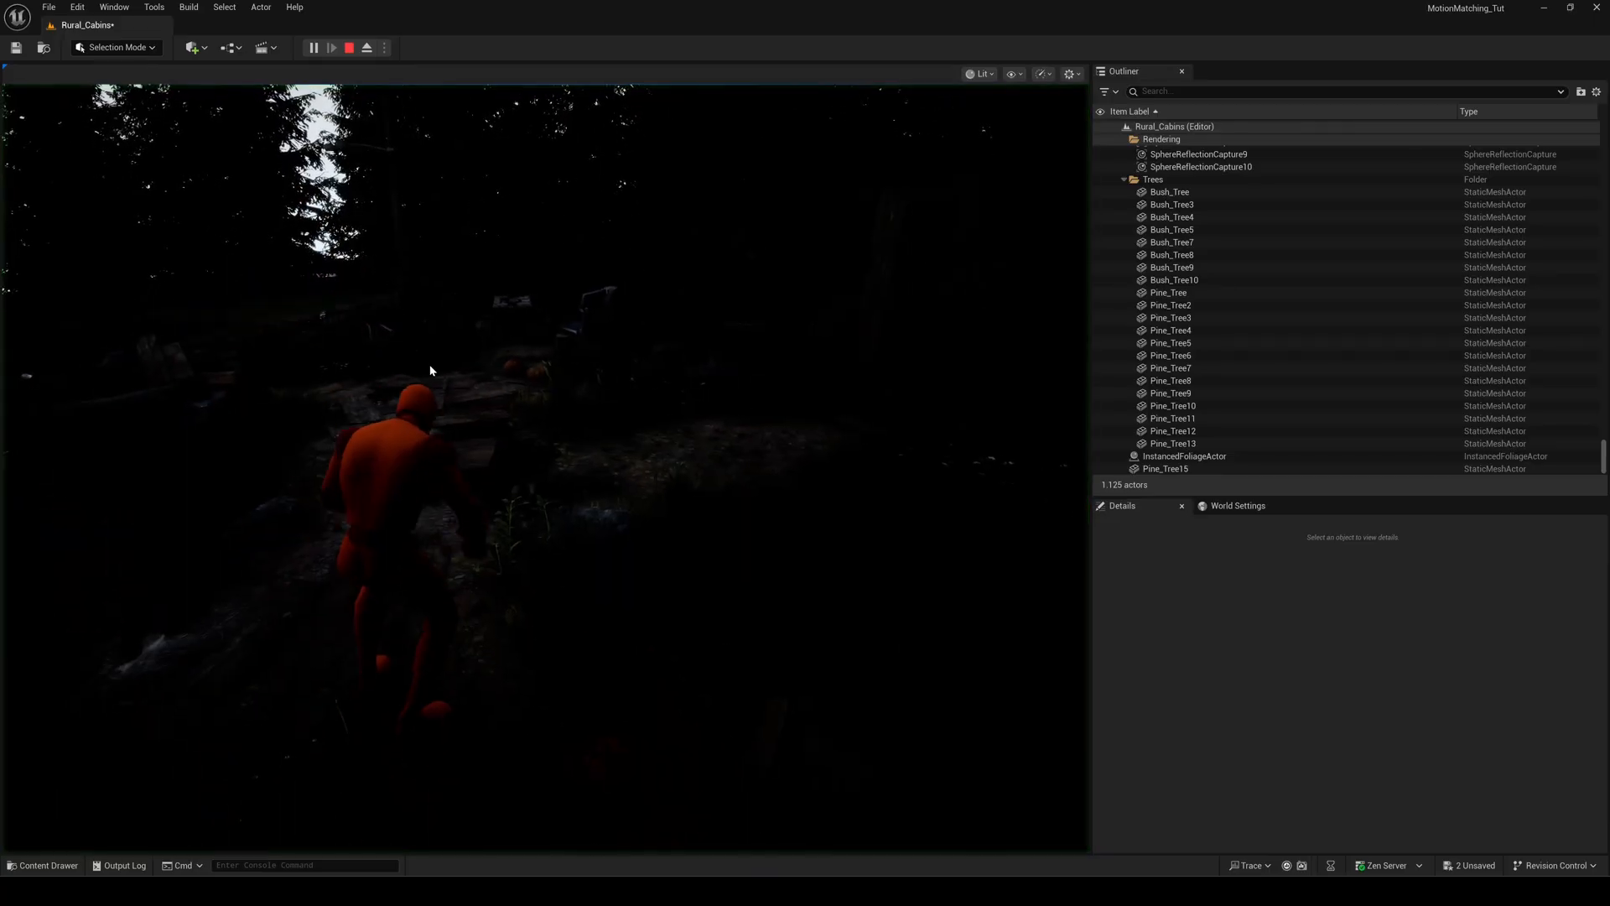
{"action": "left_click", "coordinate": [319, 47]}
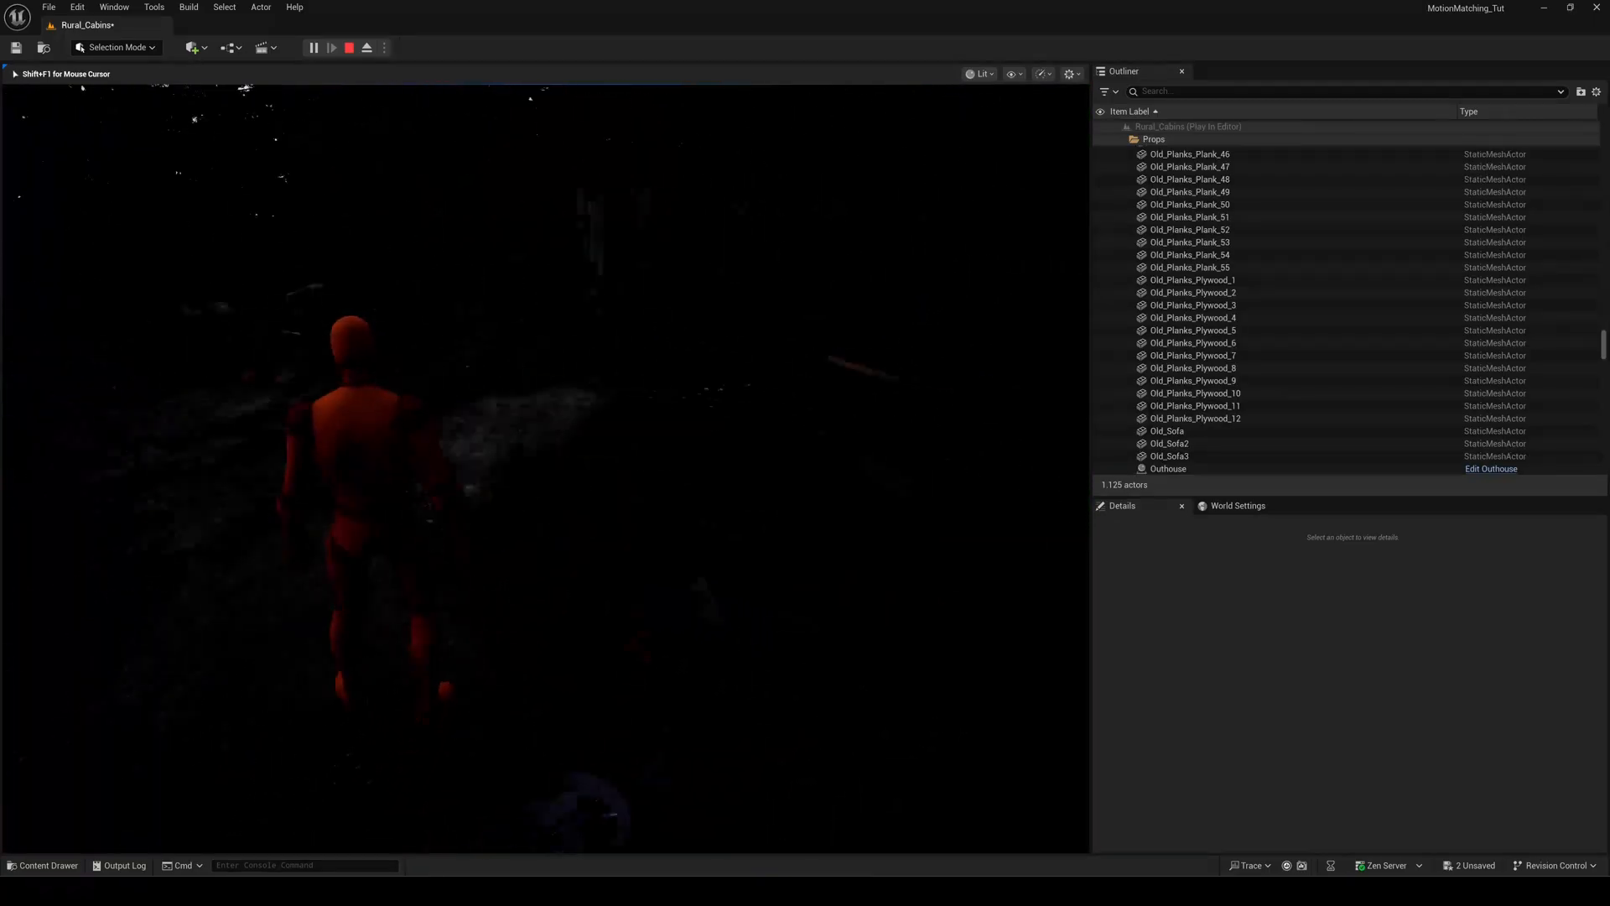